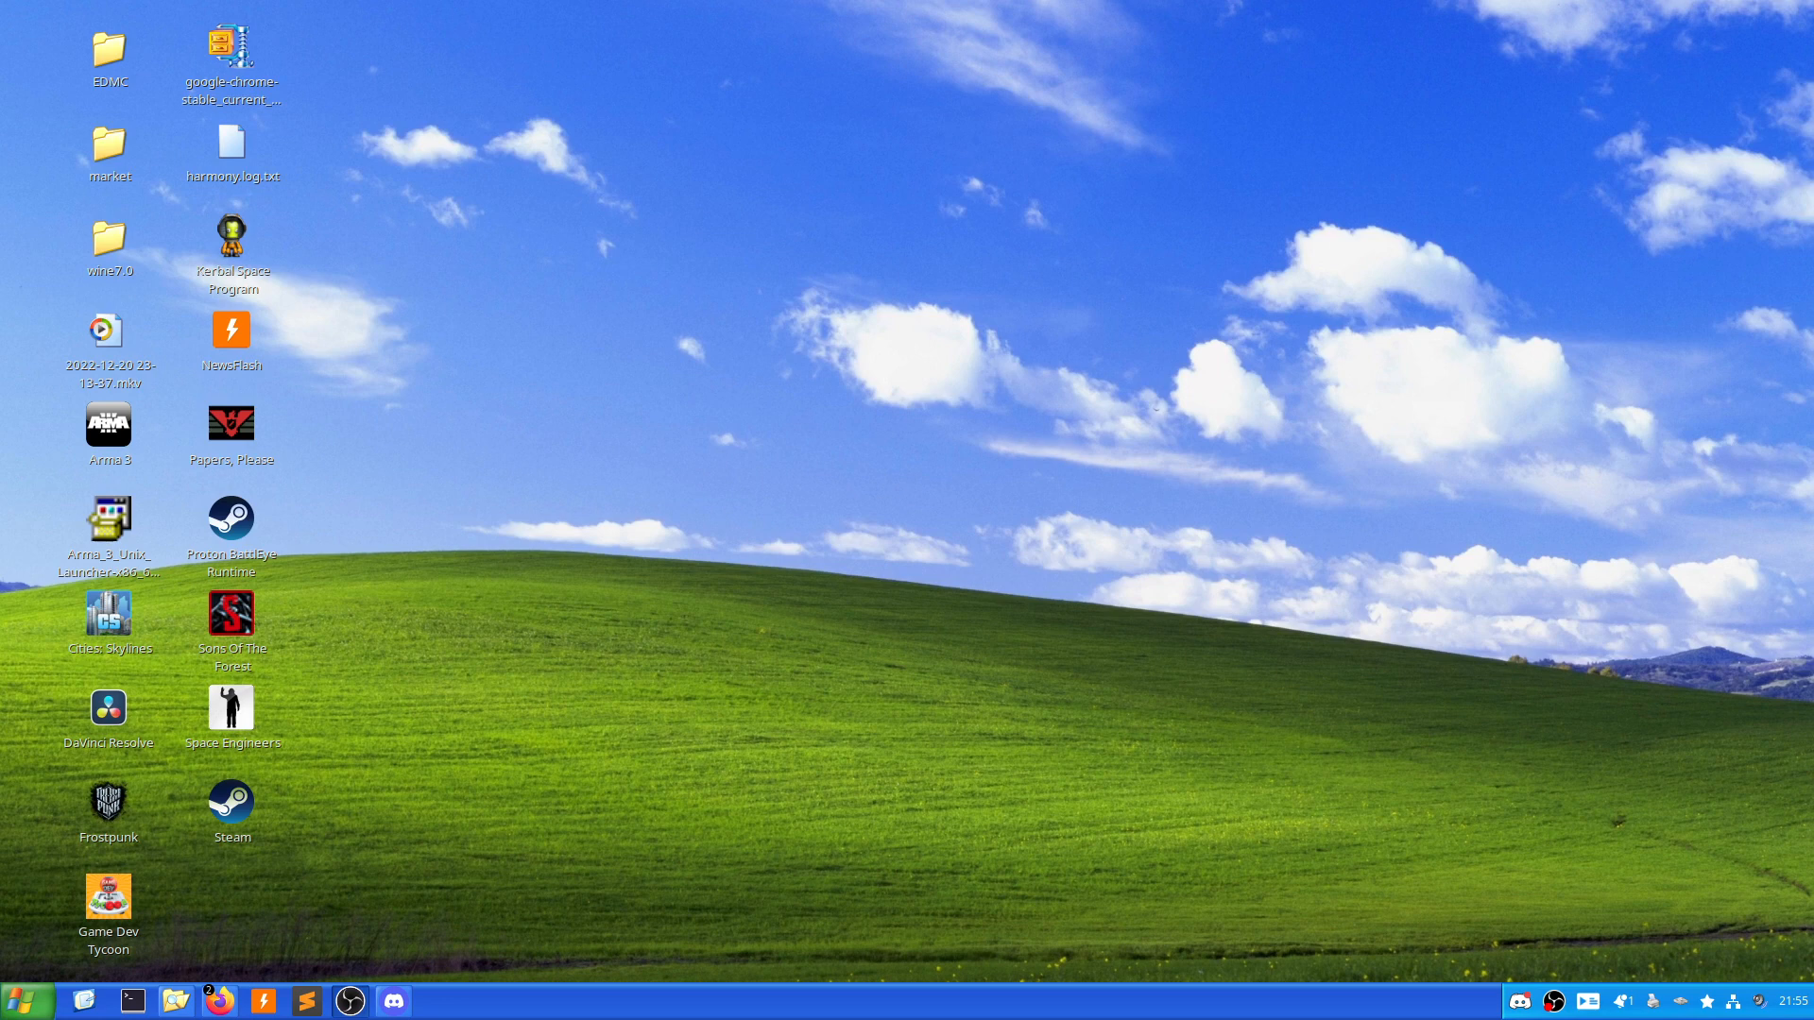
mouse_move(1699, 614)
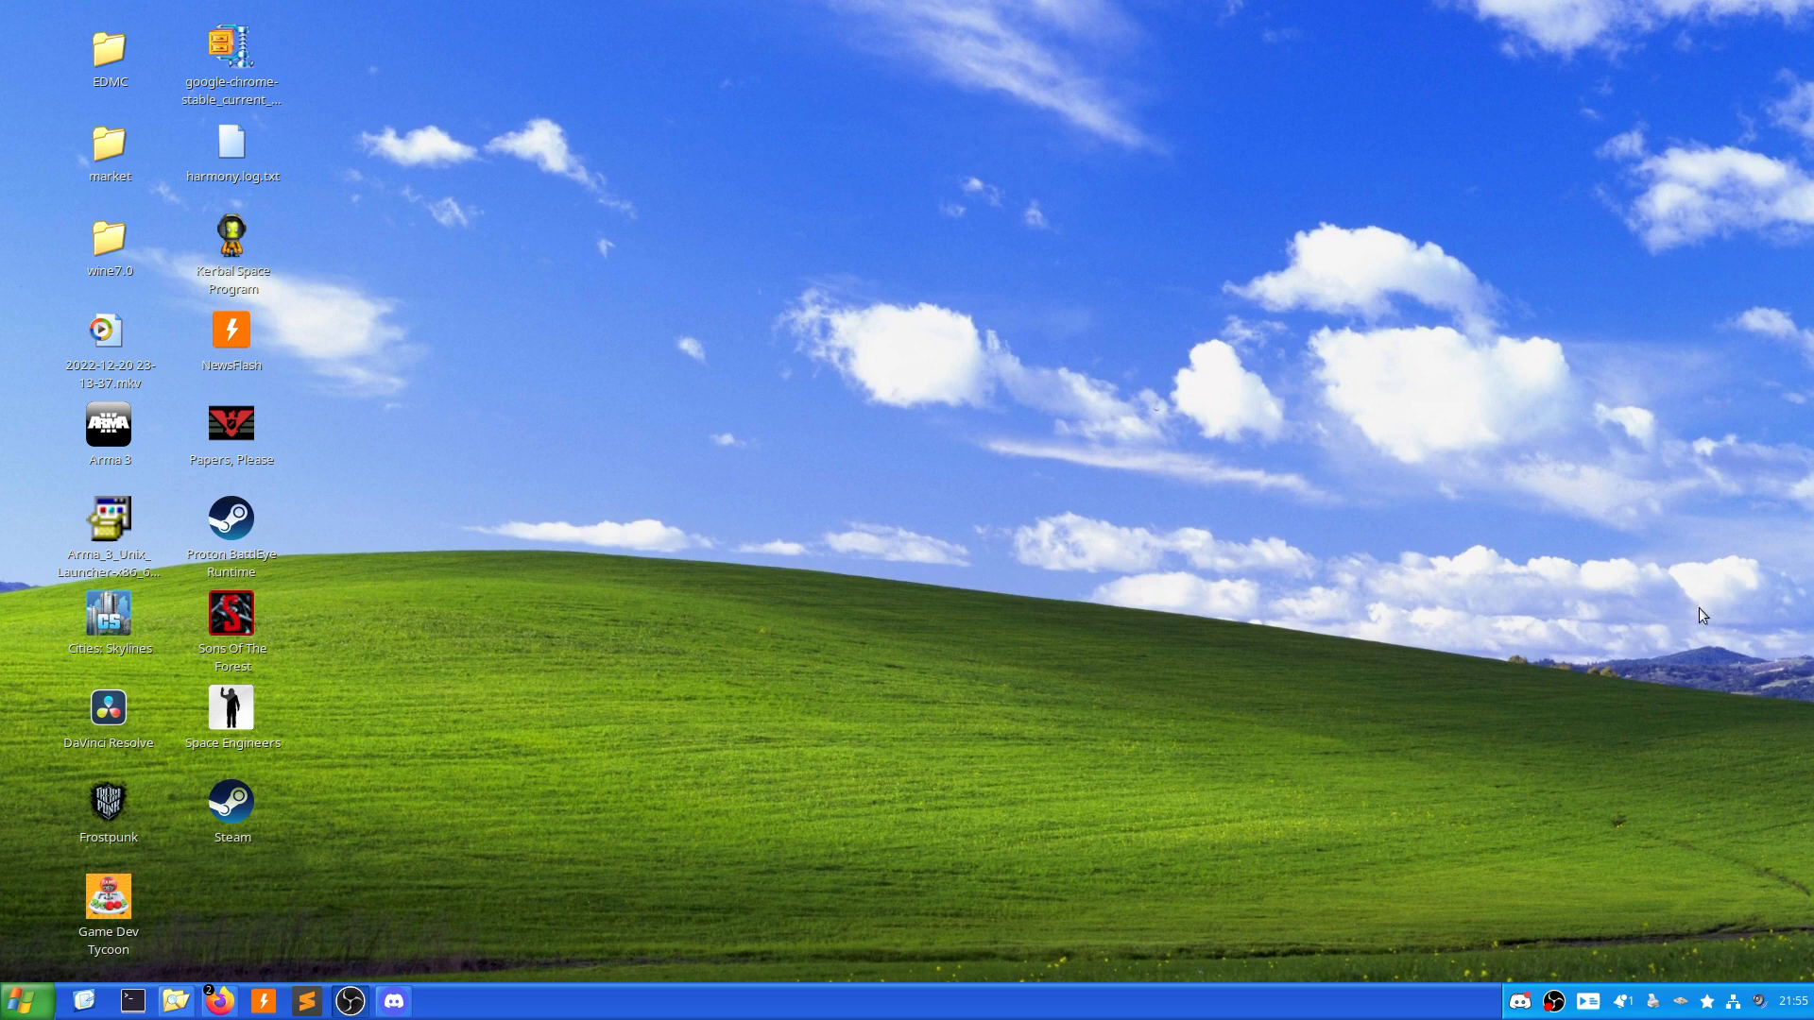
mouse_move(905, 547)
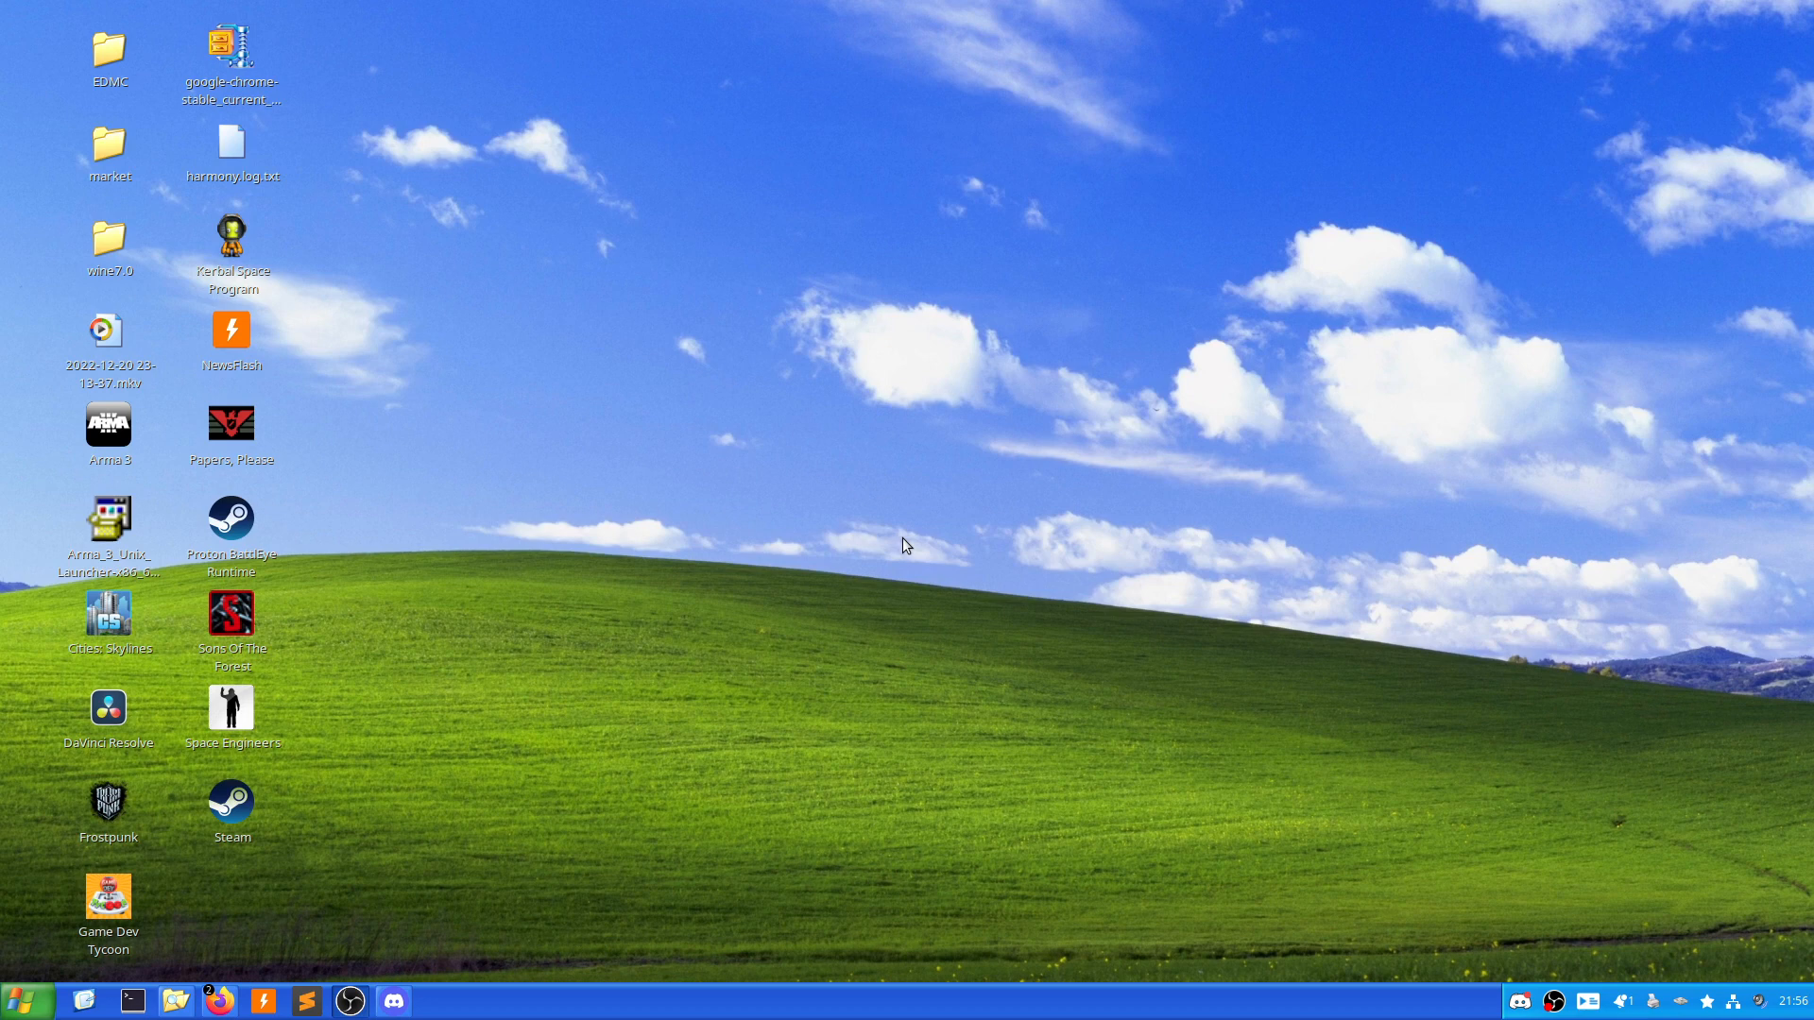
mouse_move(285, 995)
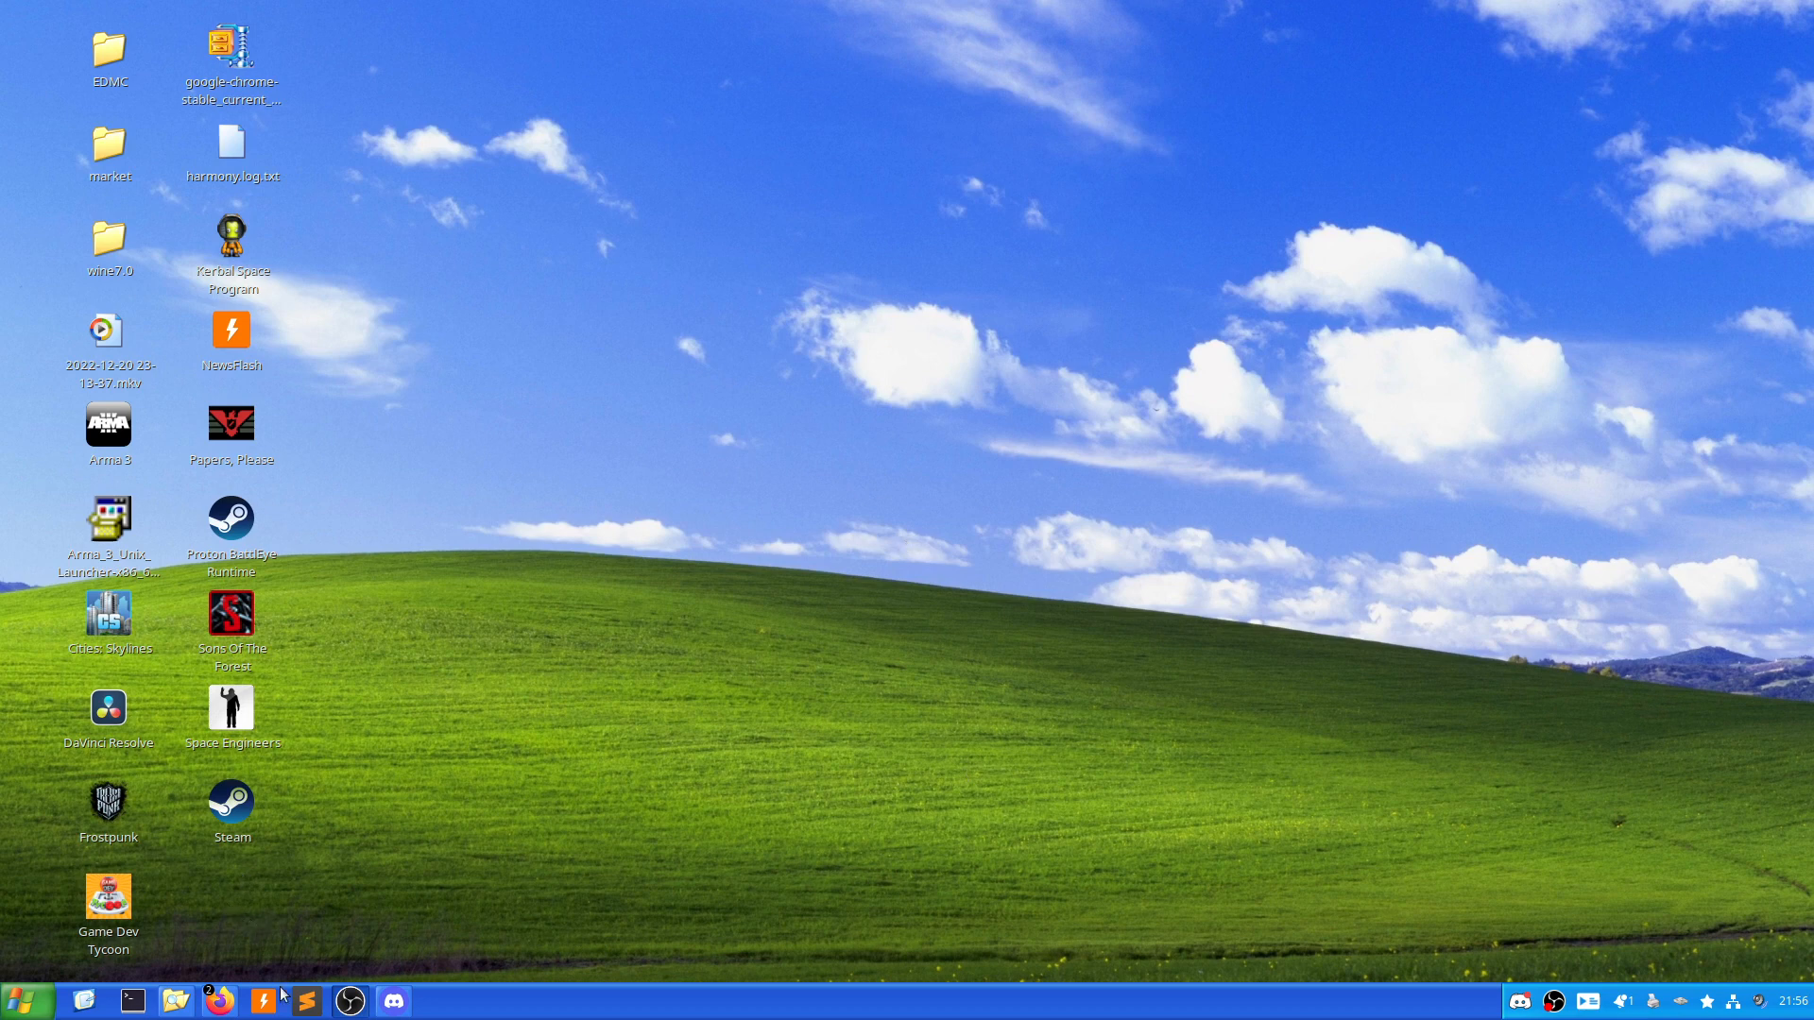
Bring up NewsFlash showing the Wine 8.3 Released article from WineHQ News.
click(264, 1001)
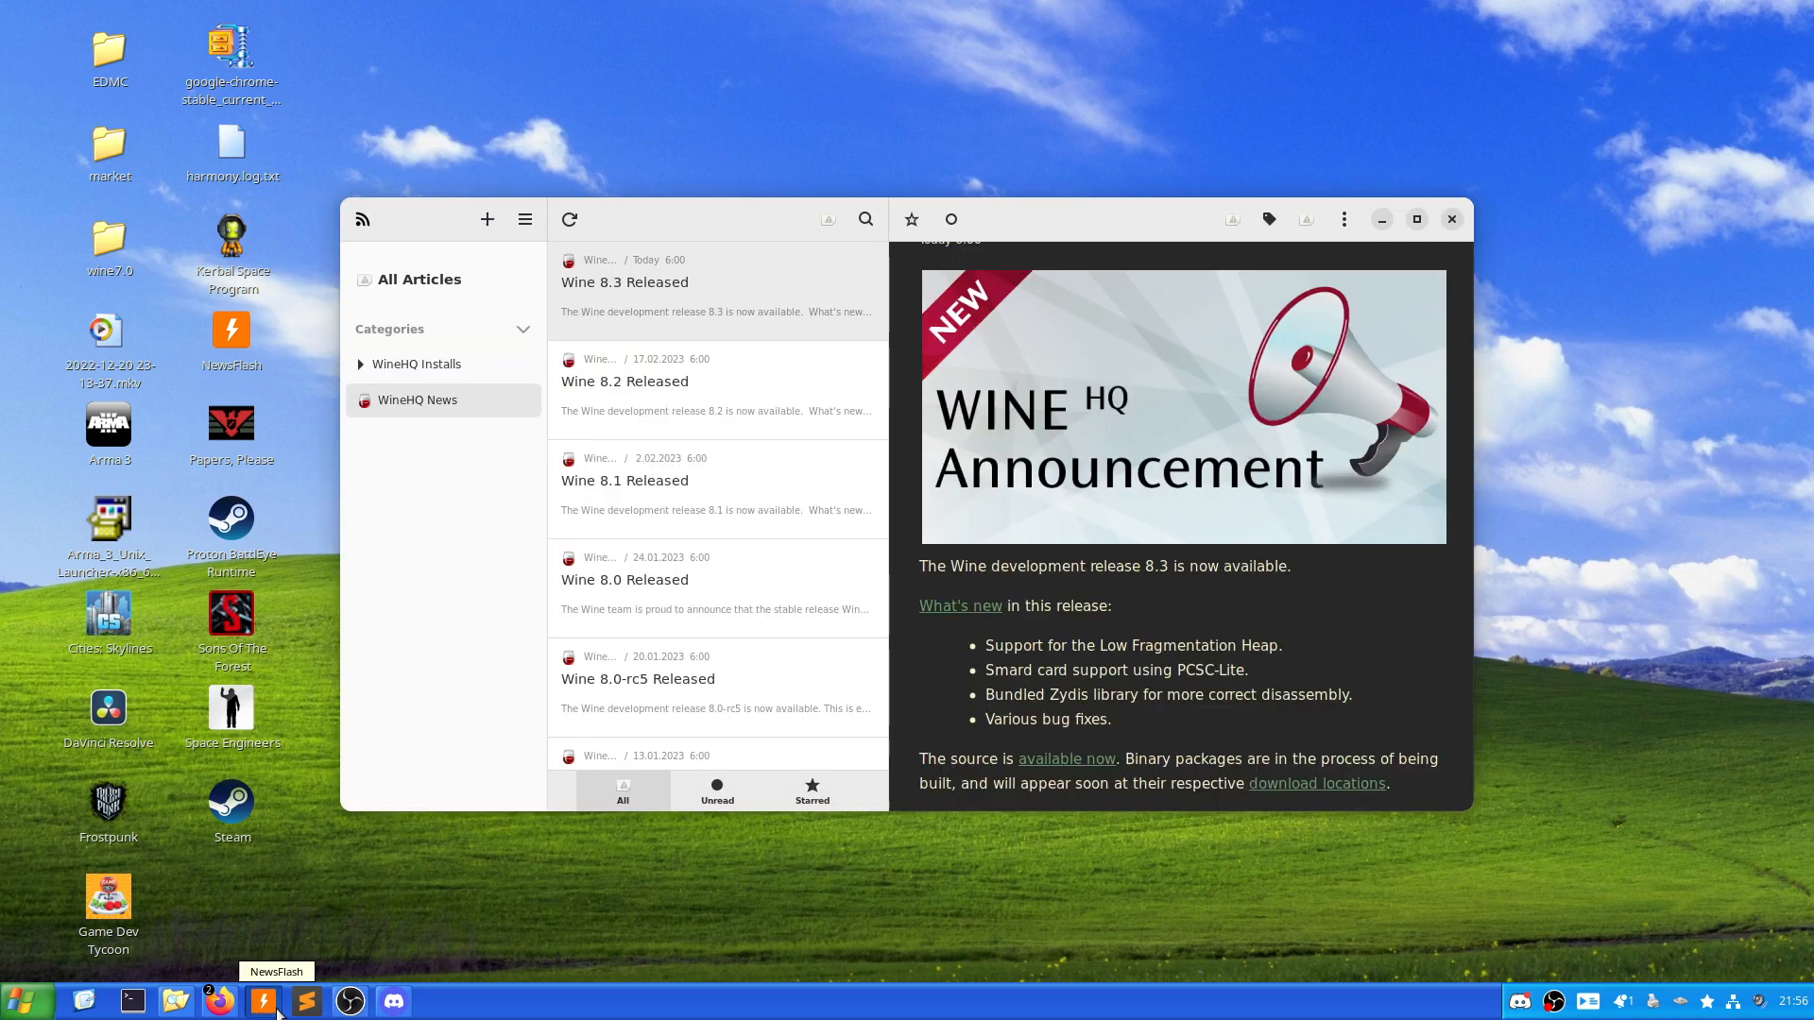
mouse_move(449, 732)
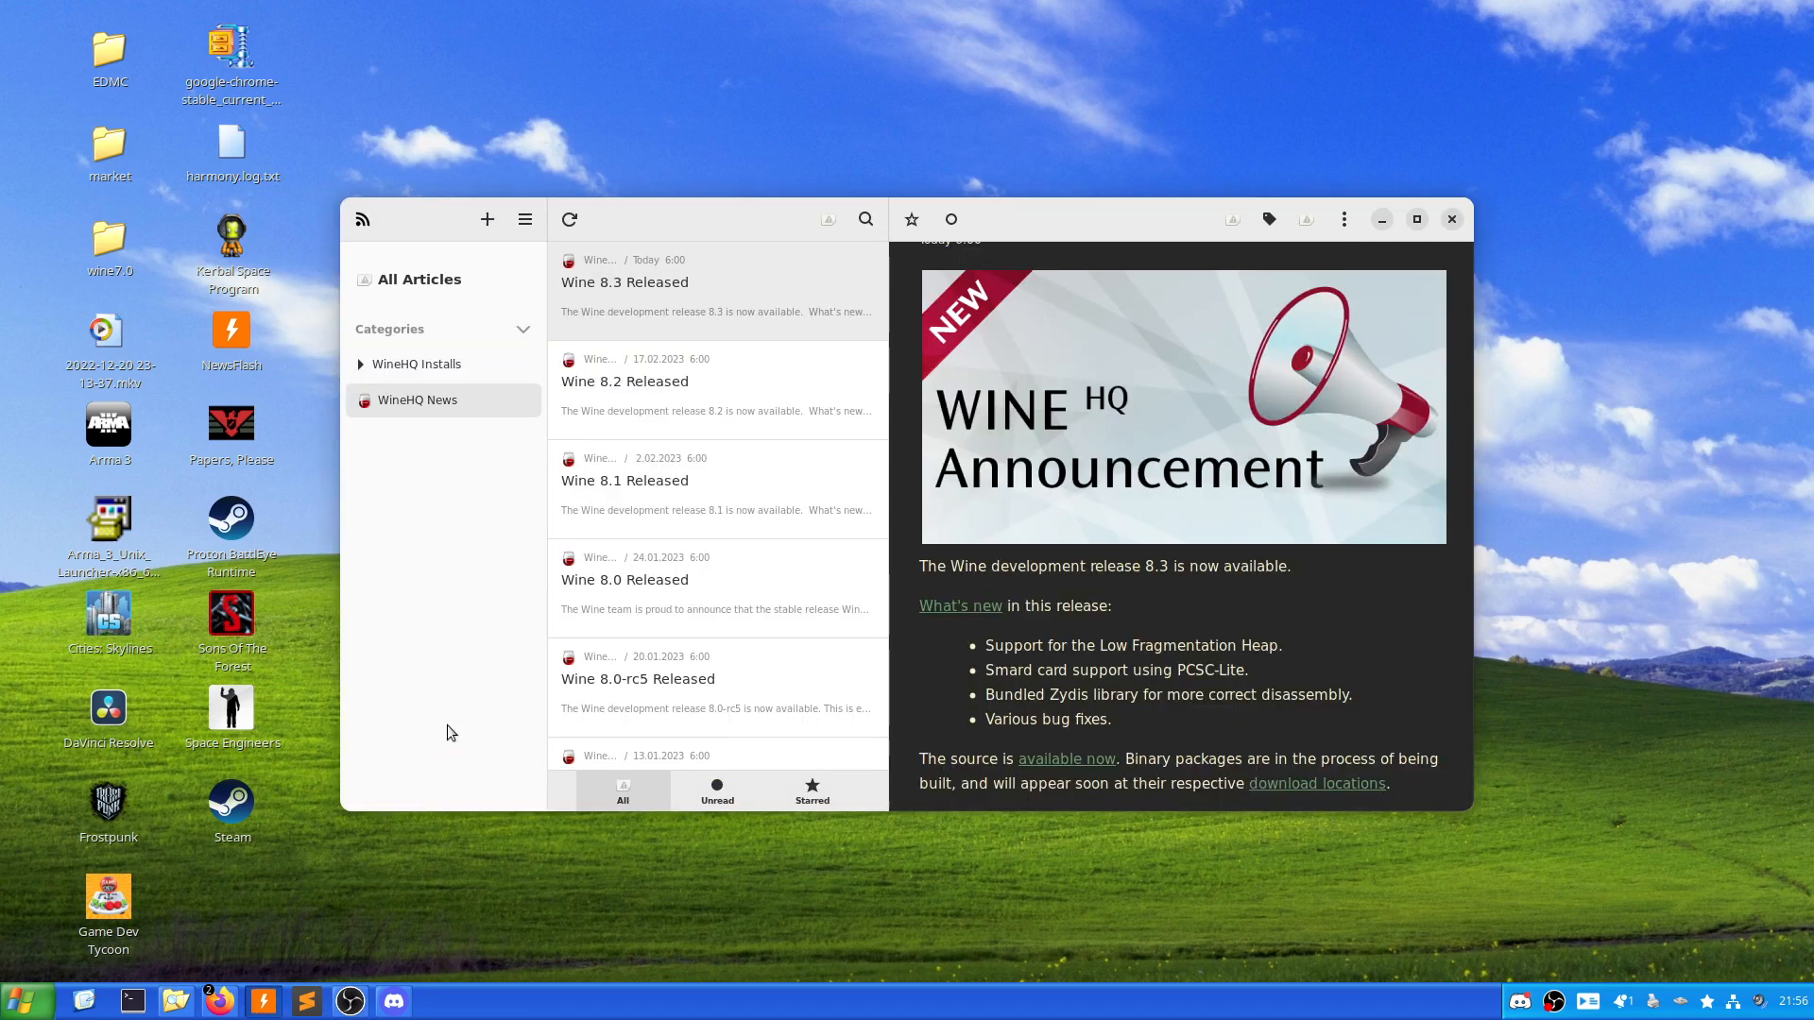
mouse_move(739, 314)
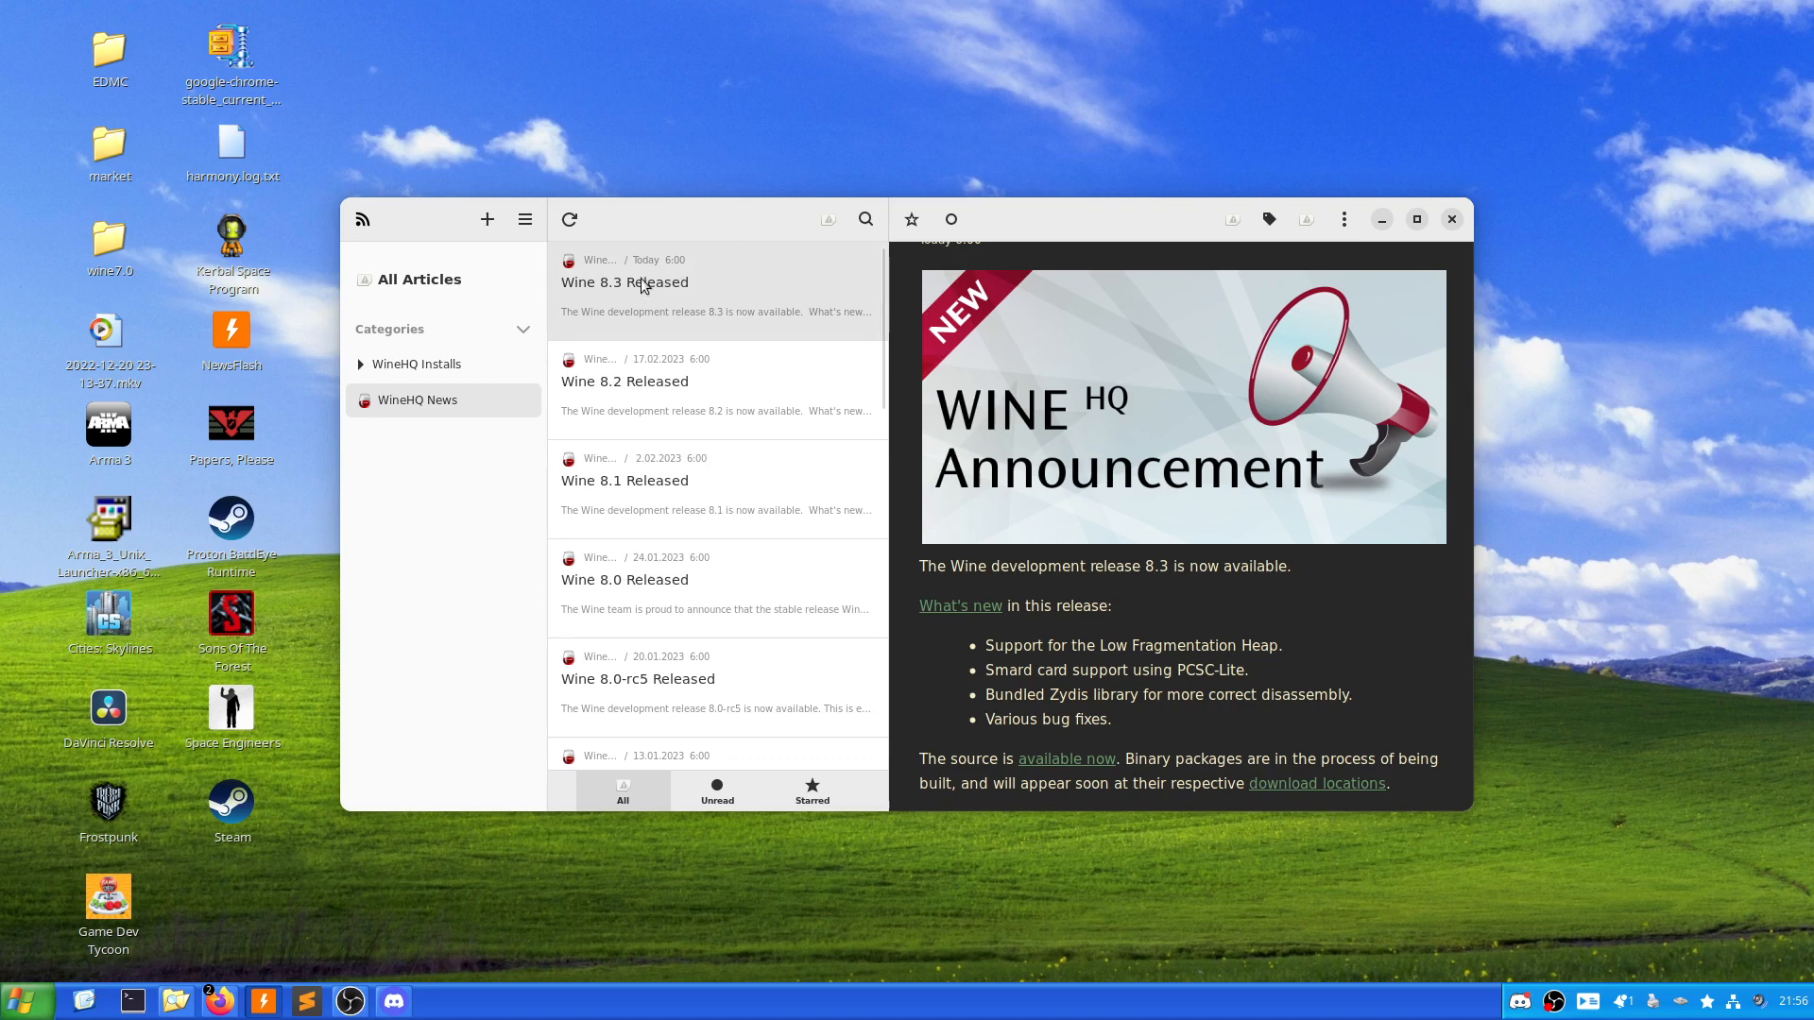
mouse_move(702, 293)
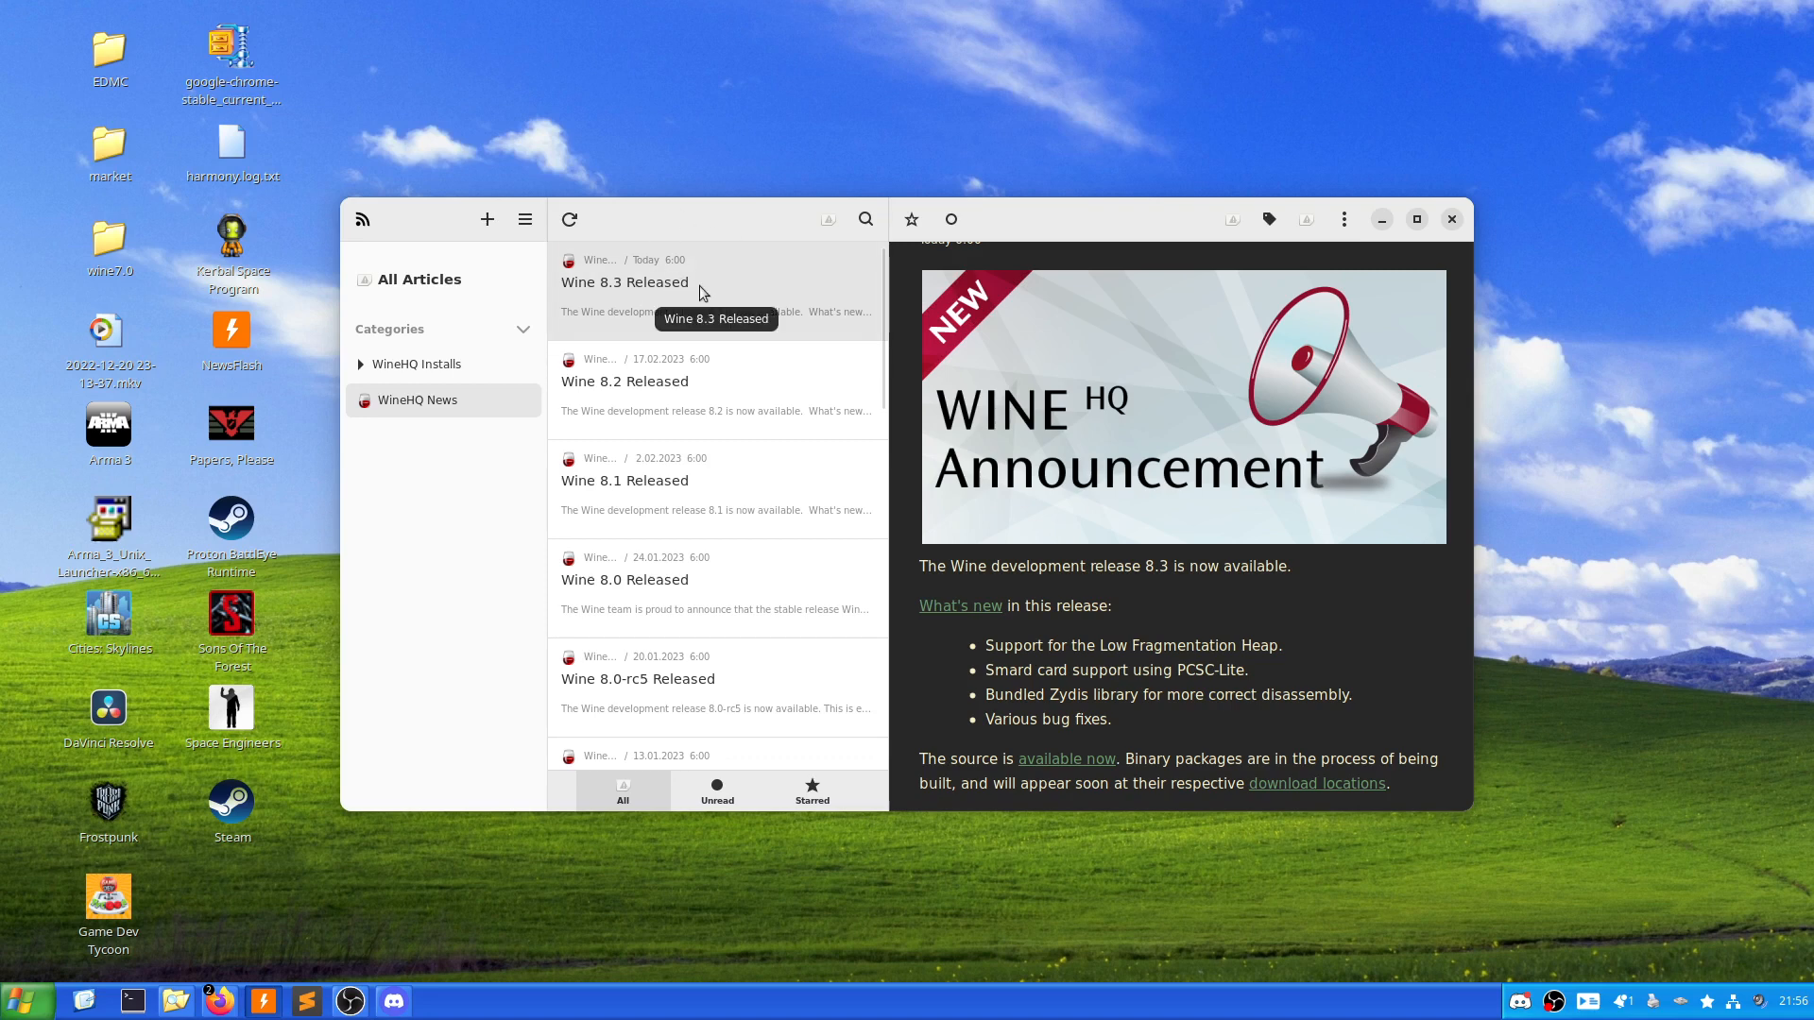
mouse_move(1072, 655)
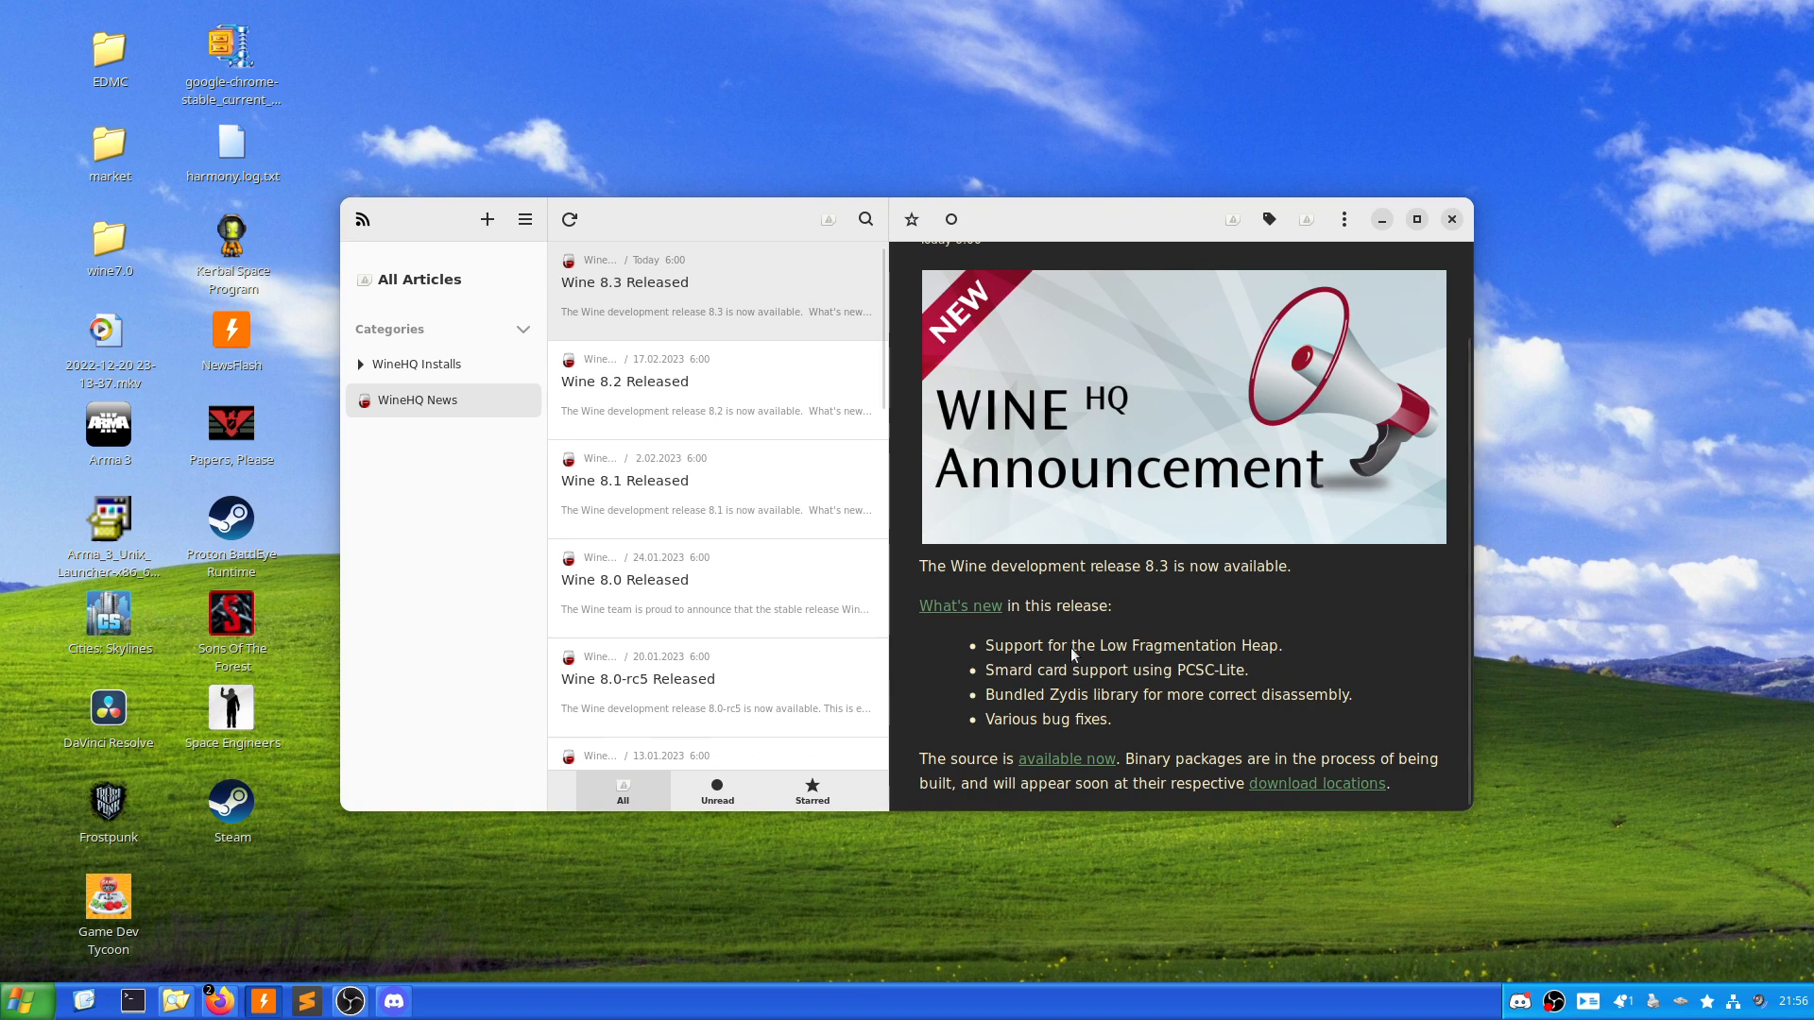
mouse_move(1082, 645)
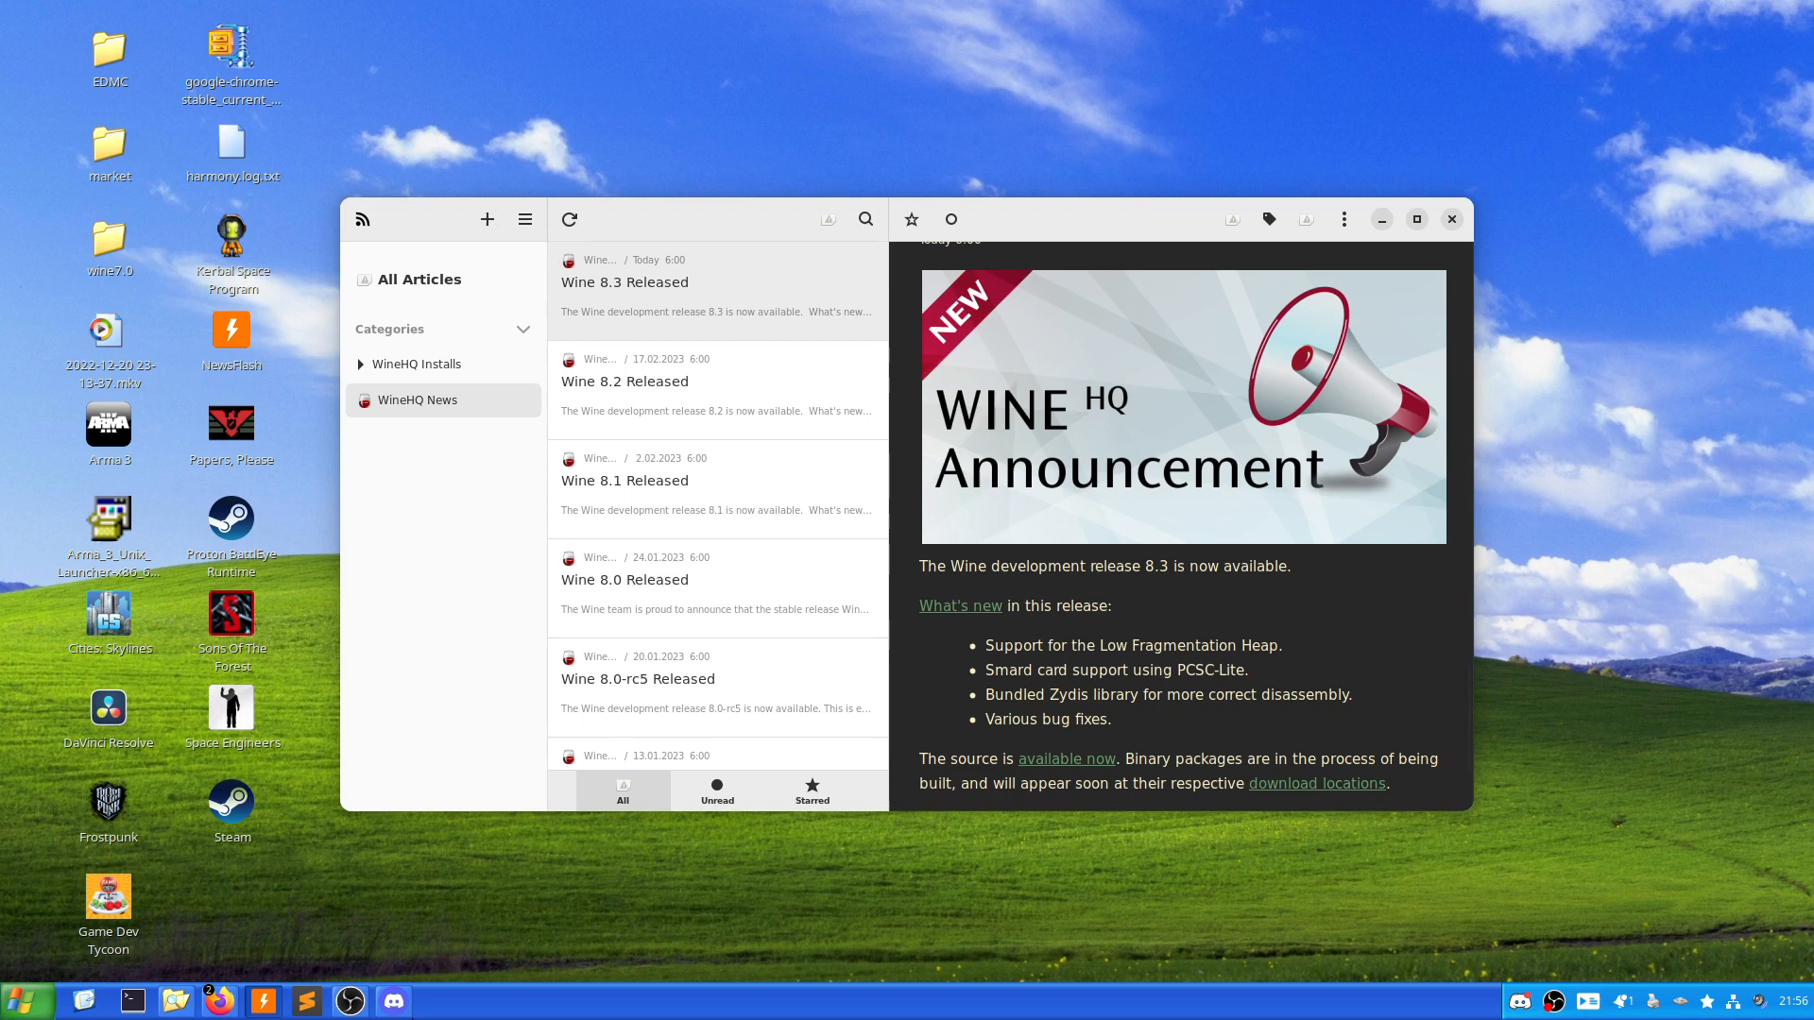
In the terminal, confirm the 19-package upgrade with y, then run neofetch.
click(133, 1001)
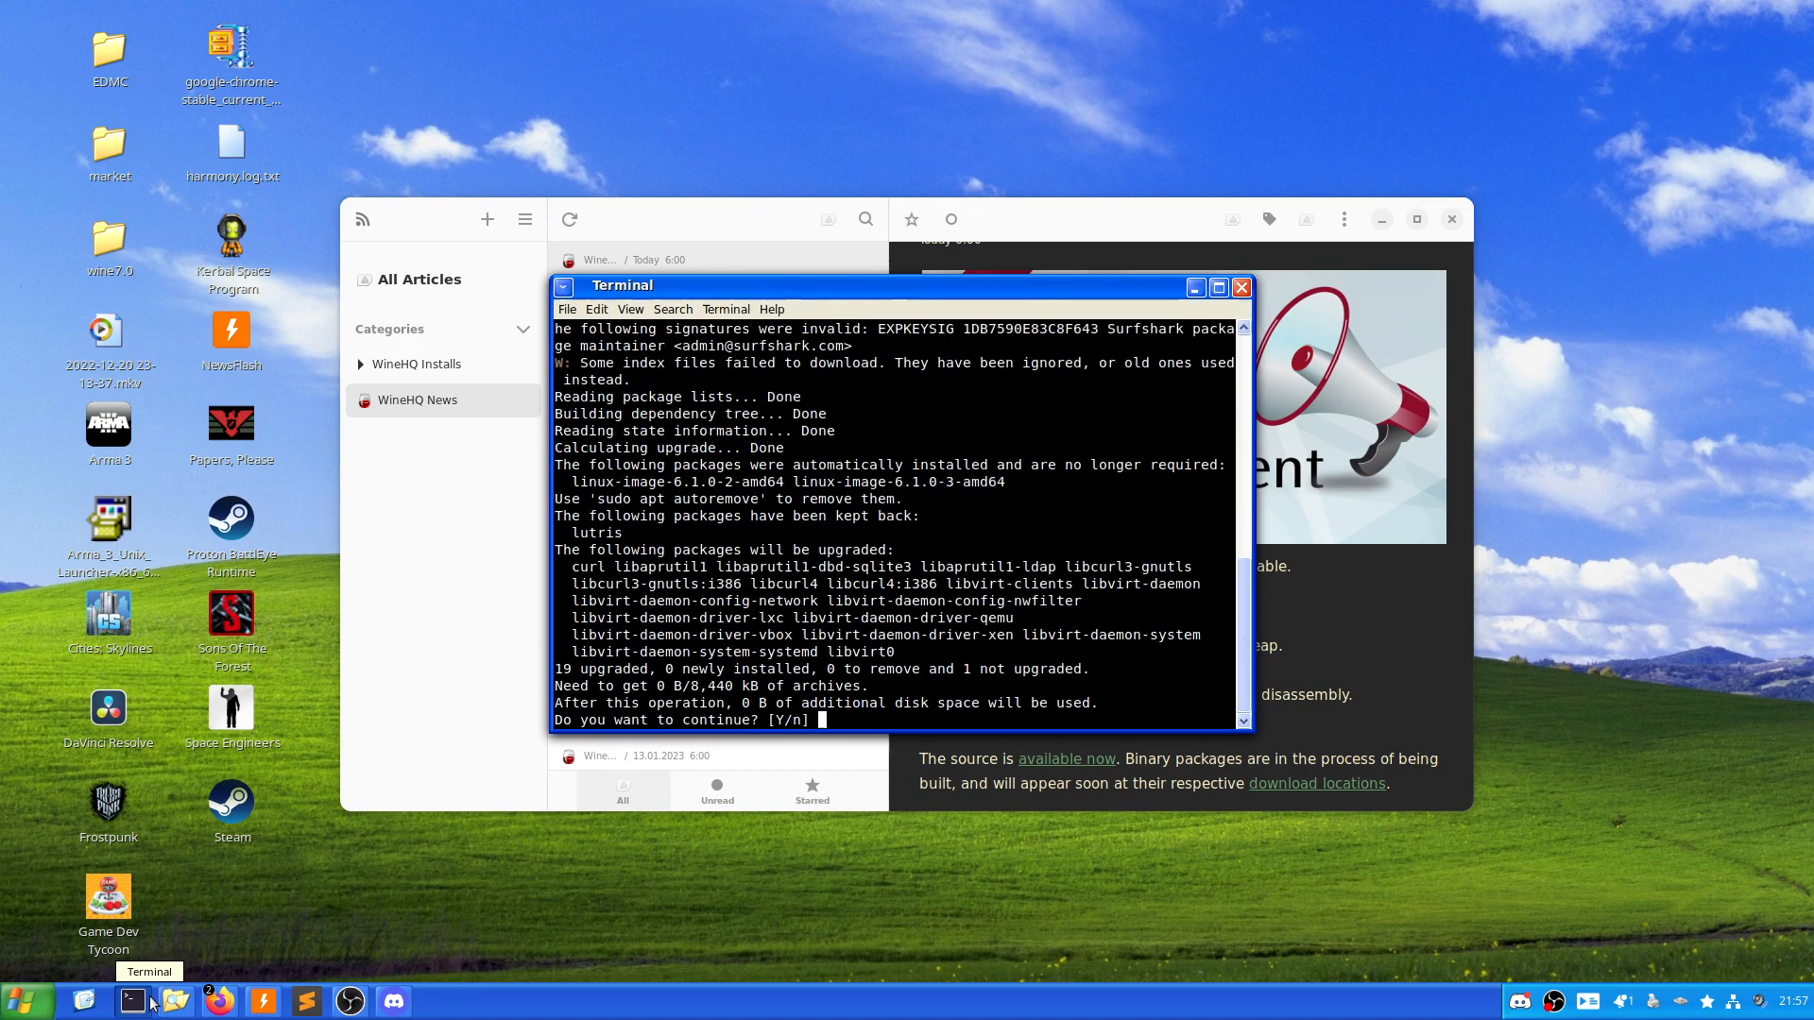
text(y)
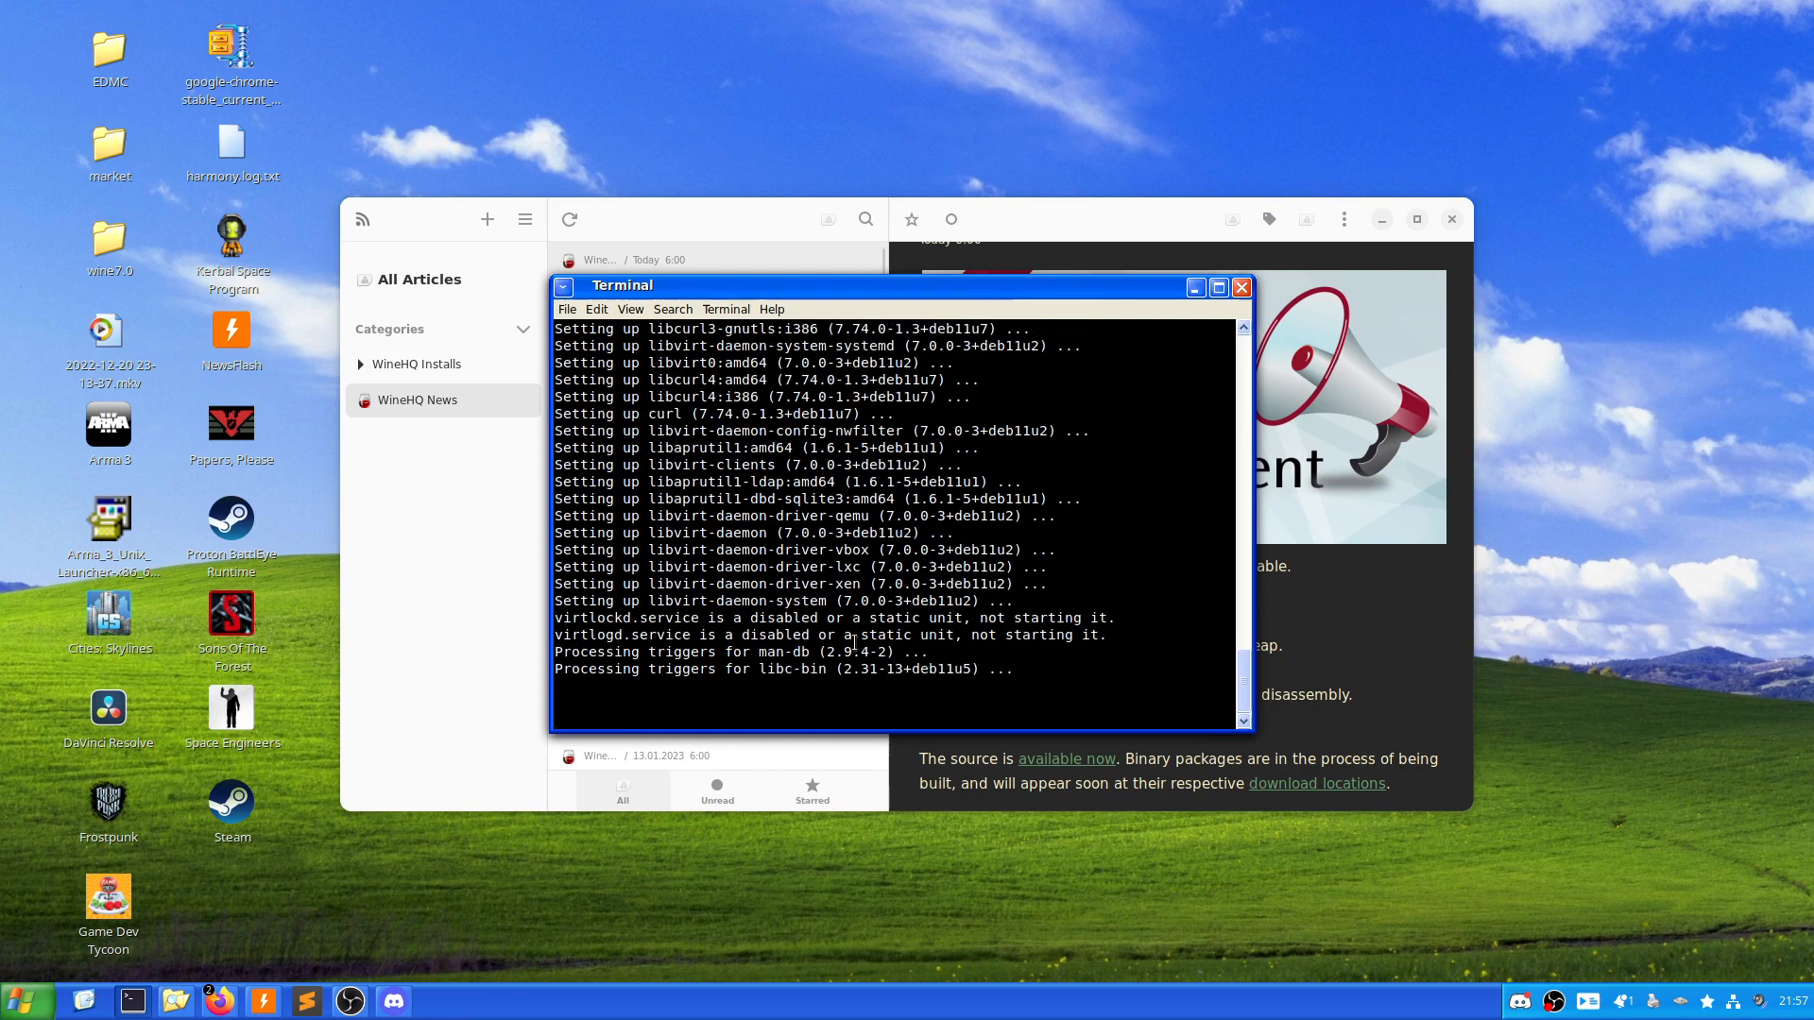
text(neofetch)
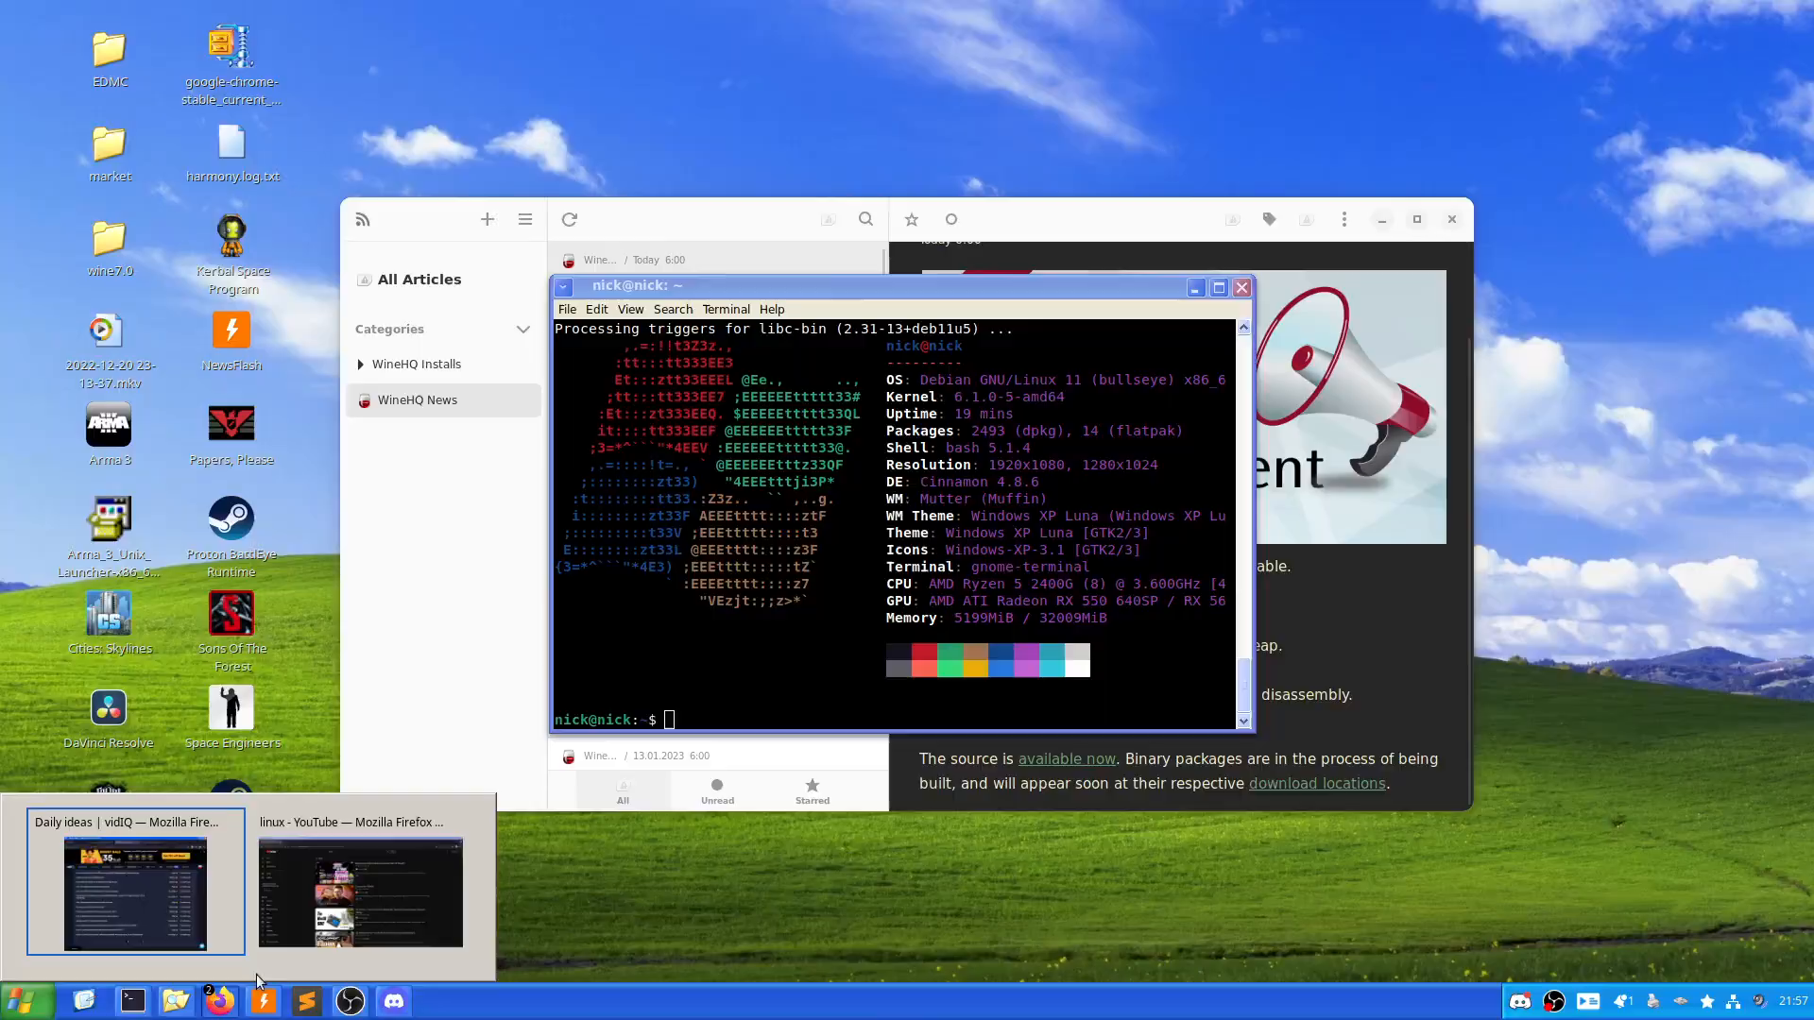
Scroll far down through the YouTube 'linux' search results in Firefox.
click(361, 891)
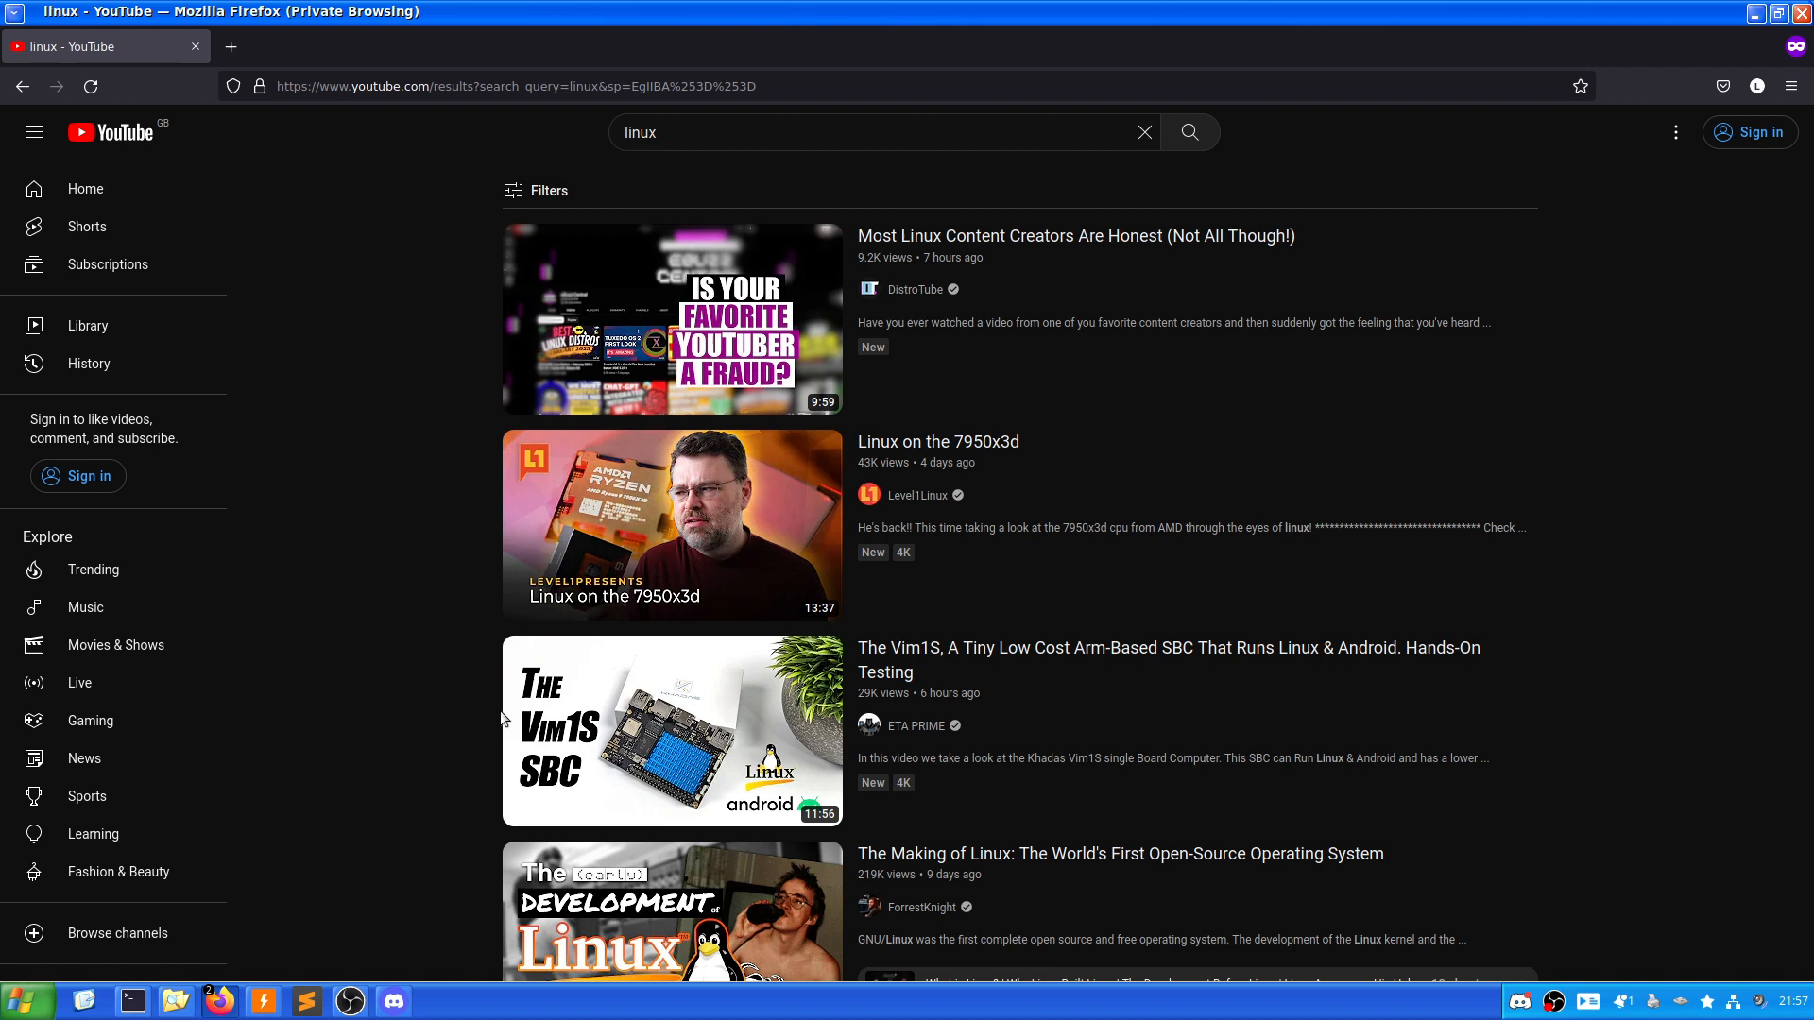
mouse_move(673, 318)
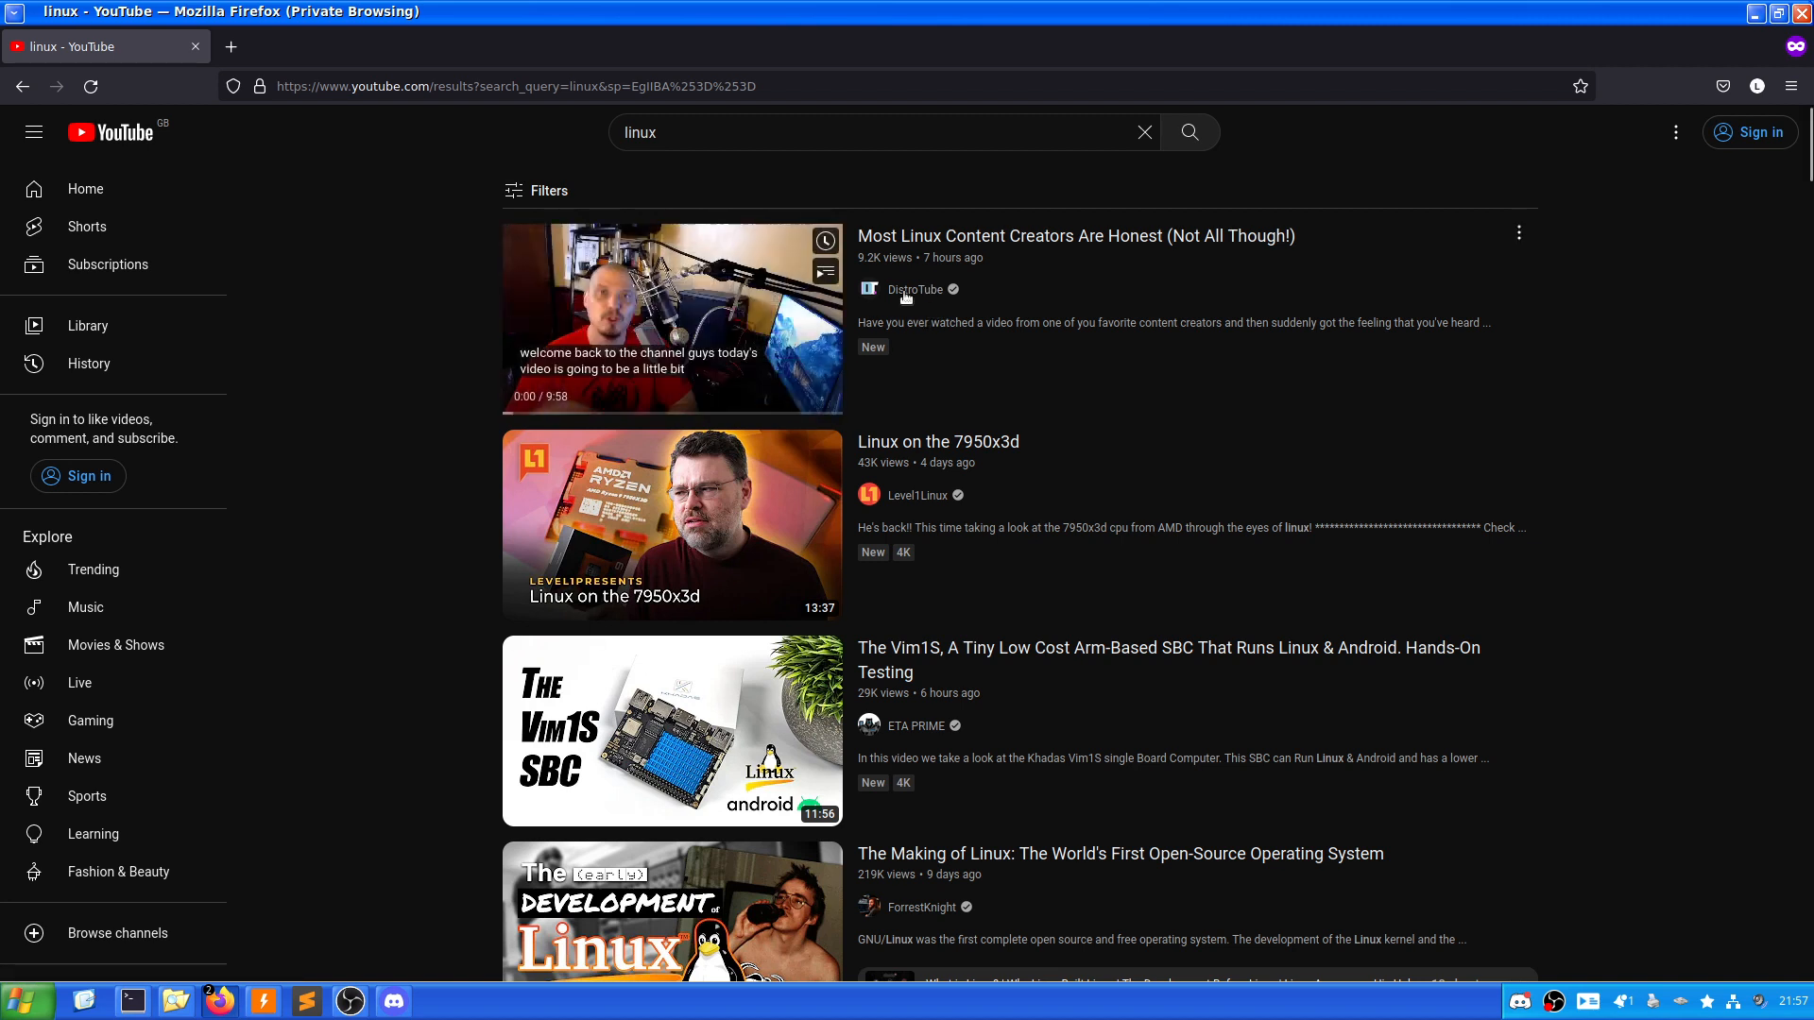
mouse_move(425, 444)
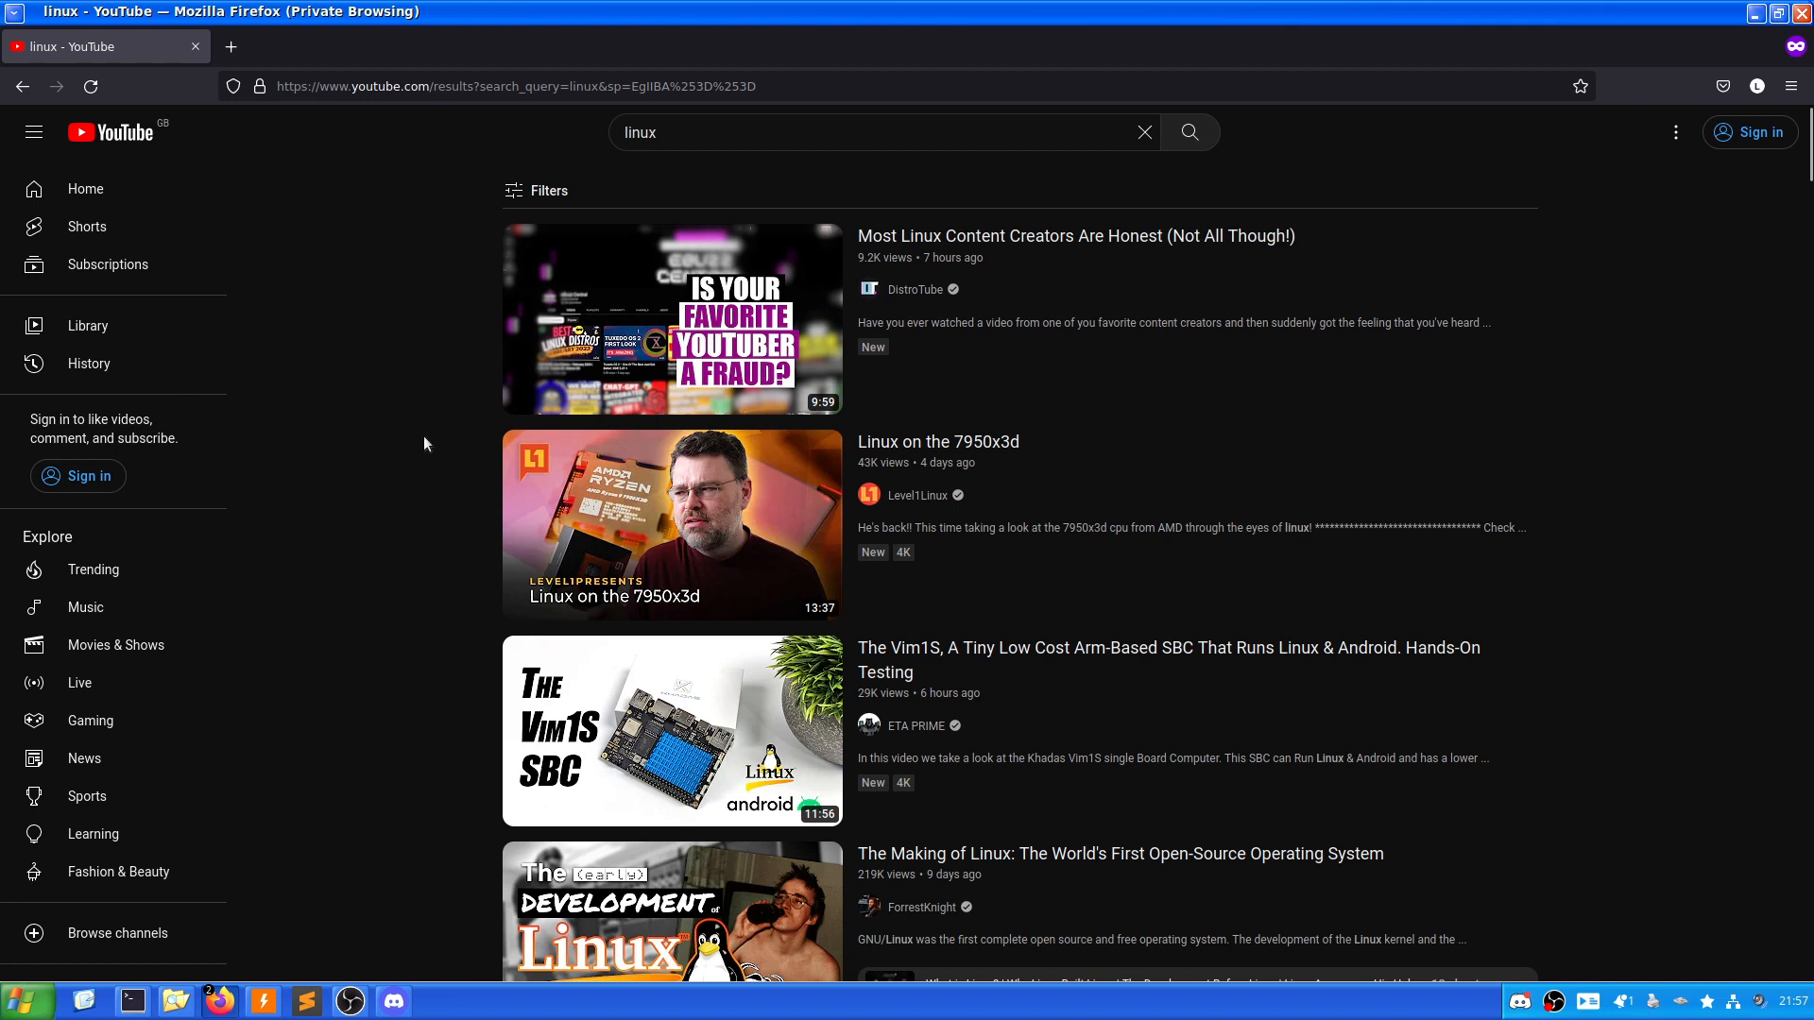
scroll(down, 3)
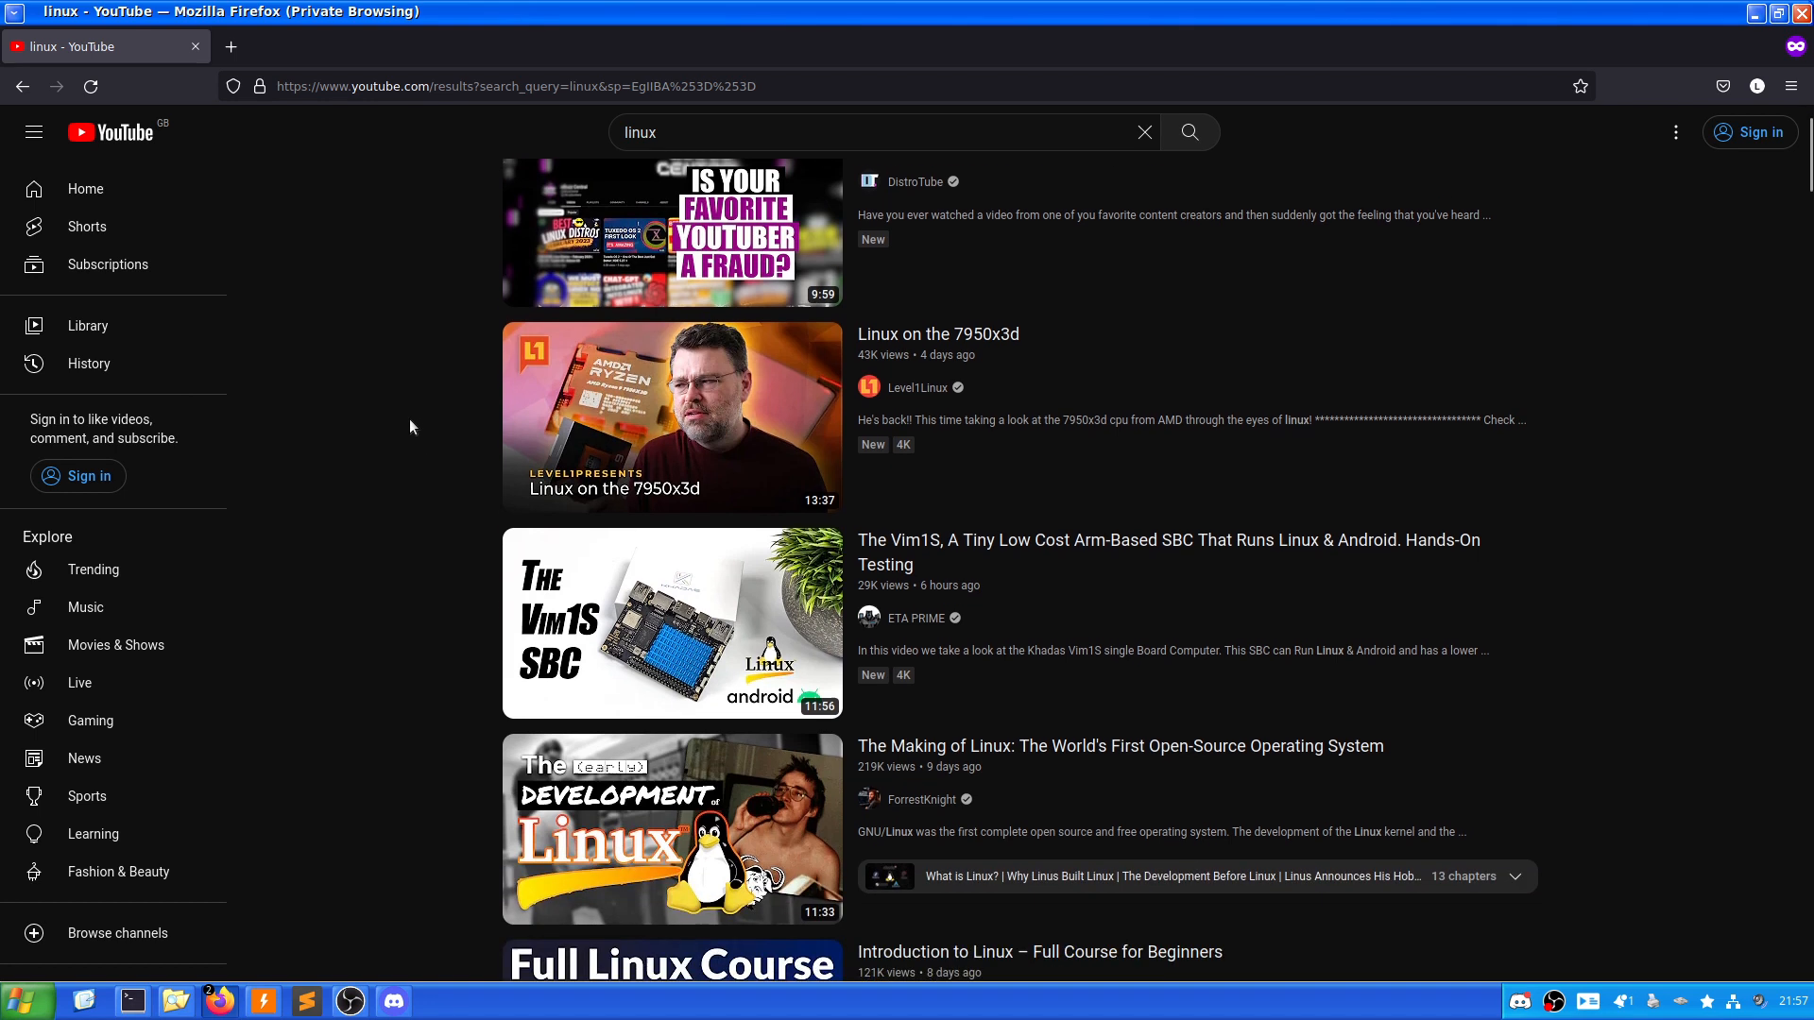
scroll(down, 3)
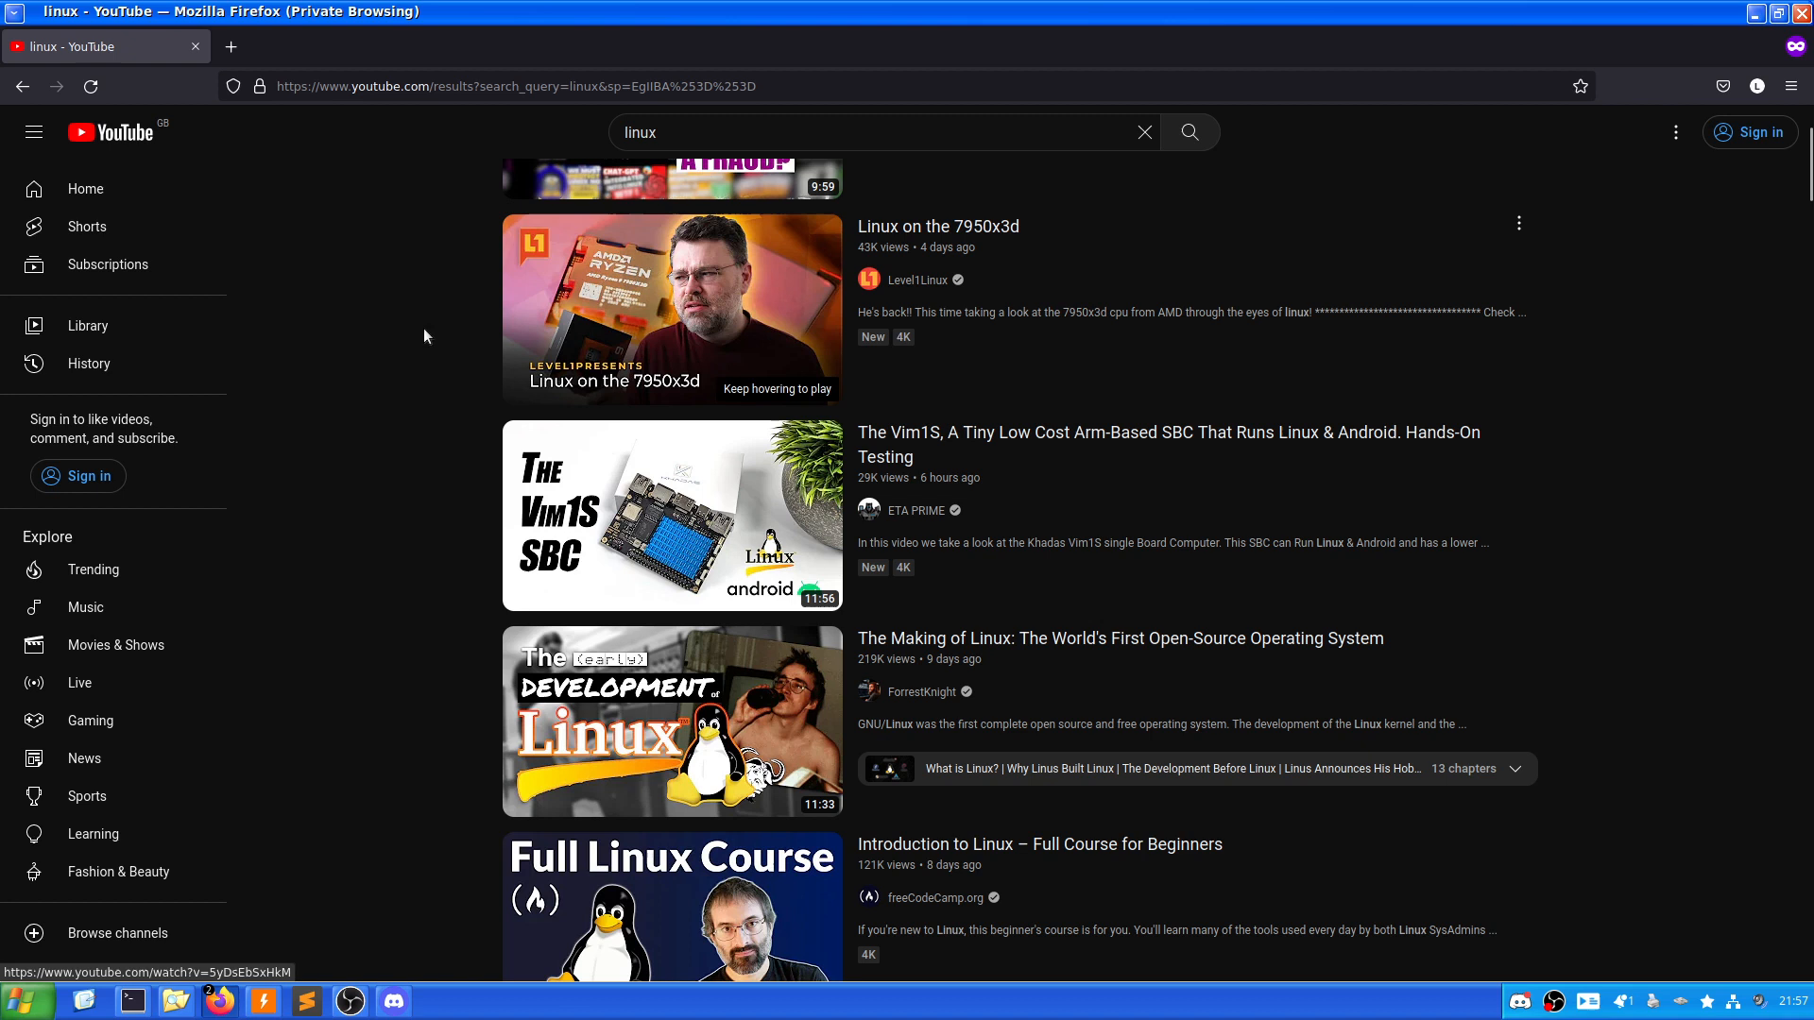
mouse_move(320, 388)
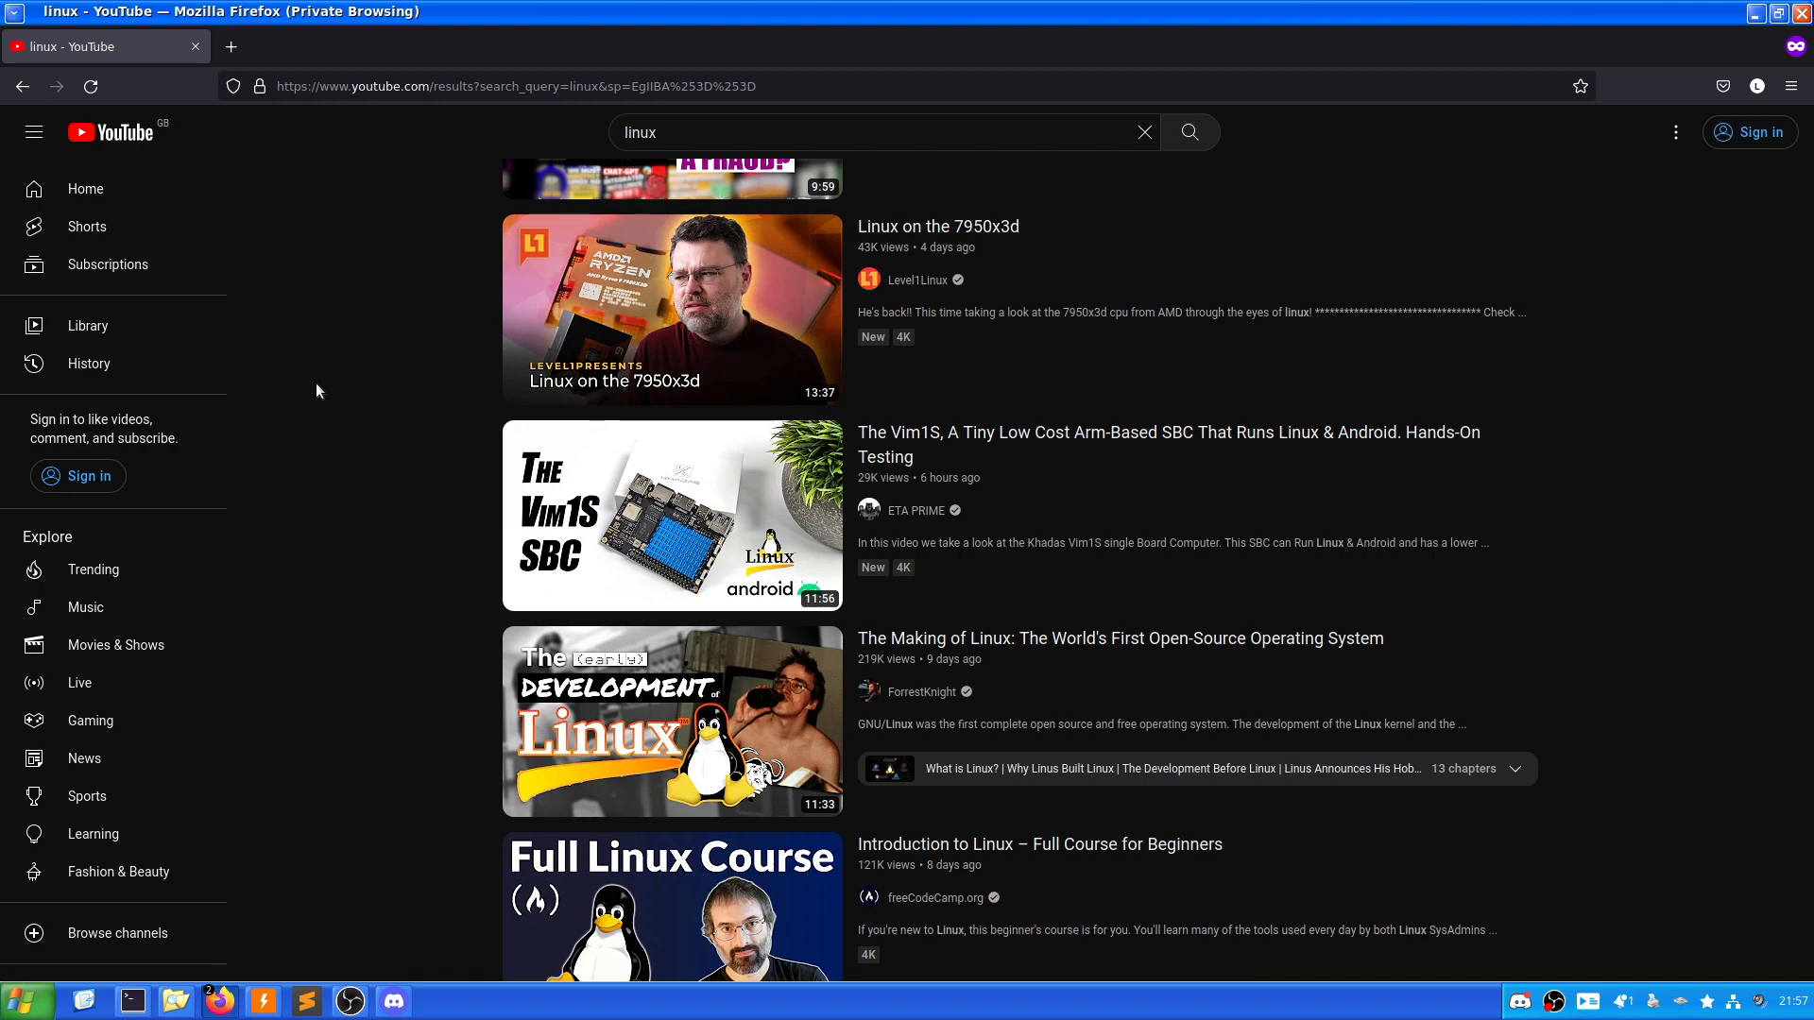
scroll(down, 3)
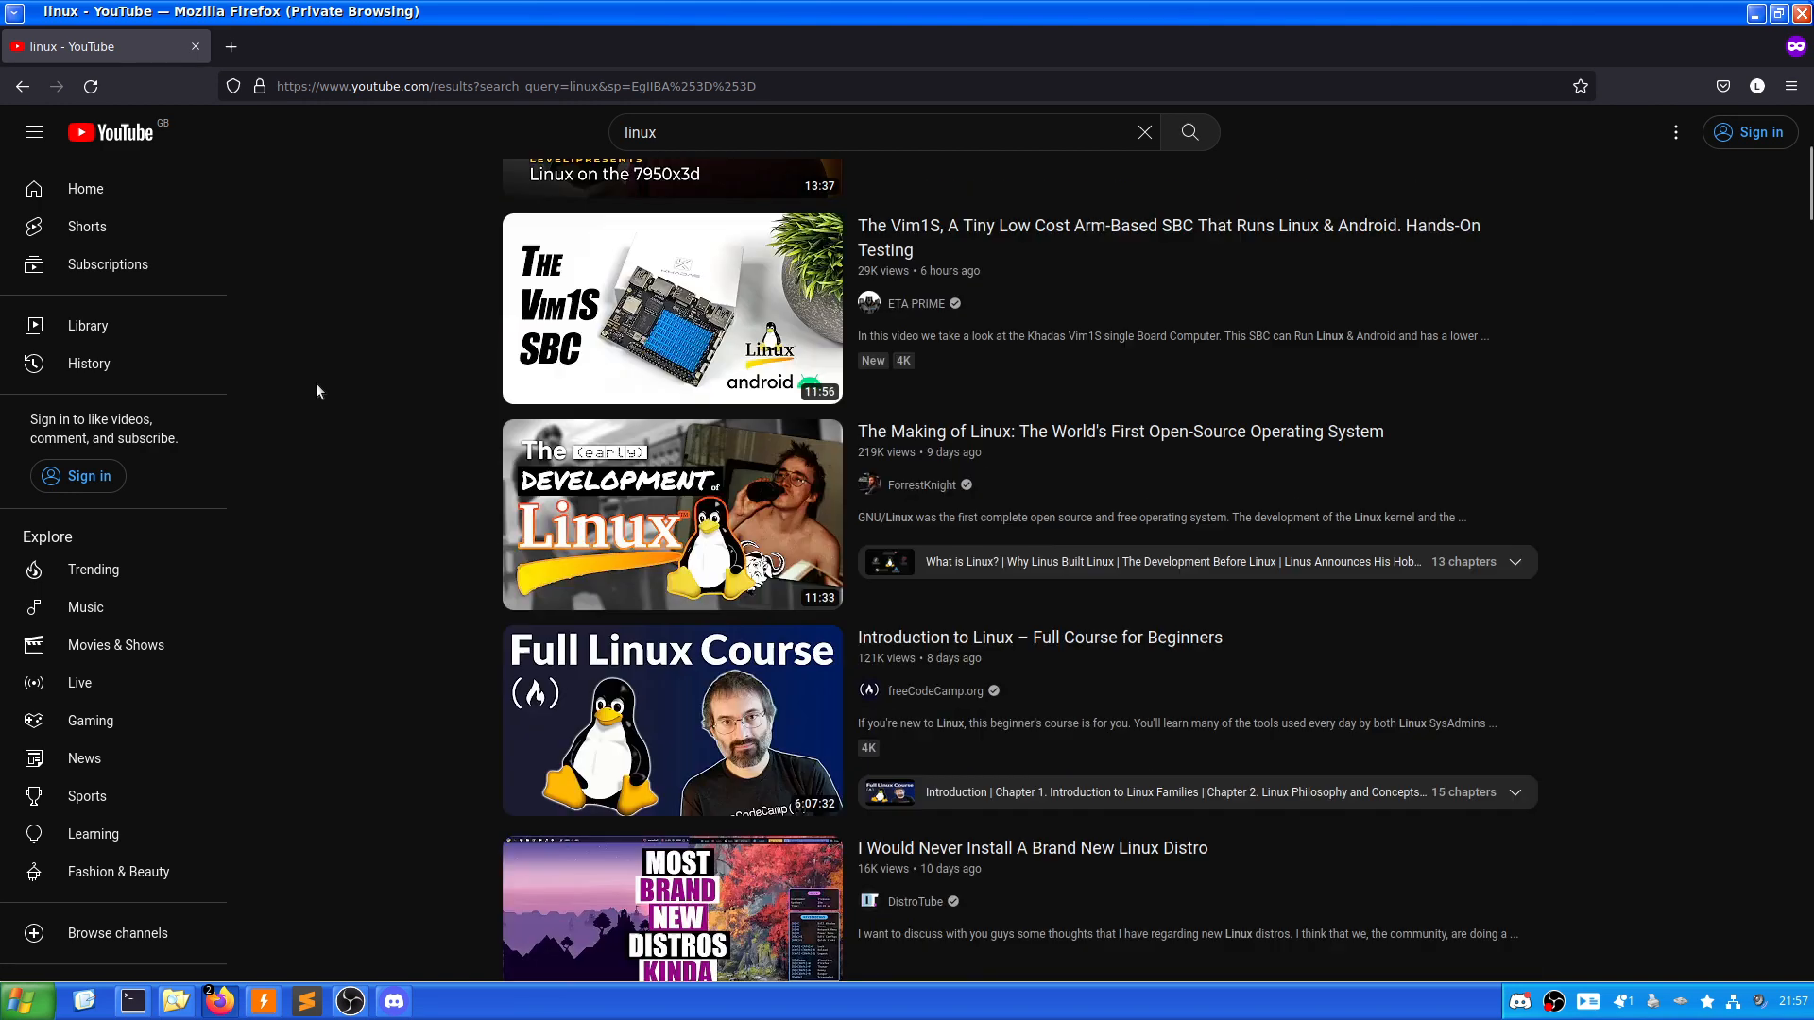
scroll(down, 3)
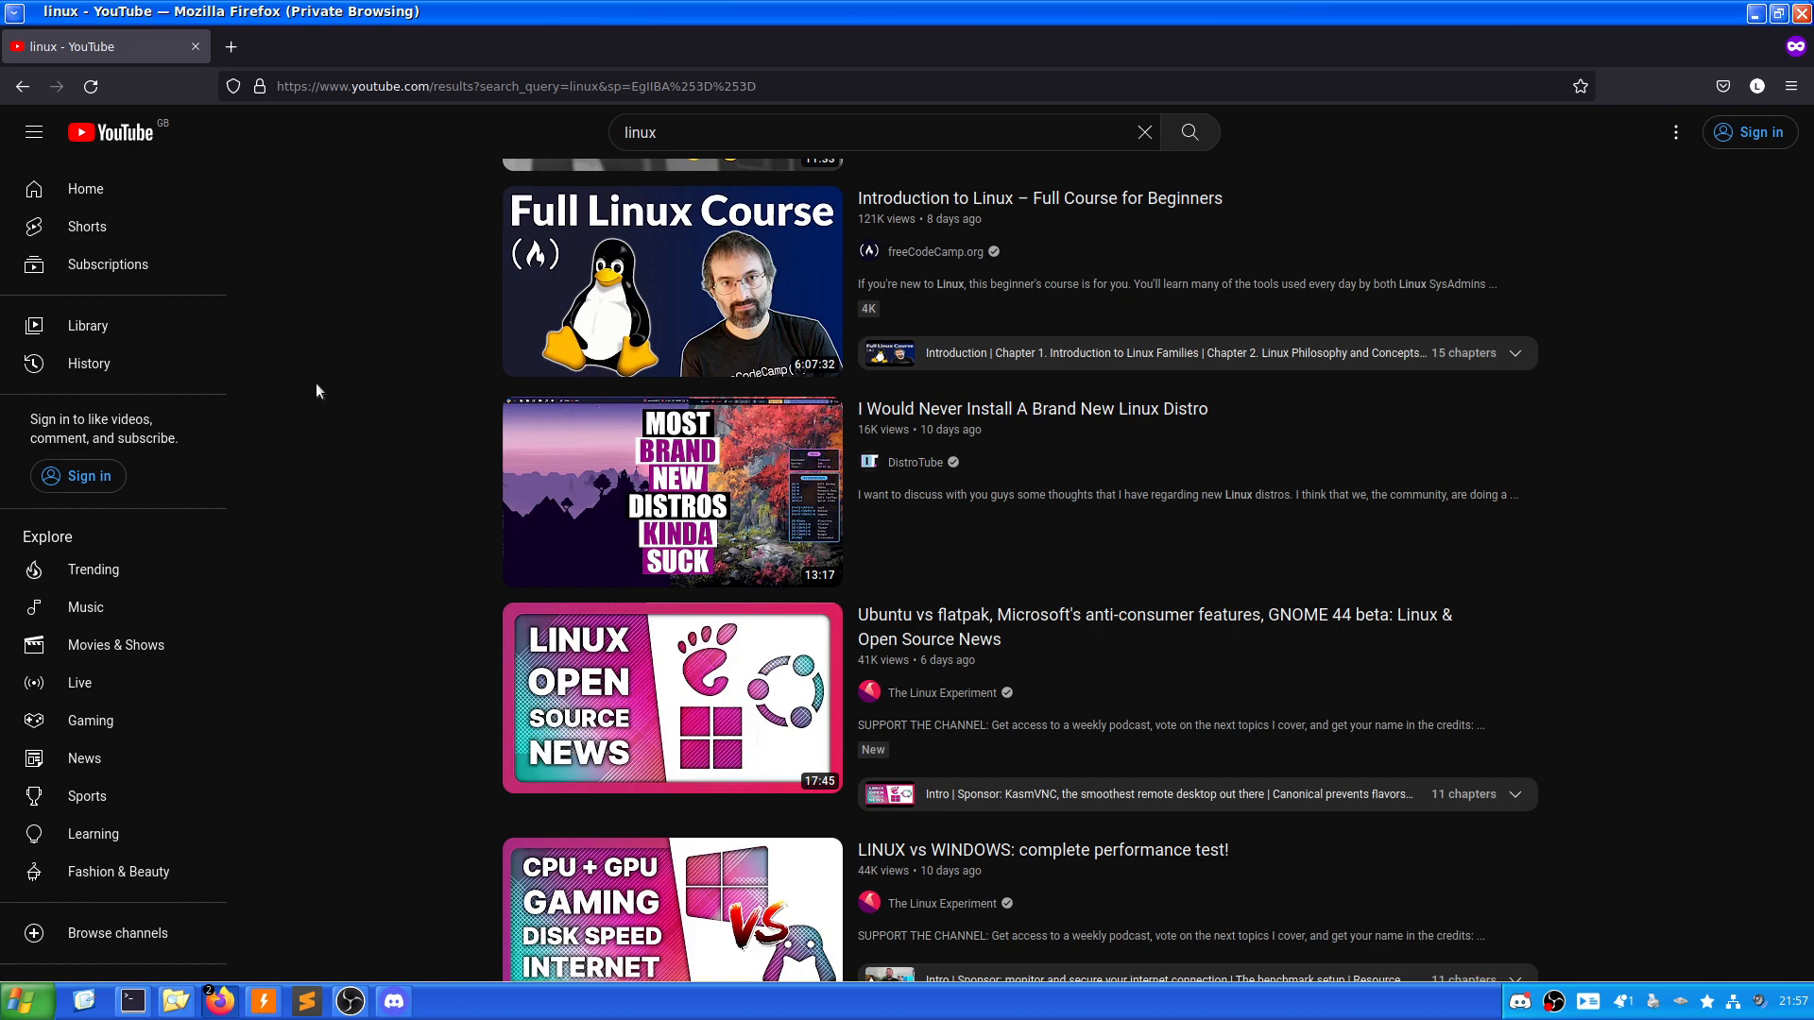
scroll(down, 3)
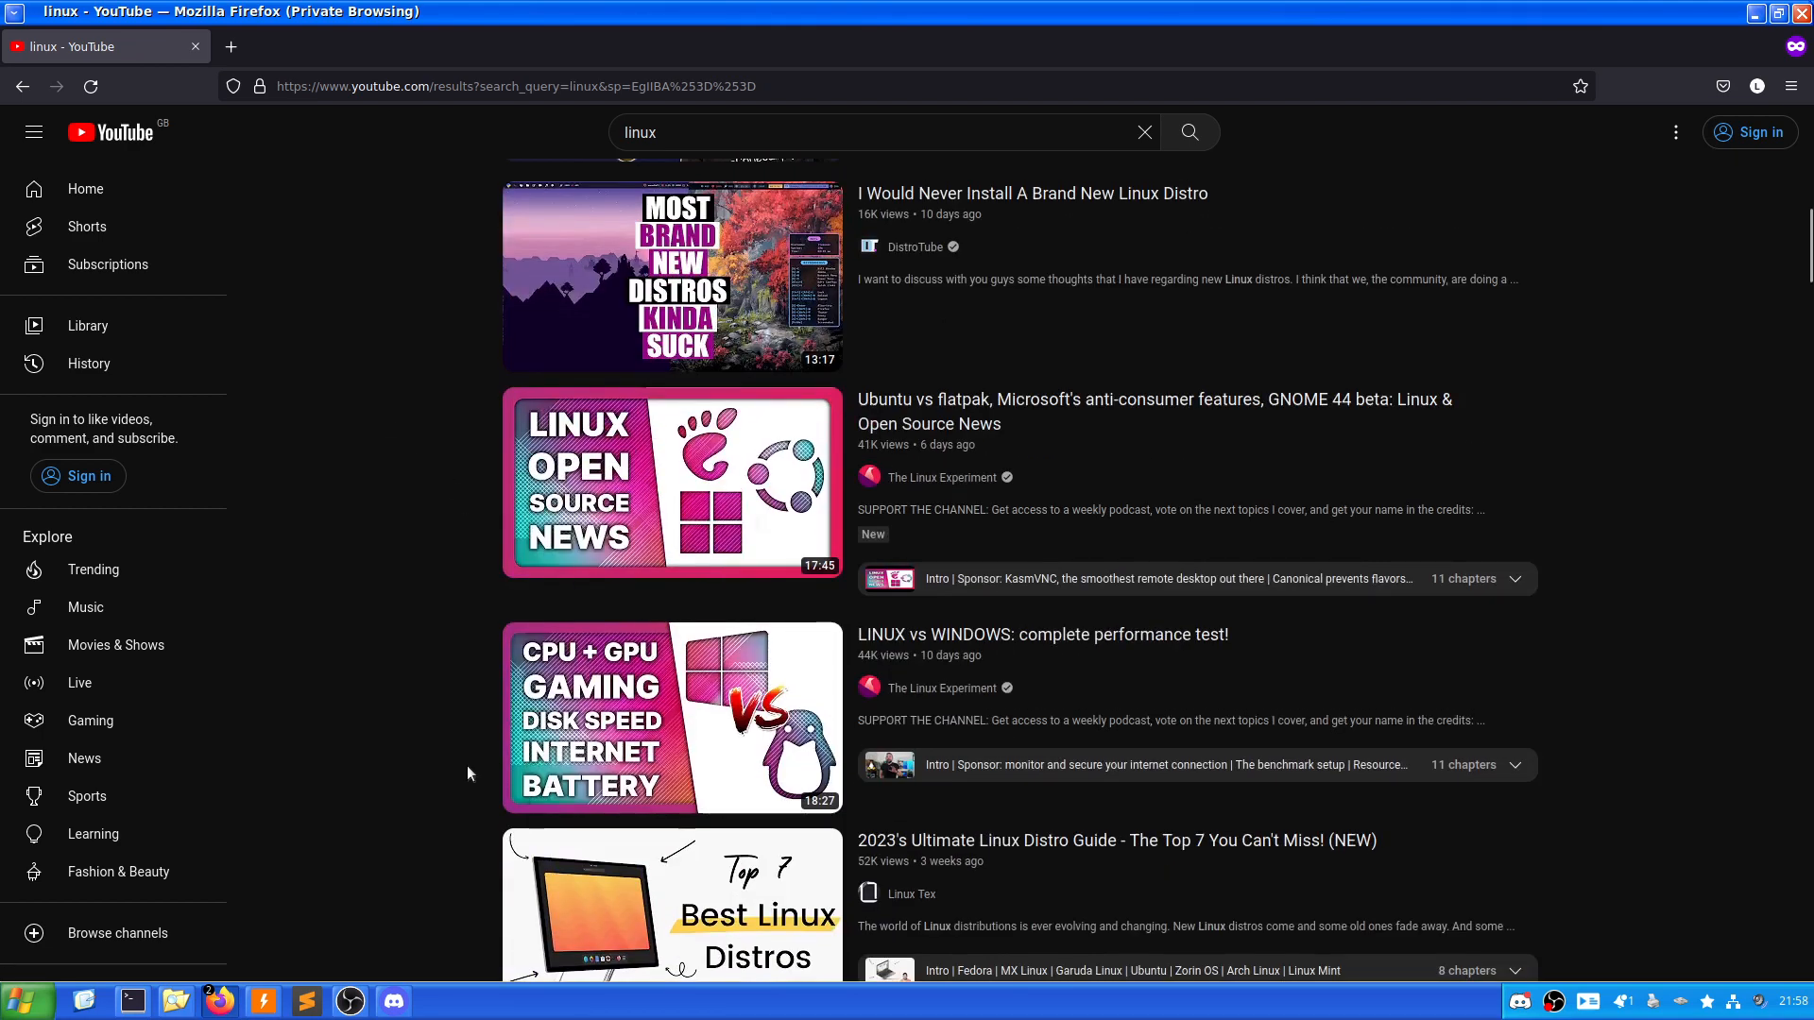
scroll(down, 3)
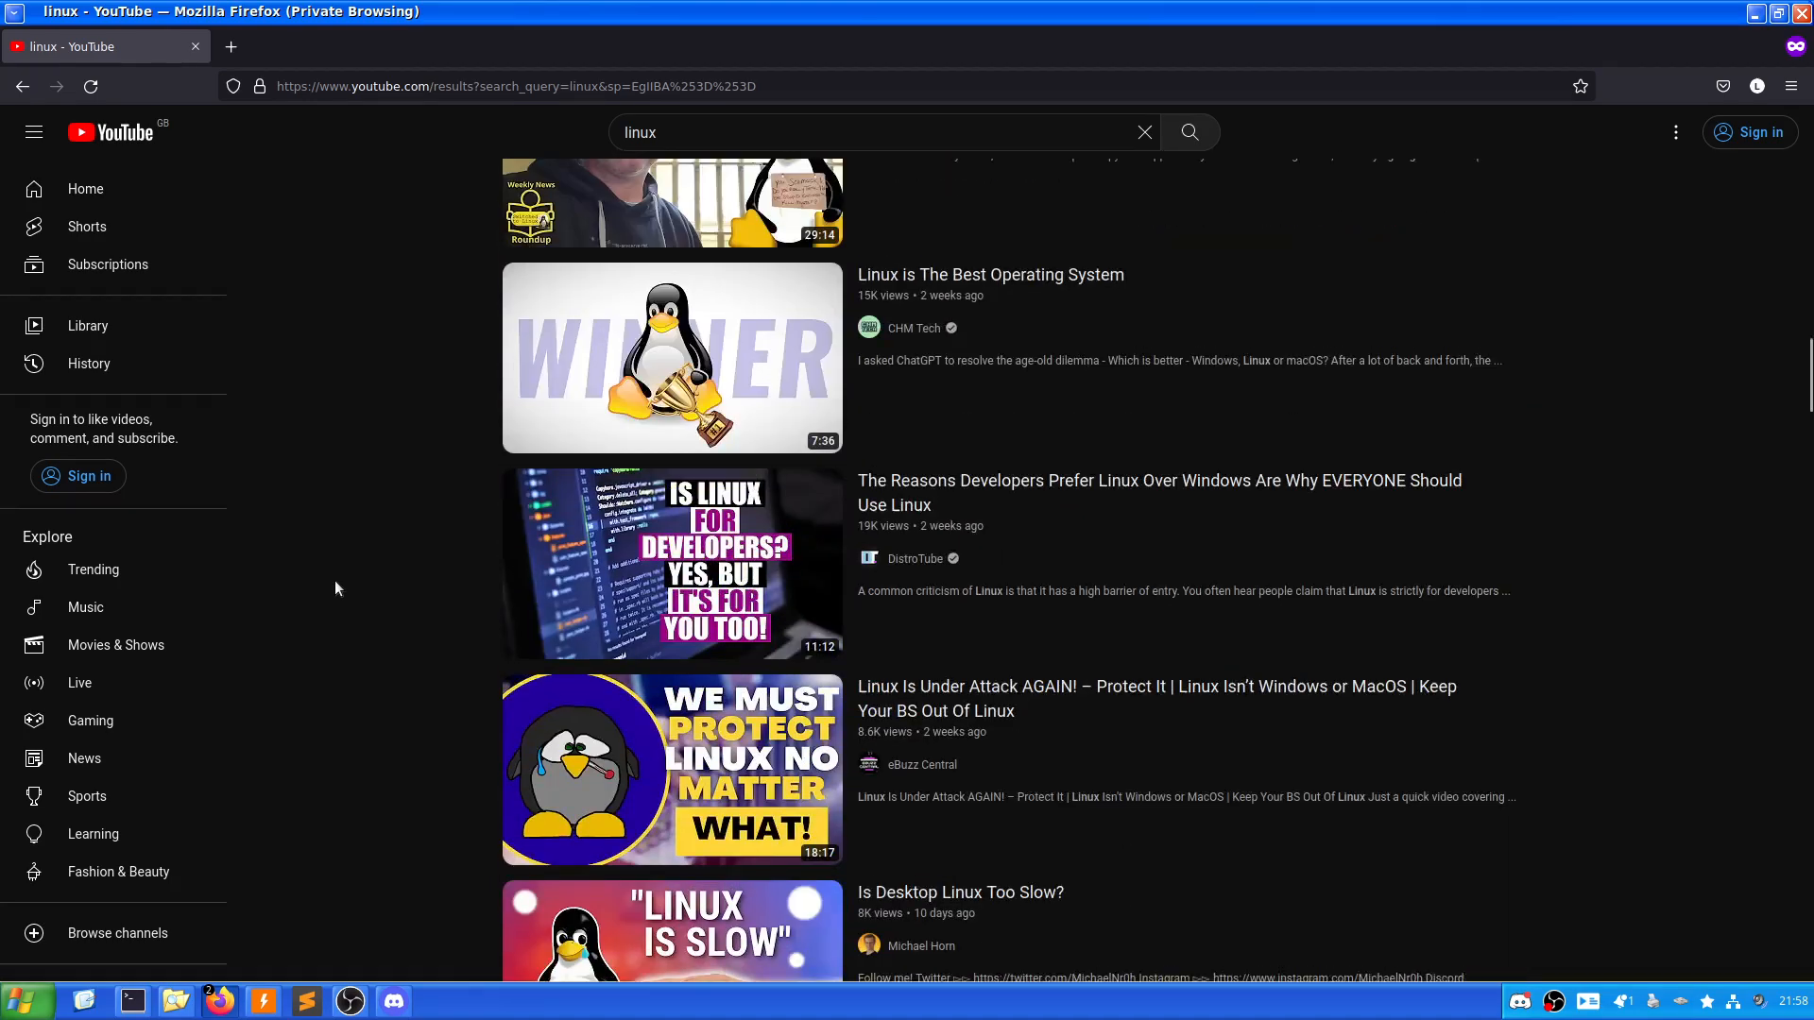
scroll(down, 3)
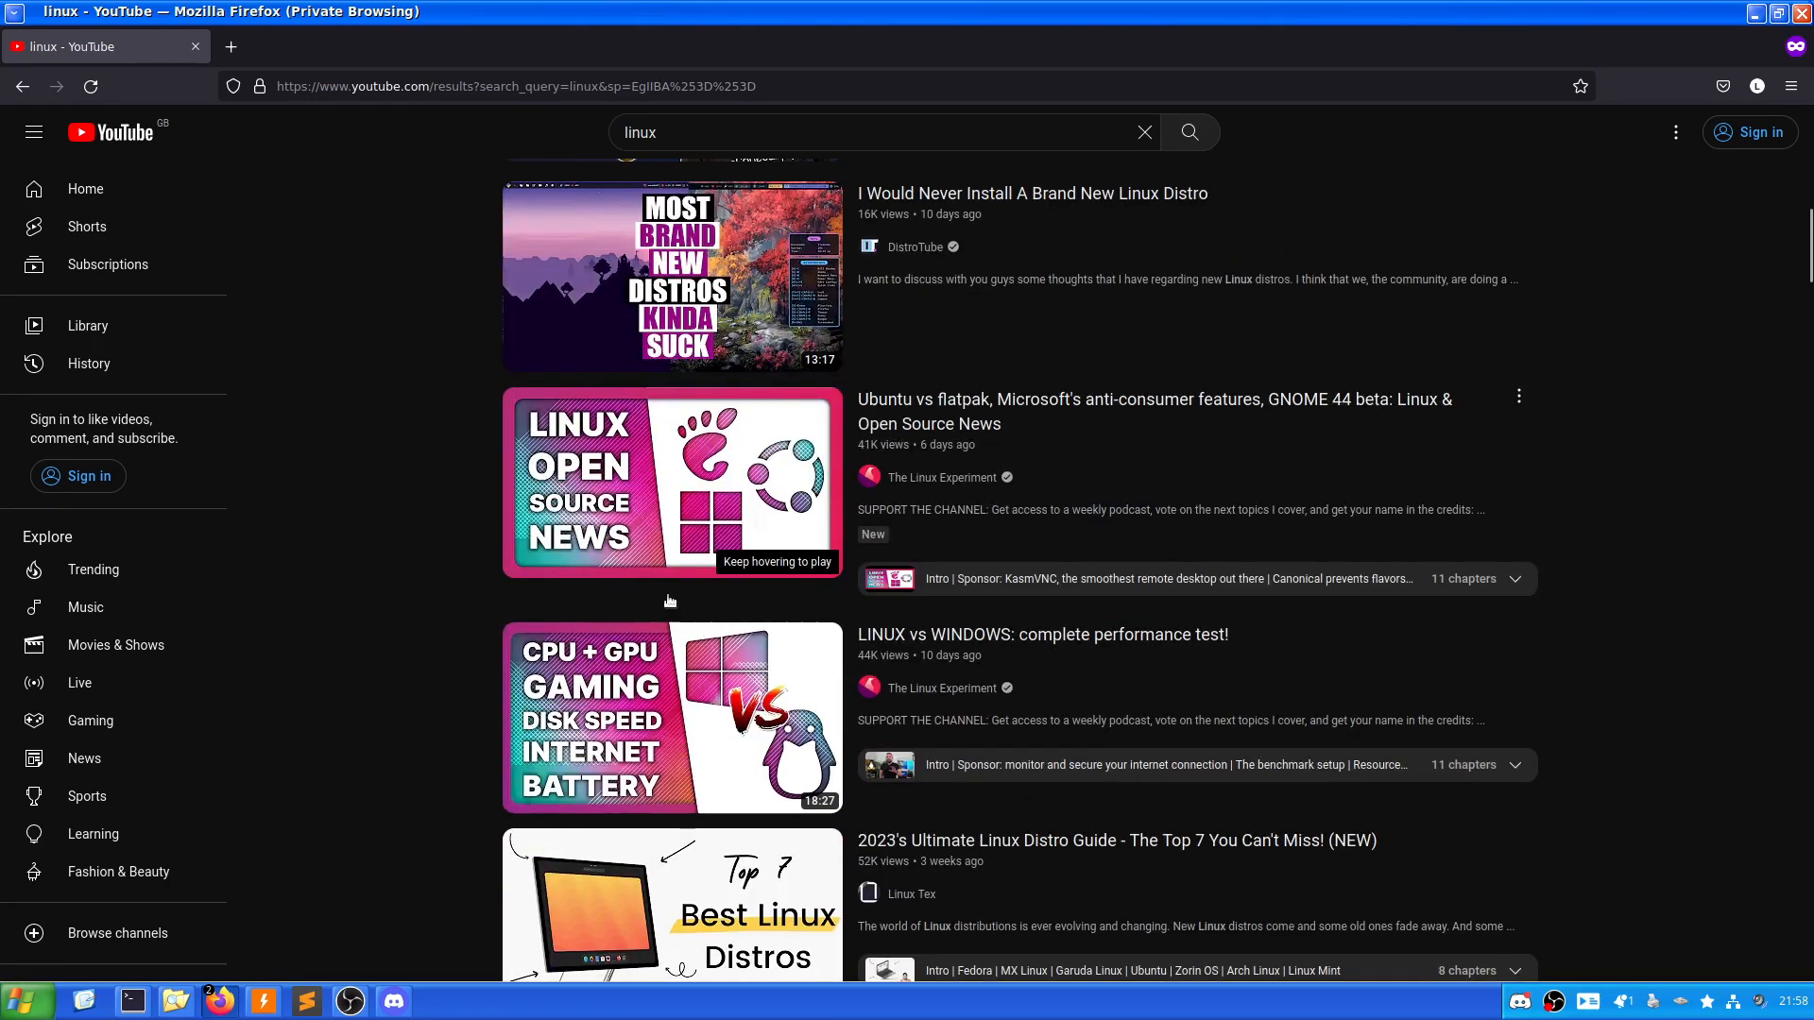
scroll(down, 3)
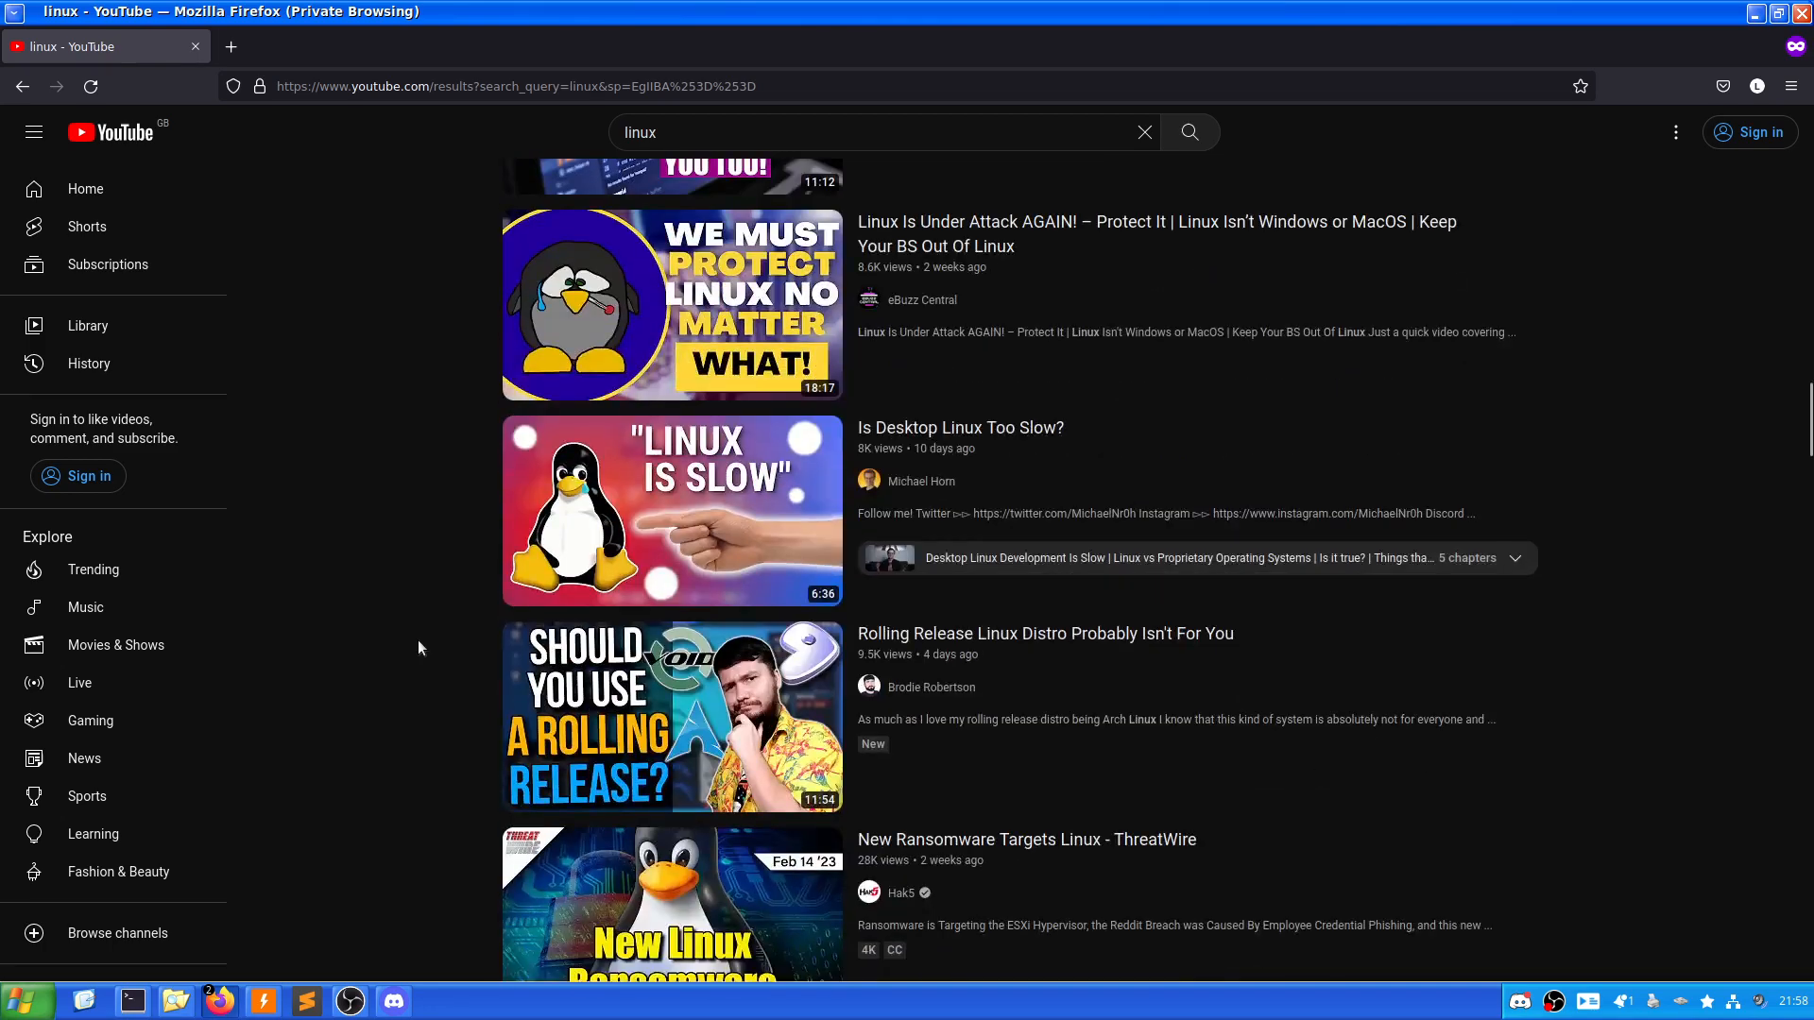
scroll(down, 3)
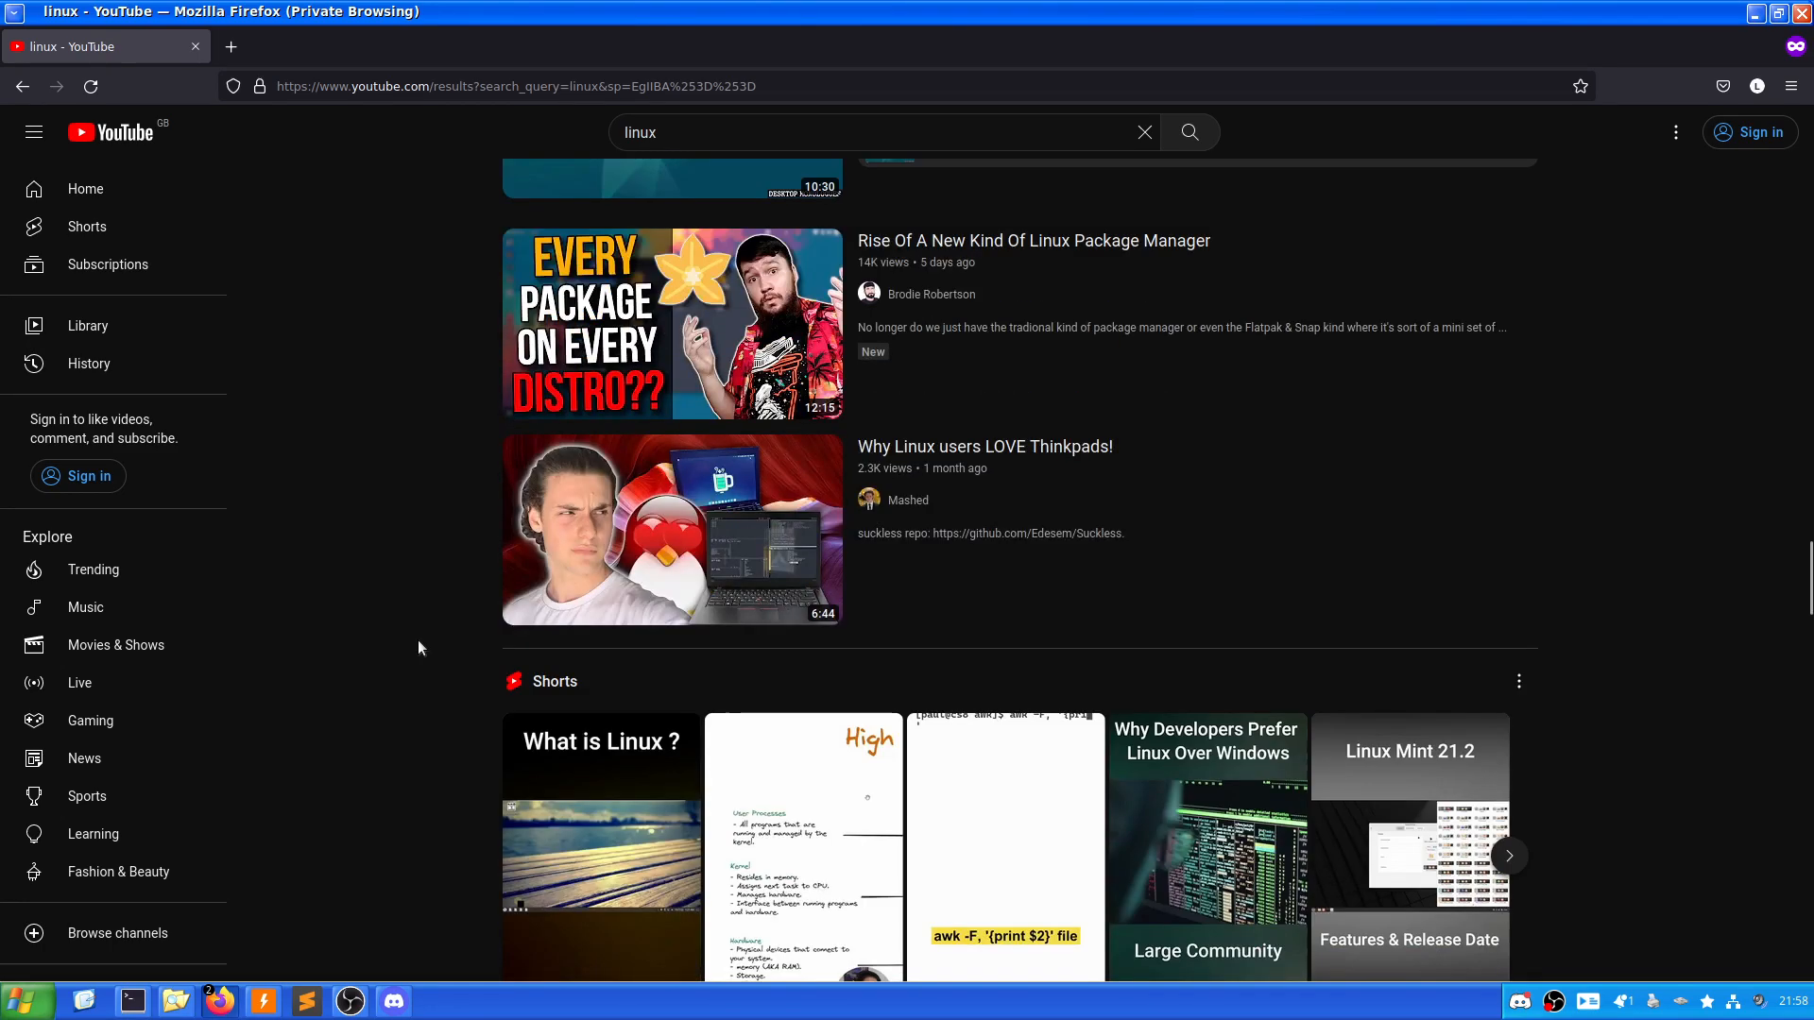
scroll(down, 3)
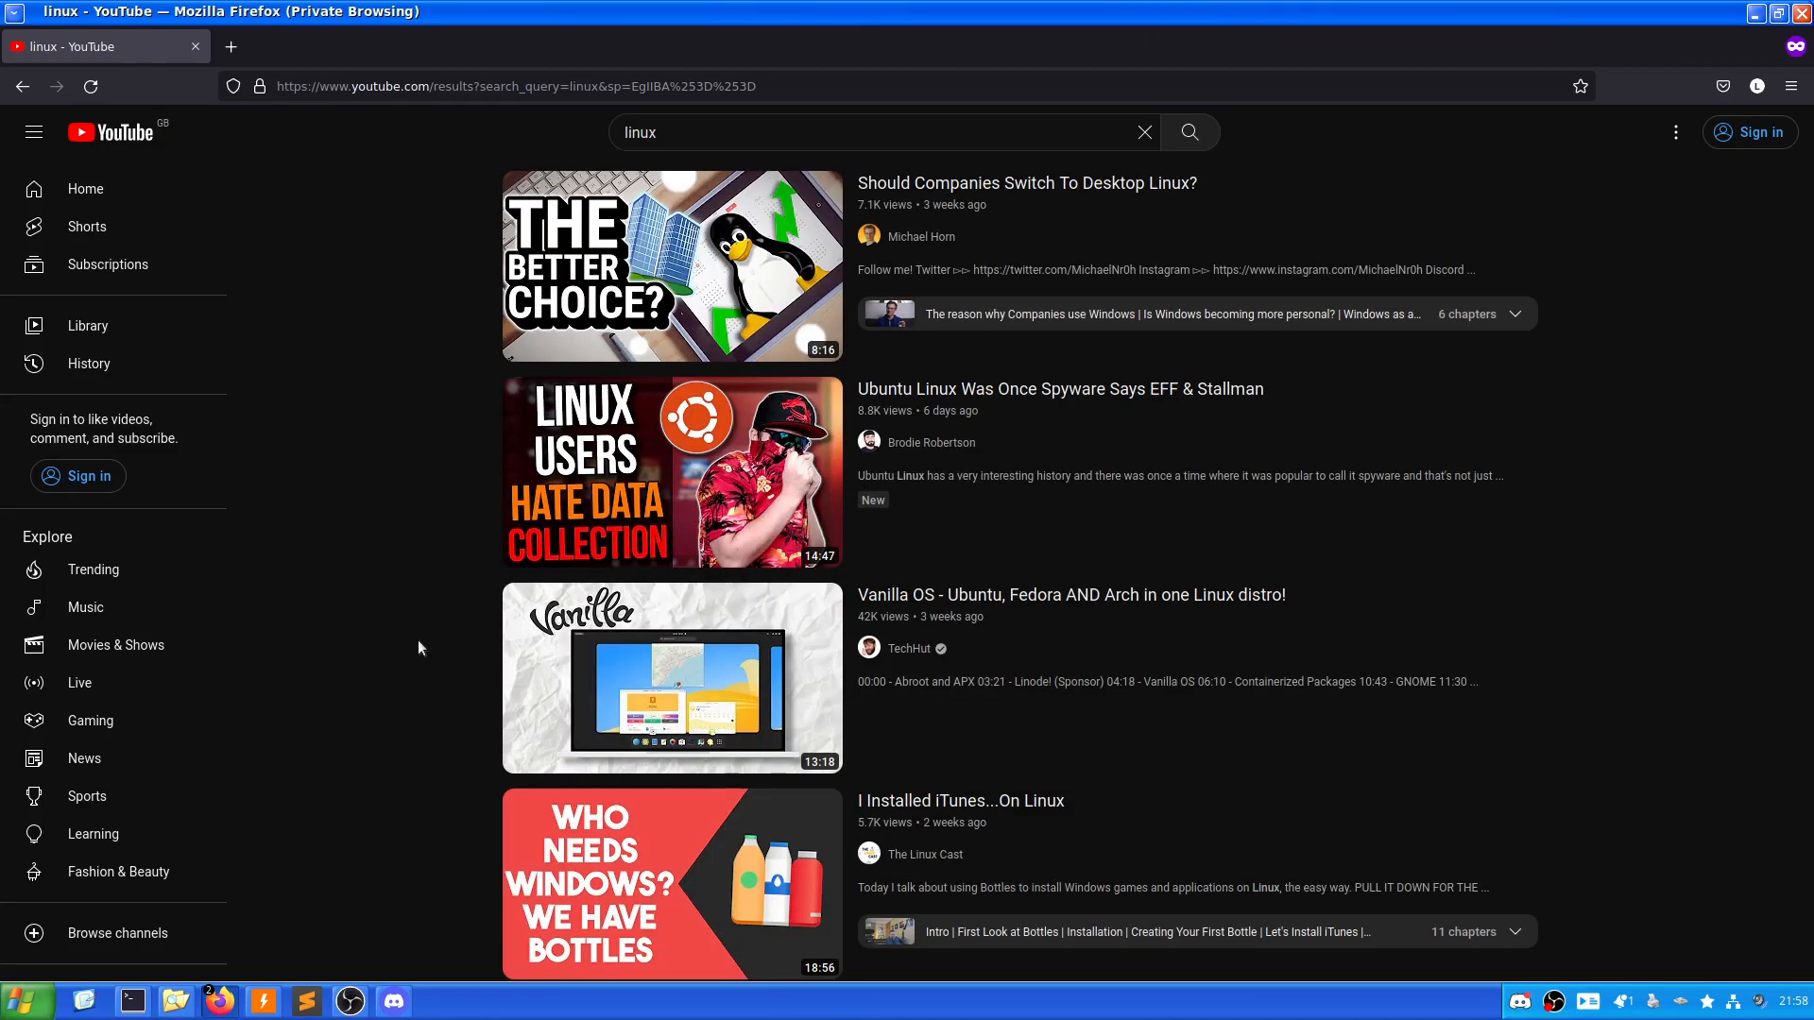
scroll(down, 3)
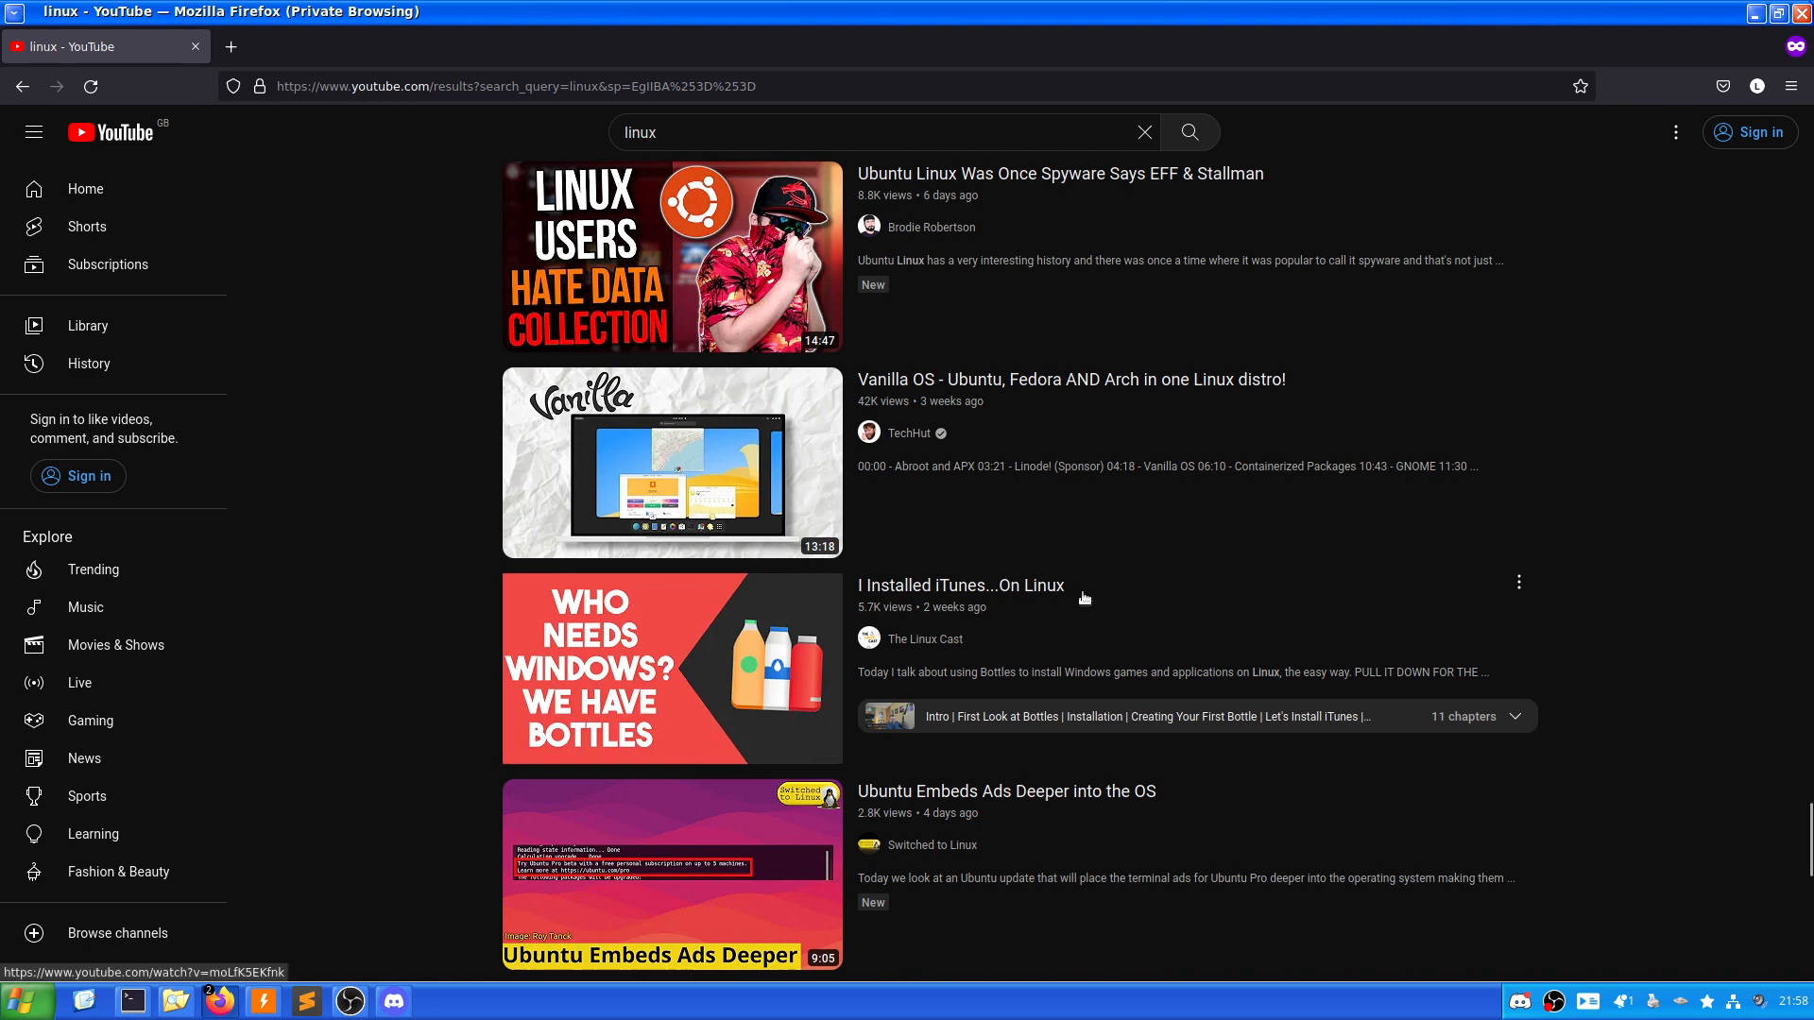
mouse_move(375, 715)
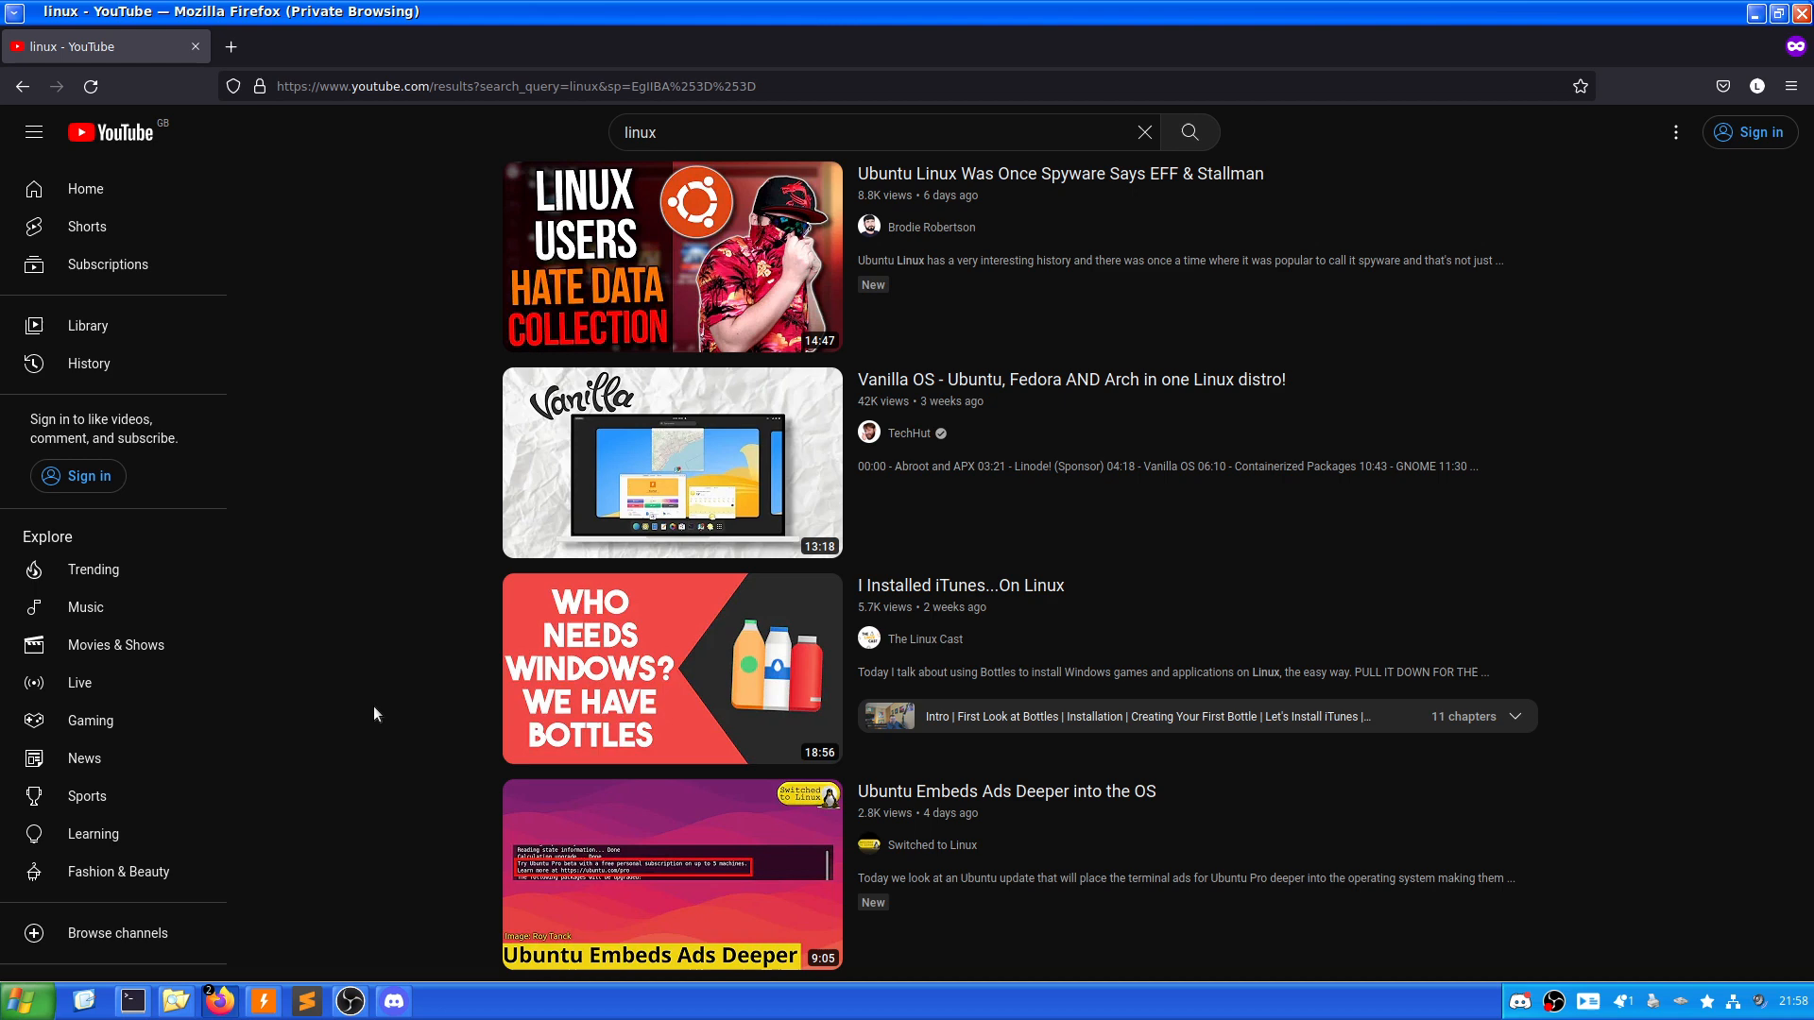
mouse_move(1735, 20)
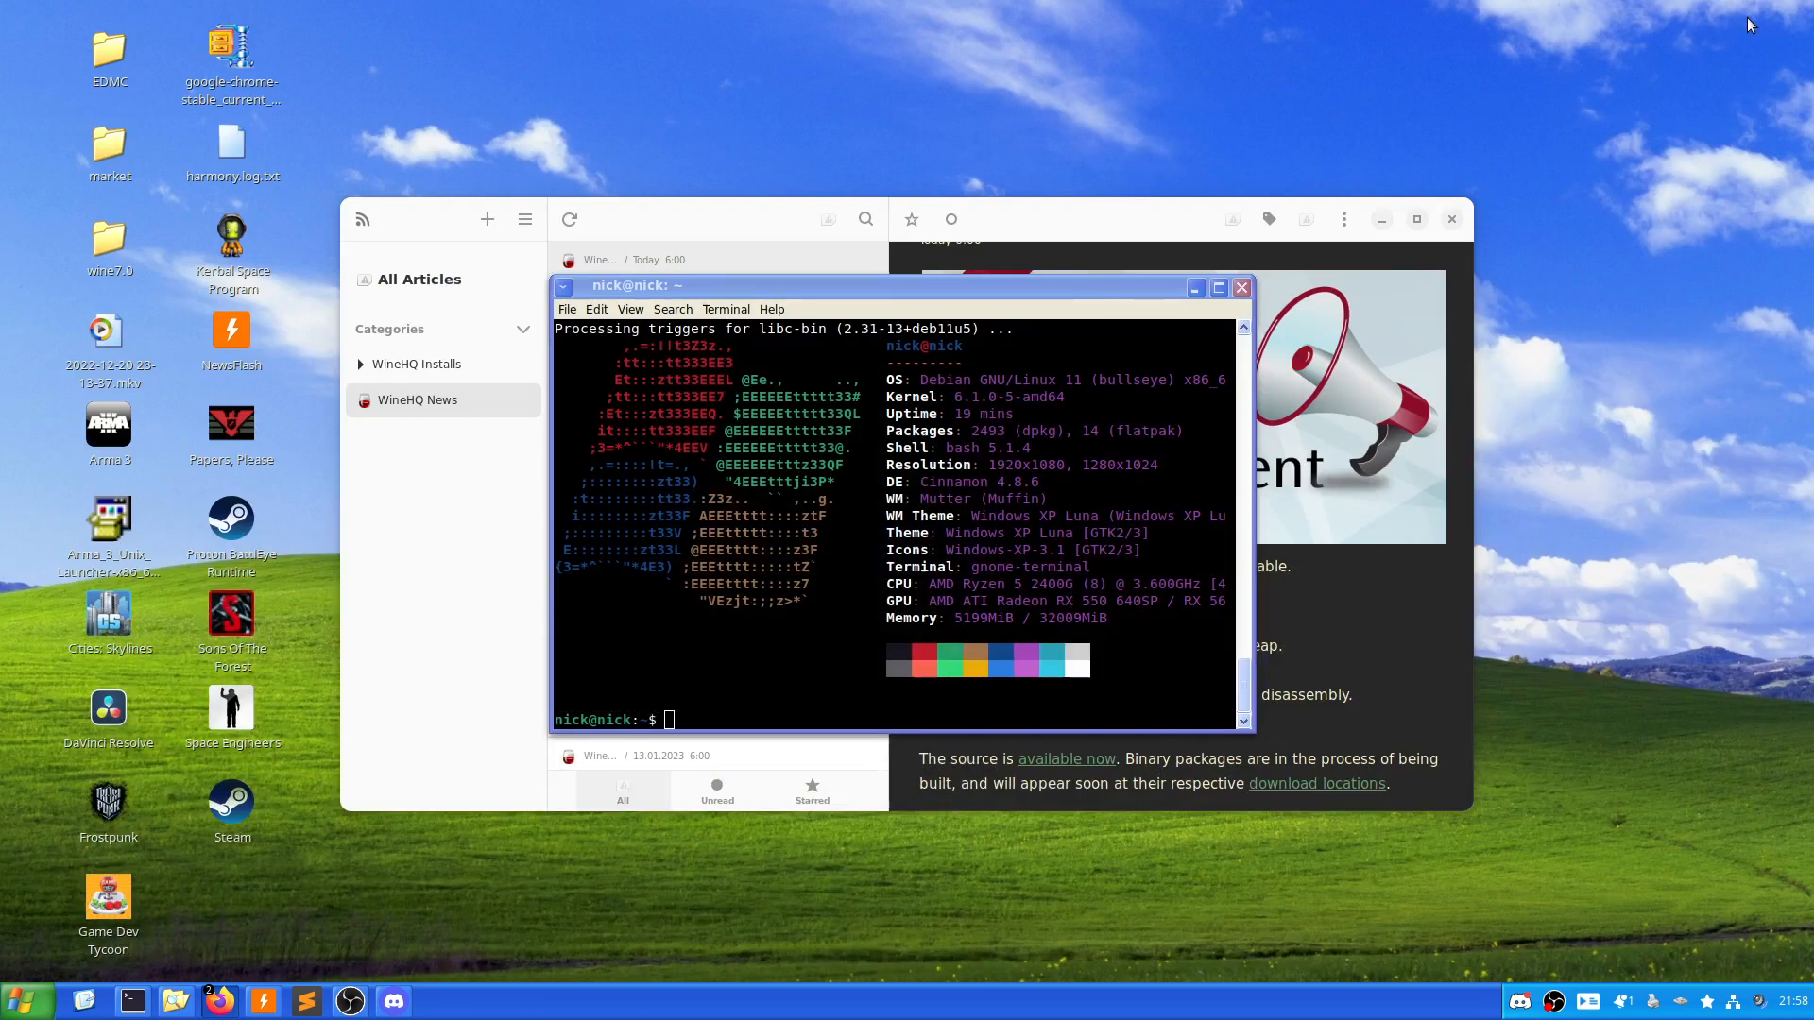
Minimize the terminal, close NewsFlash, and launch Shotcut from the taskbar.
click(1242, 287)
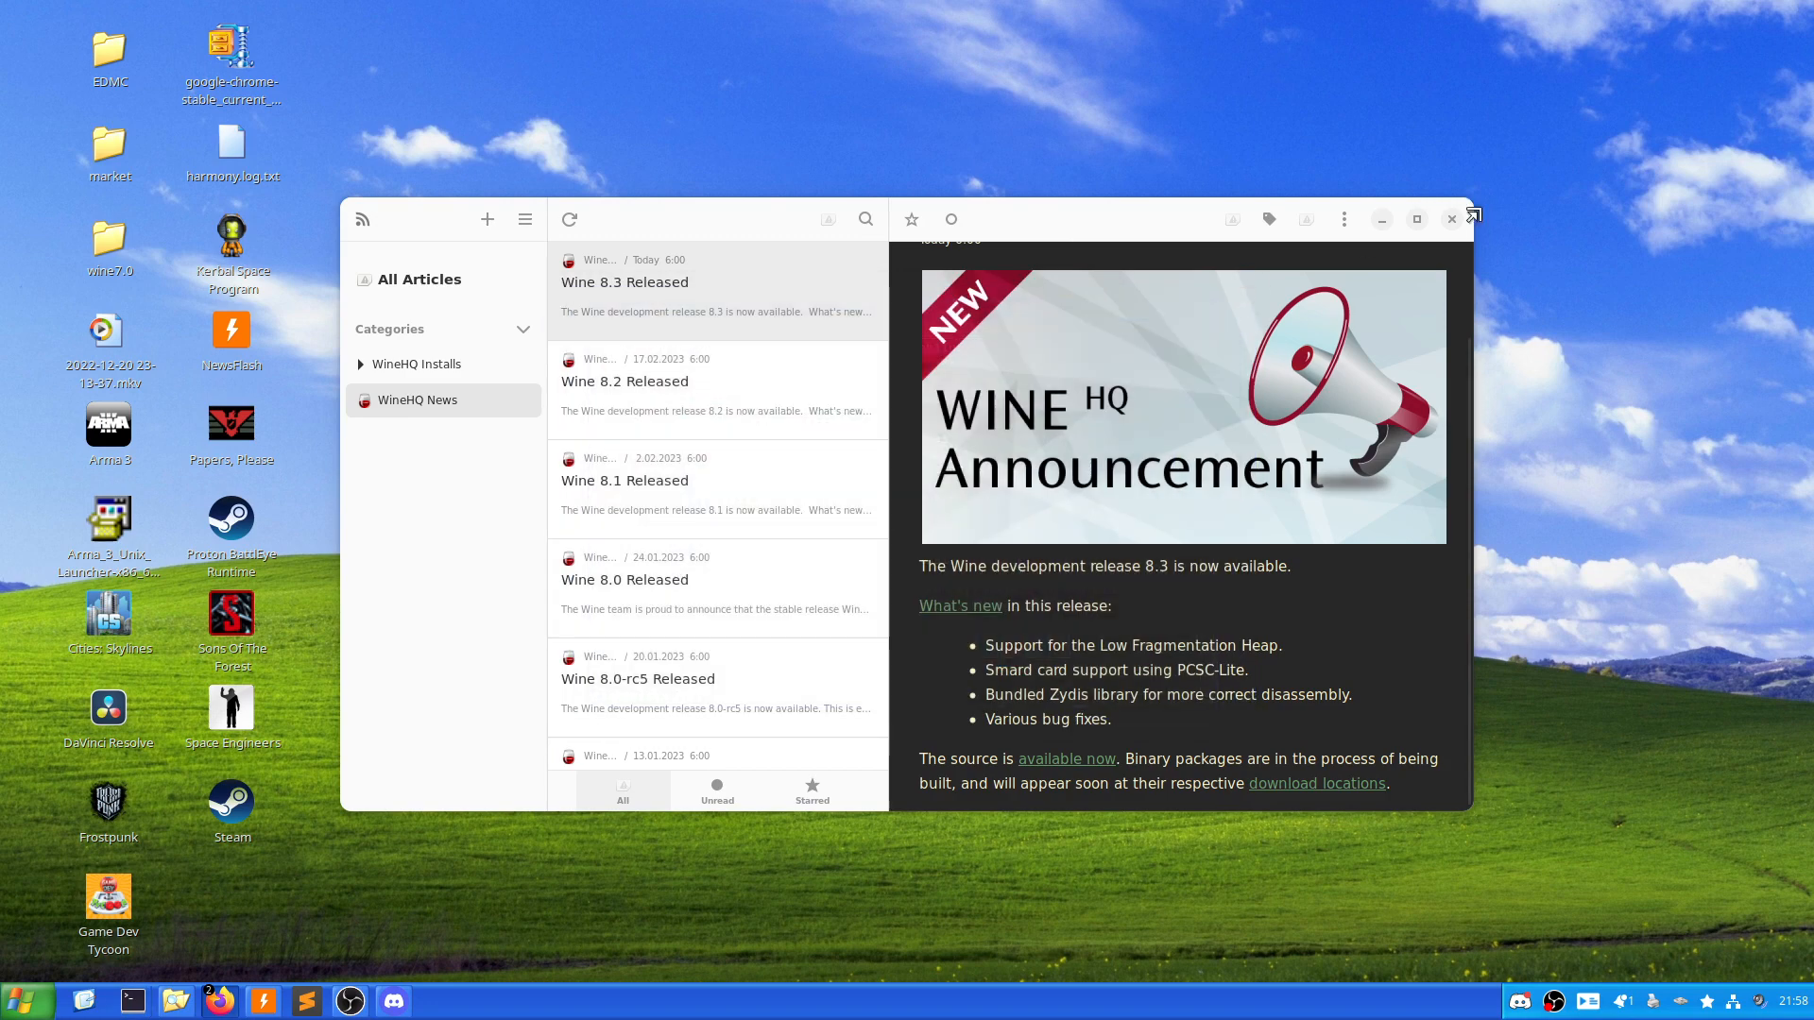
click(1452, 218)
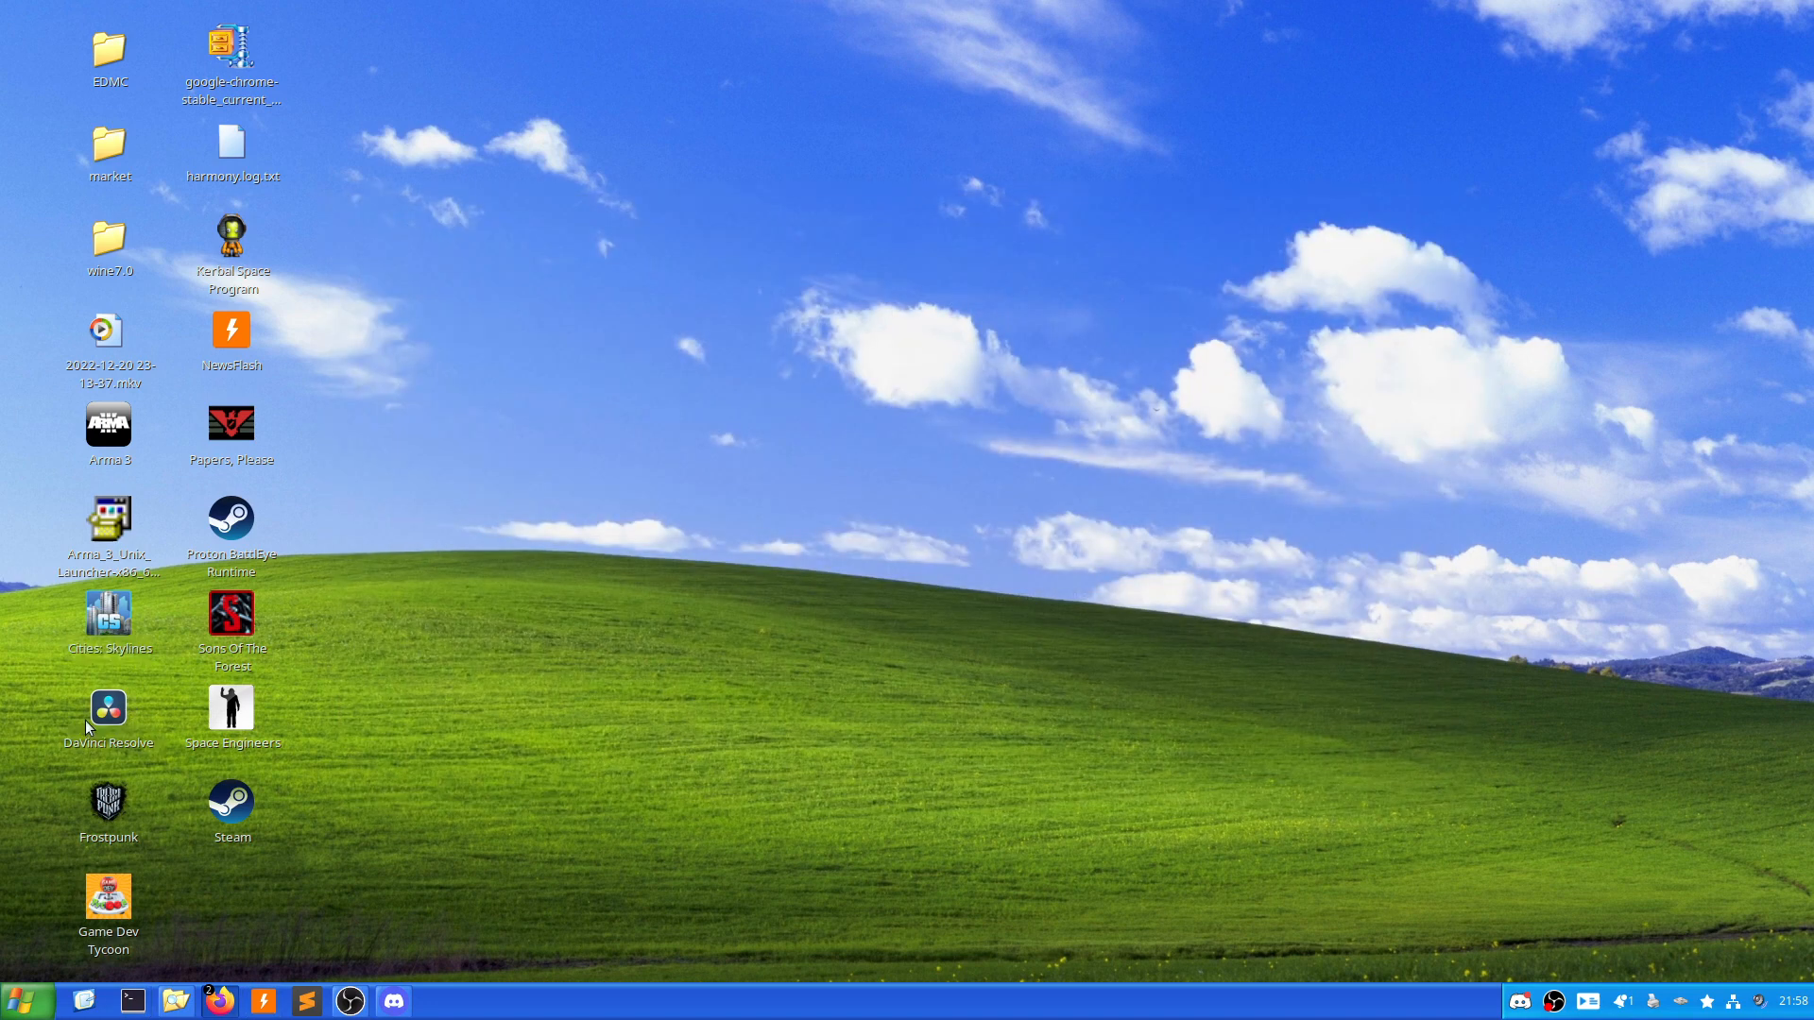
mouse_move(709, 678)
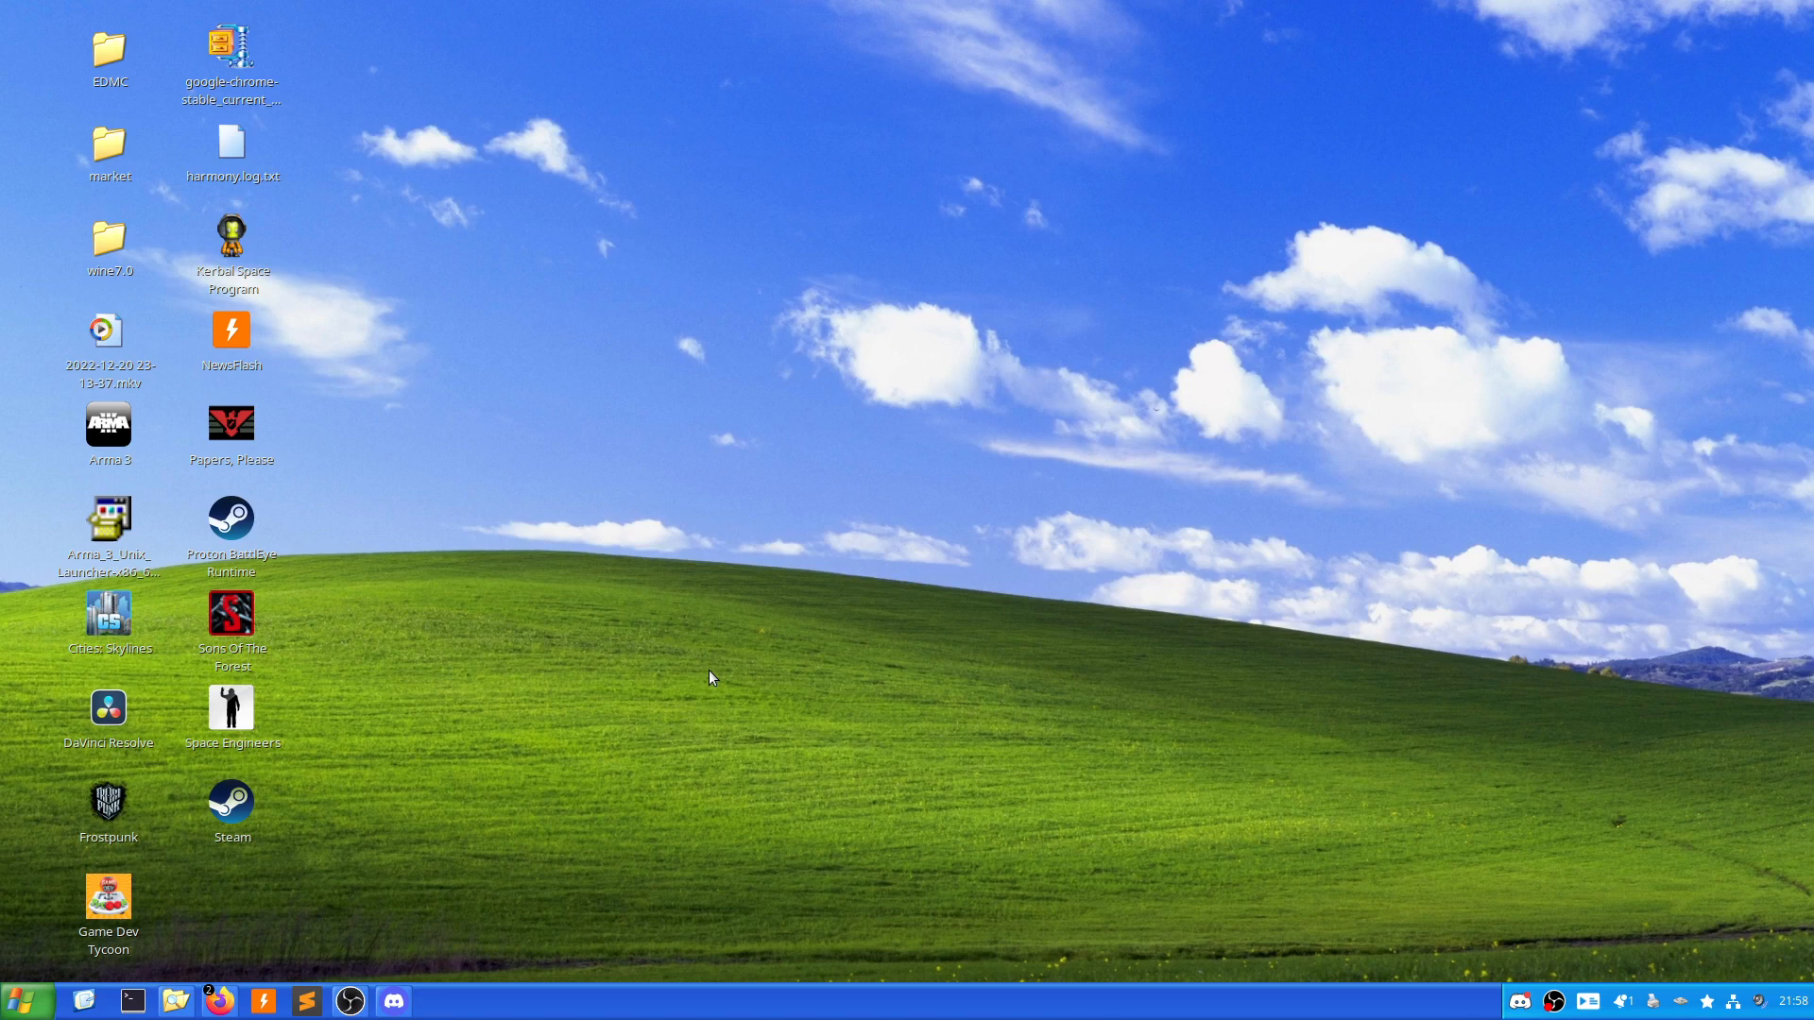
click(20, 996)
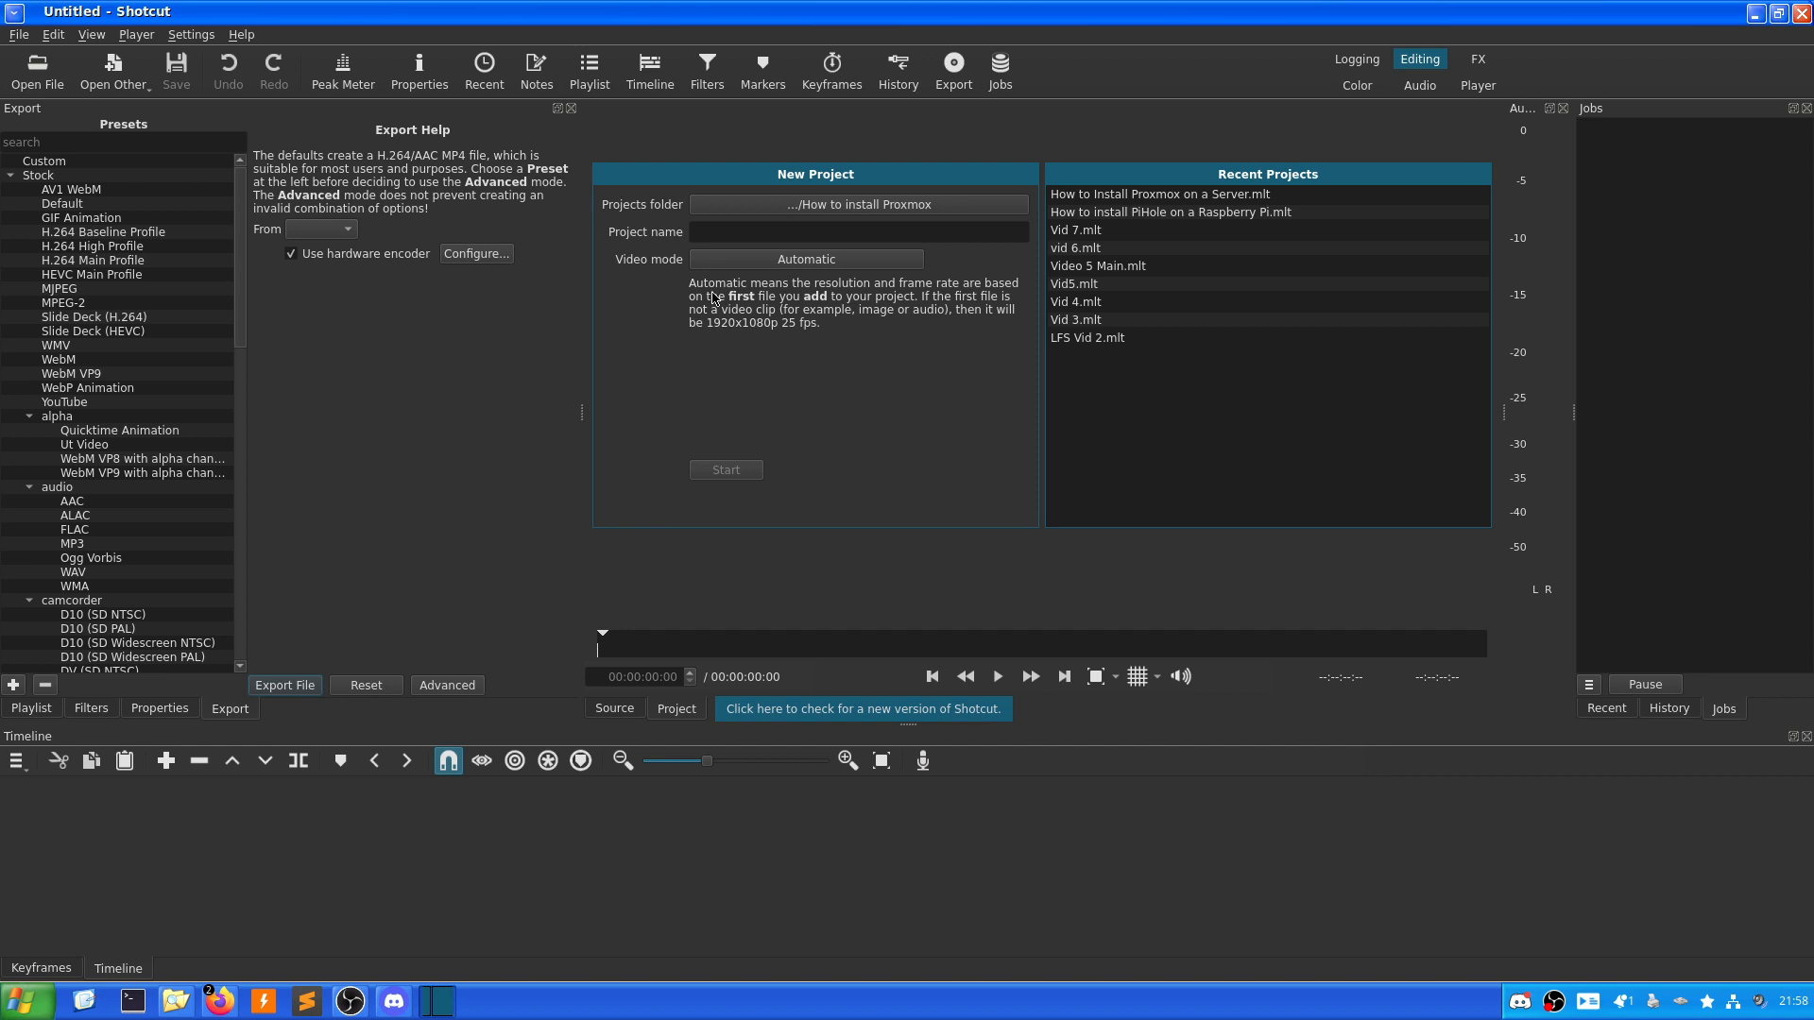
mouse_move(845, 212)
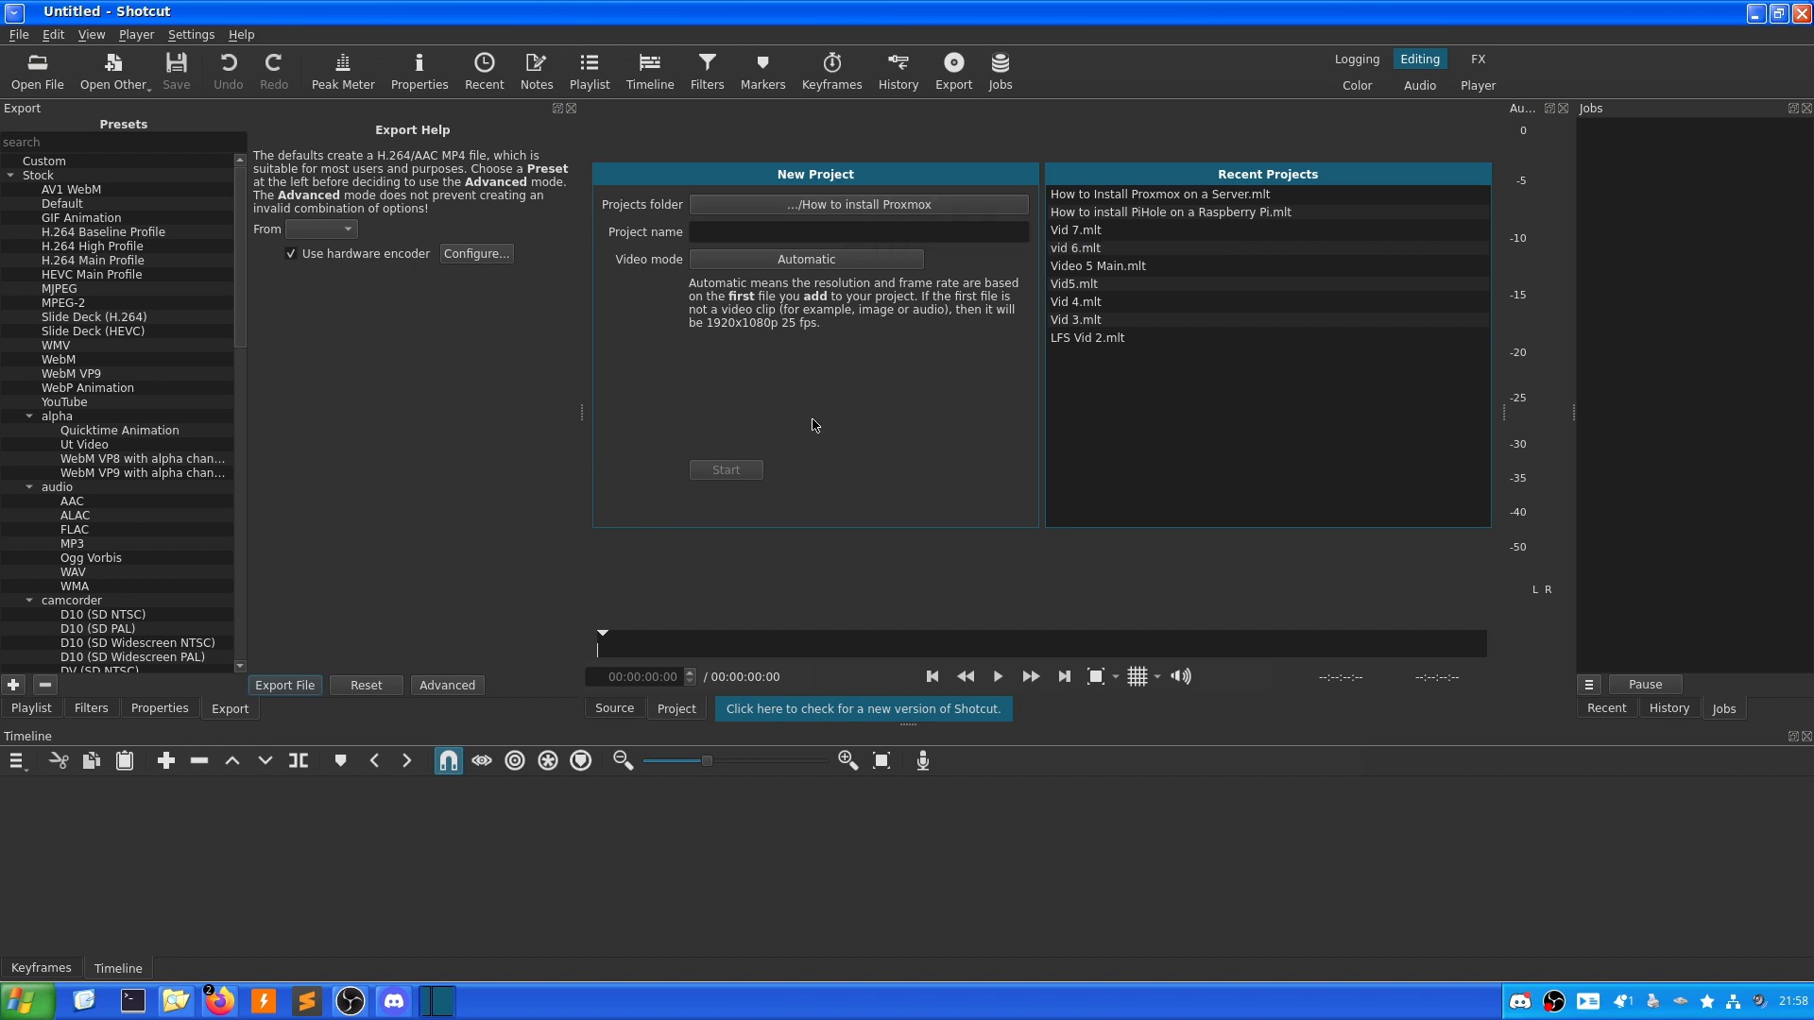
mouse_move(801, 437)
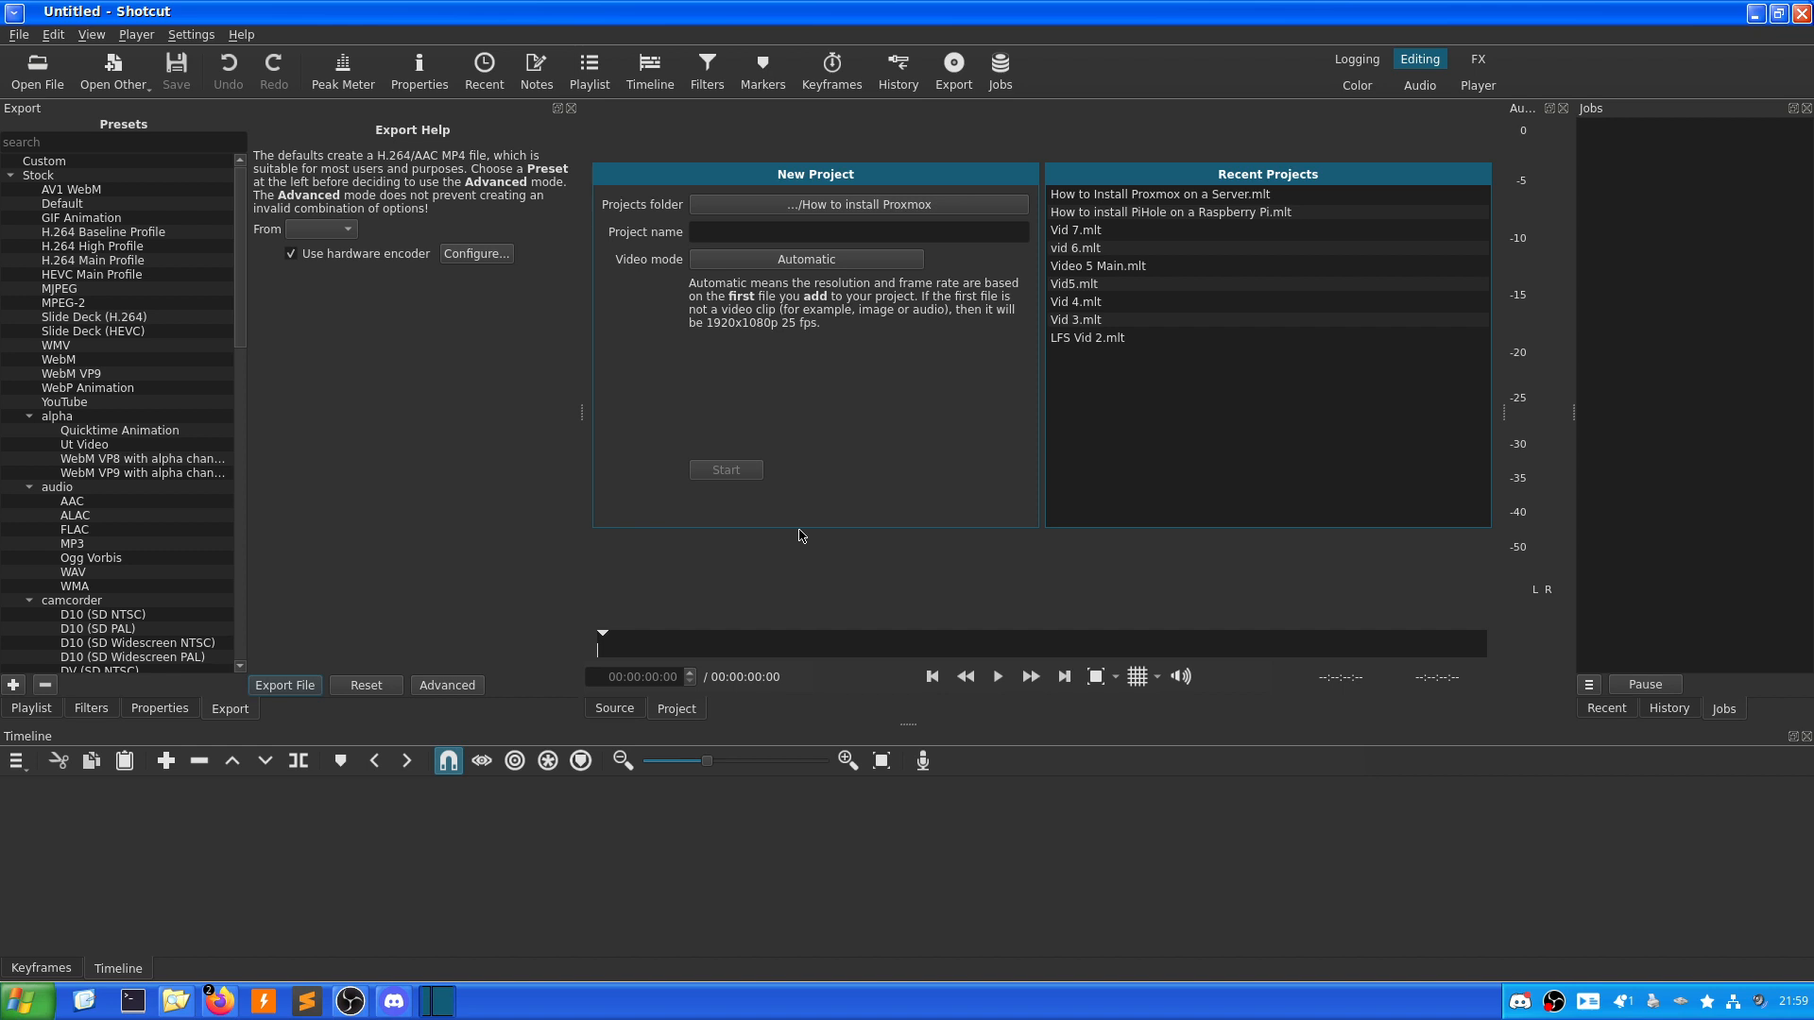
mouse_move(1054, 335)
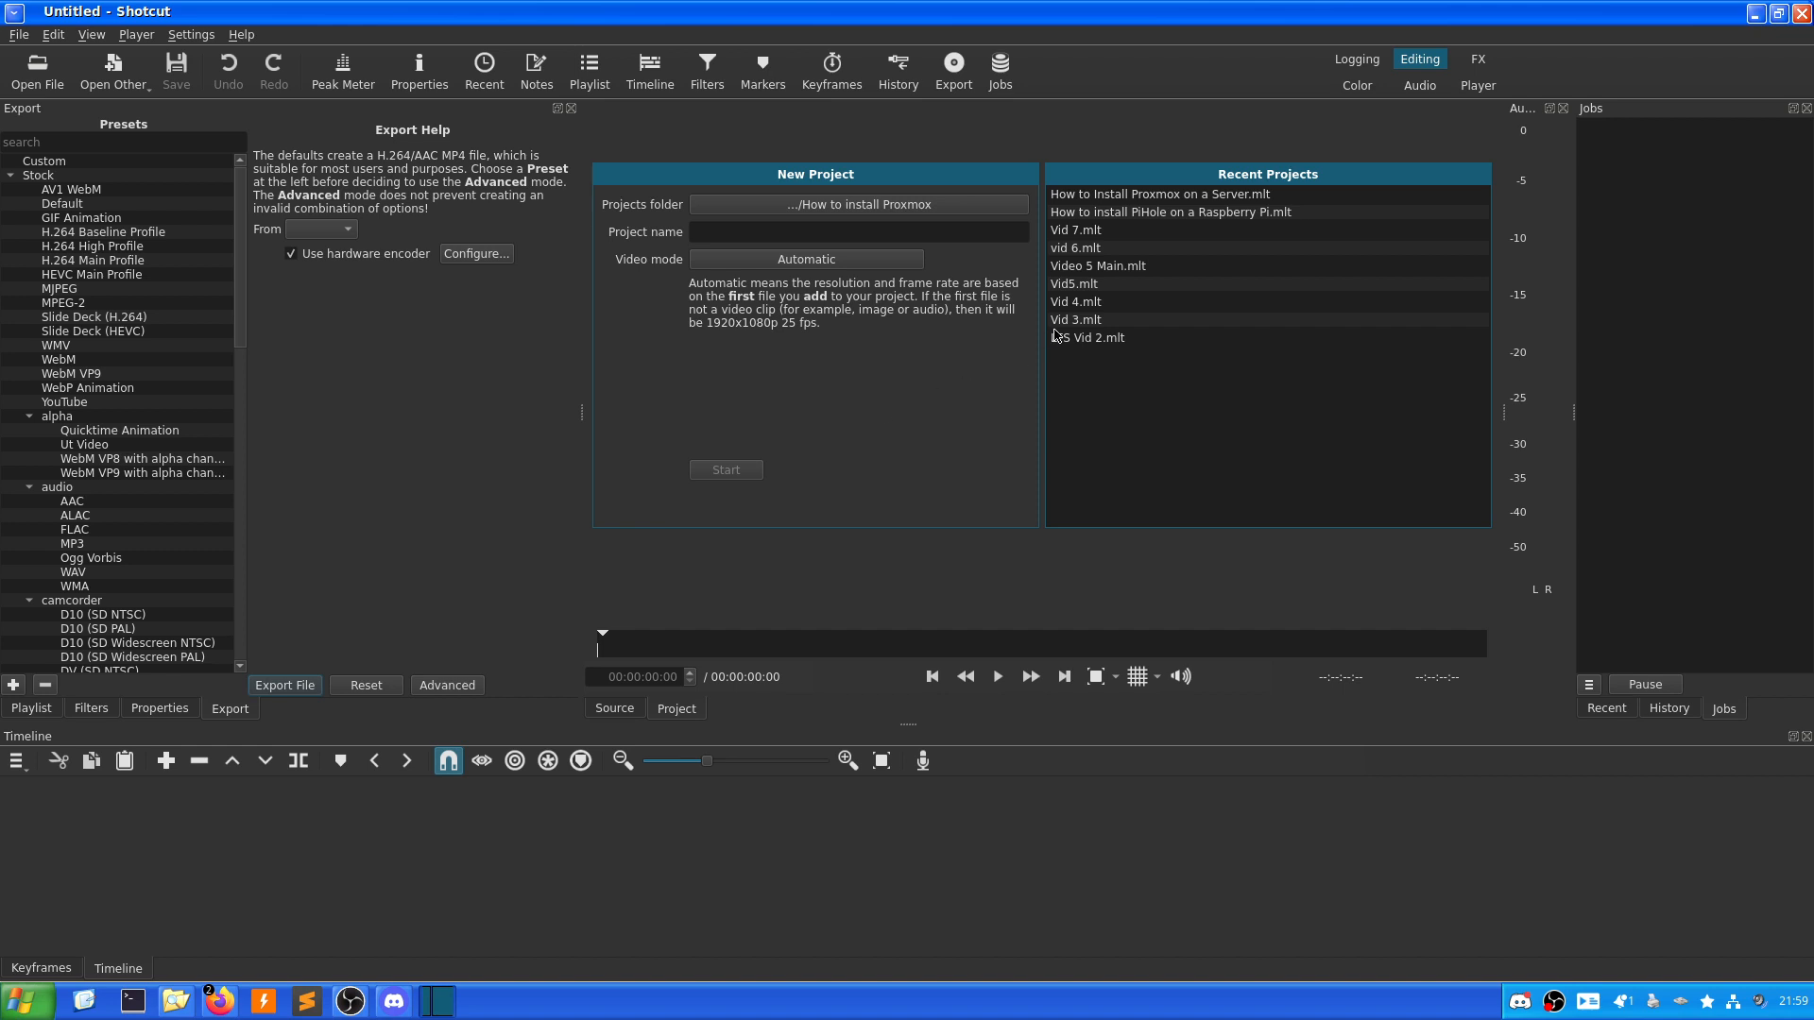
mouse_move(1084, 336)
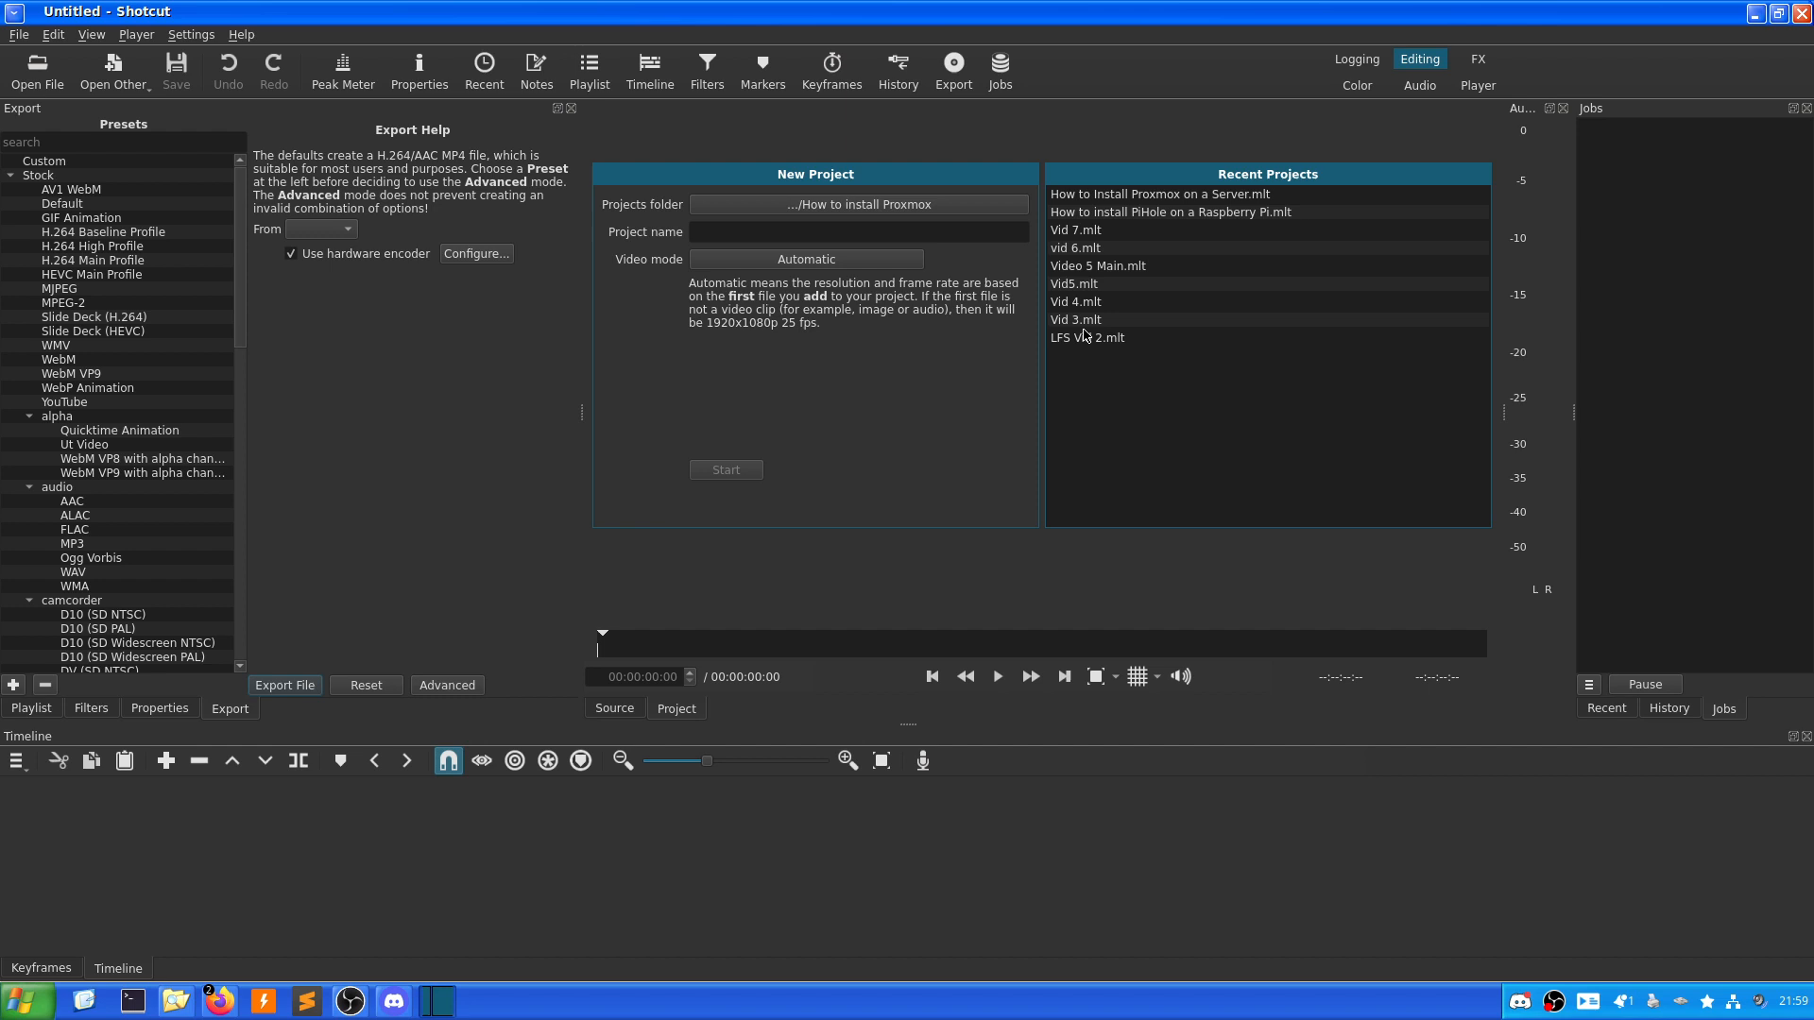
mouse_move(1093, 354)
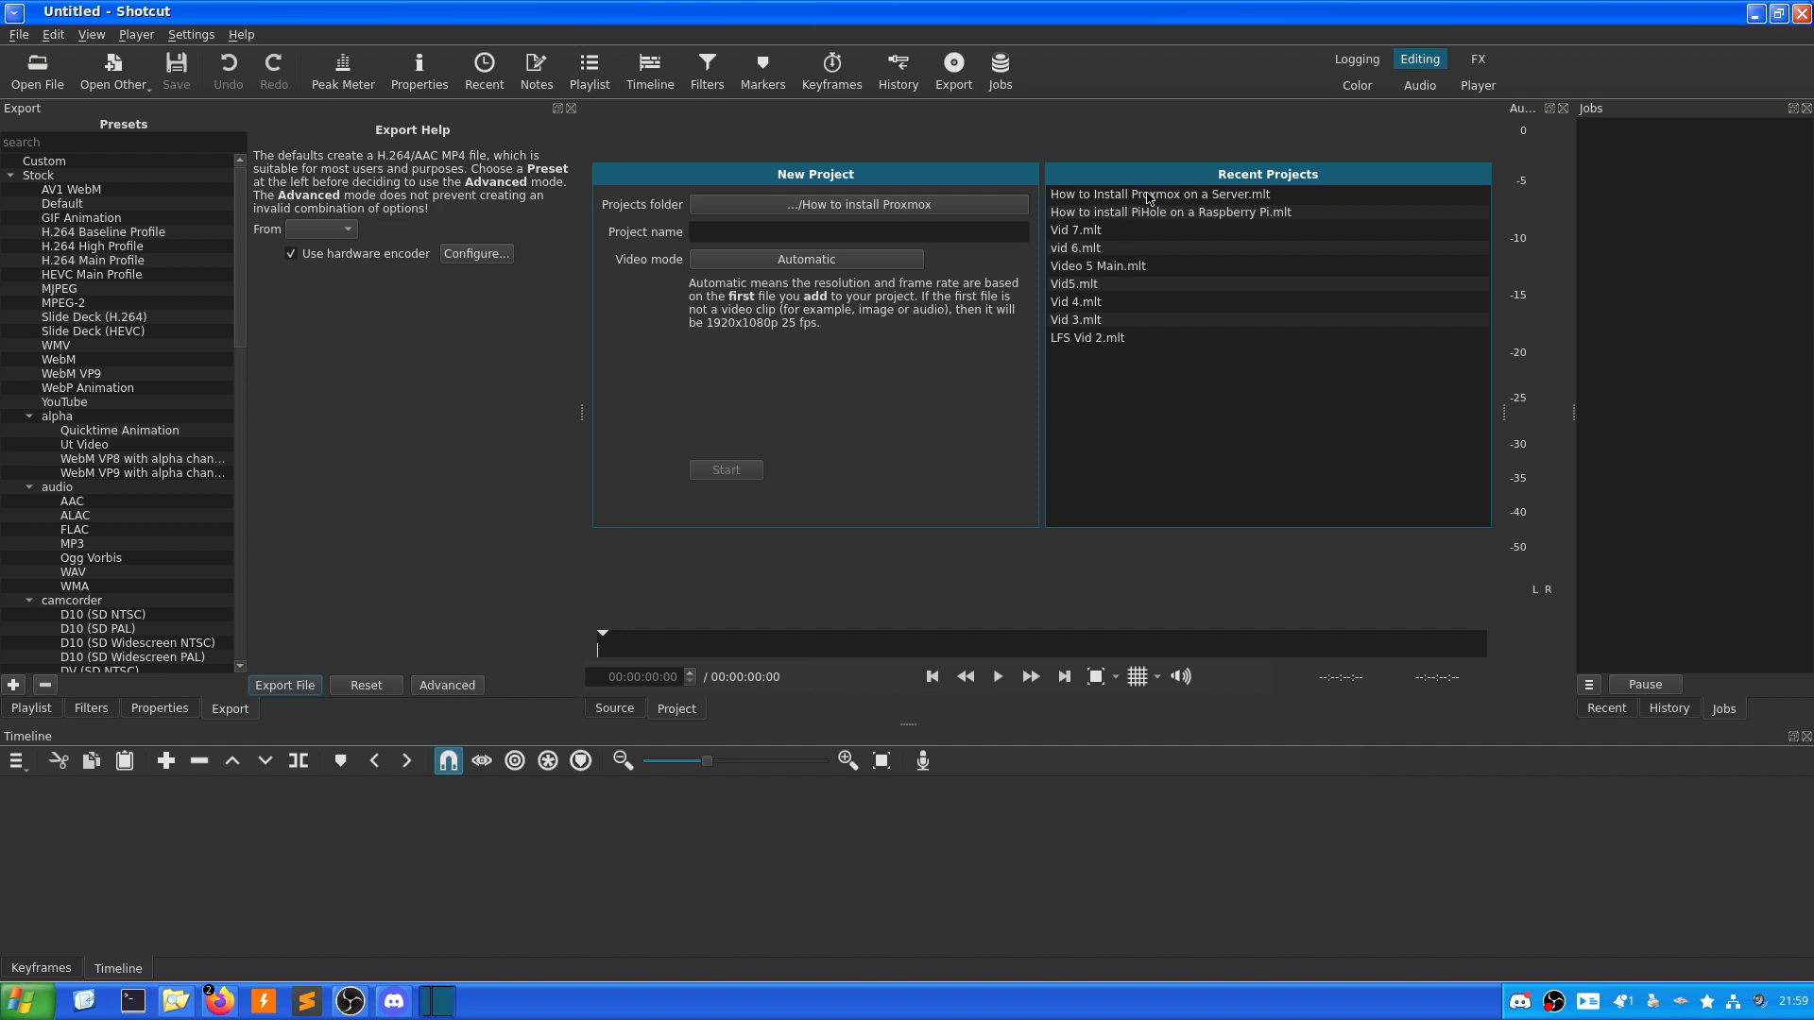
mouse_move(1152, 198)
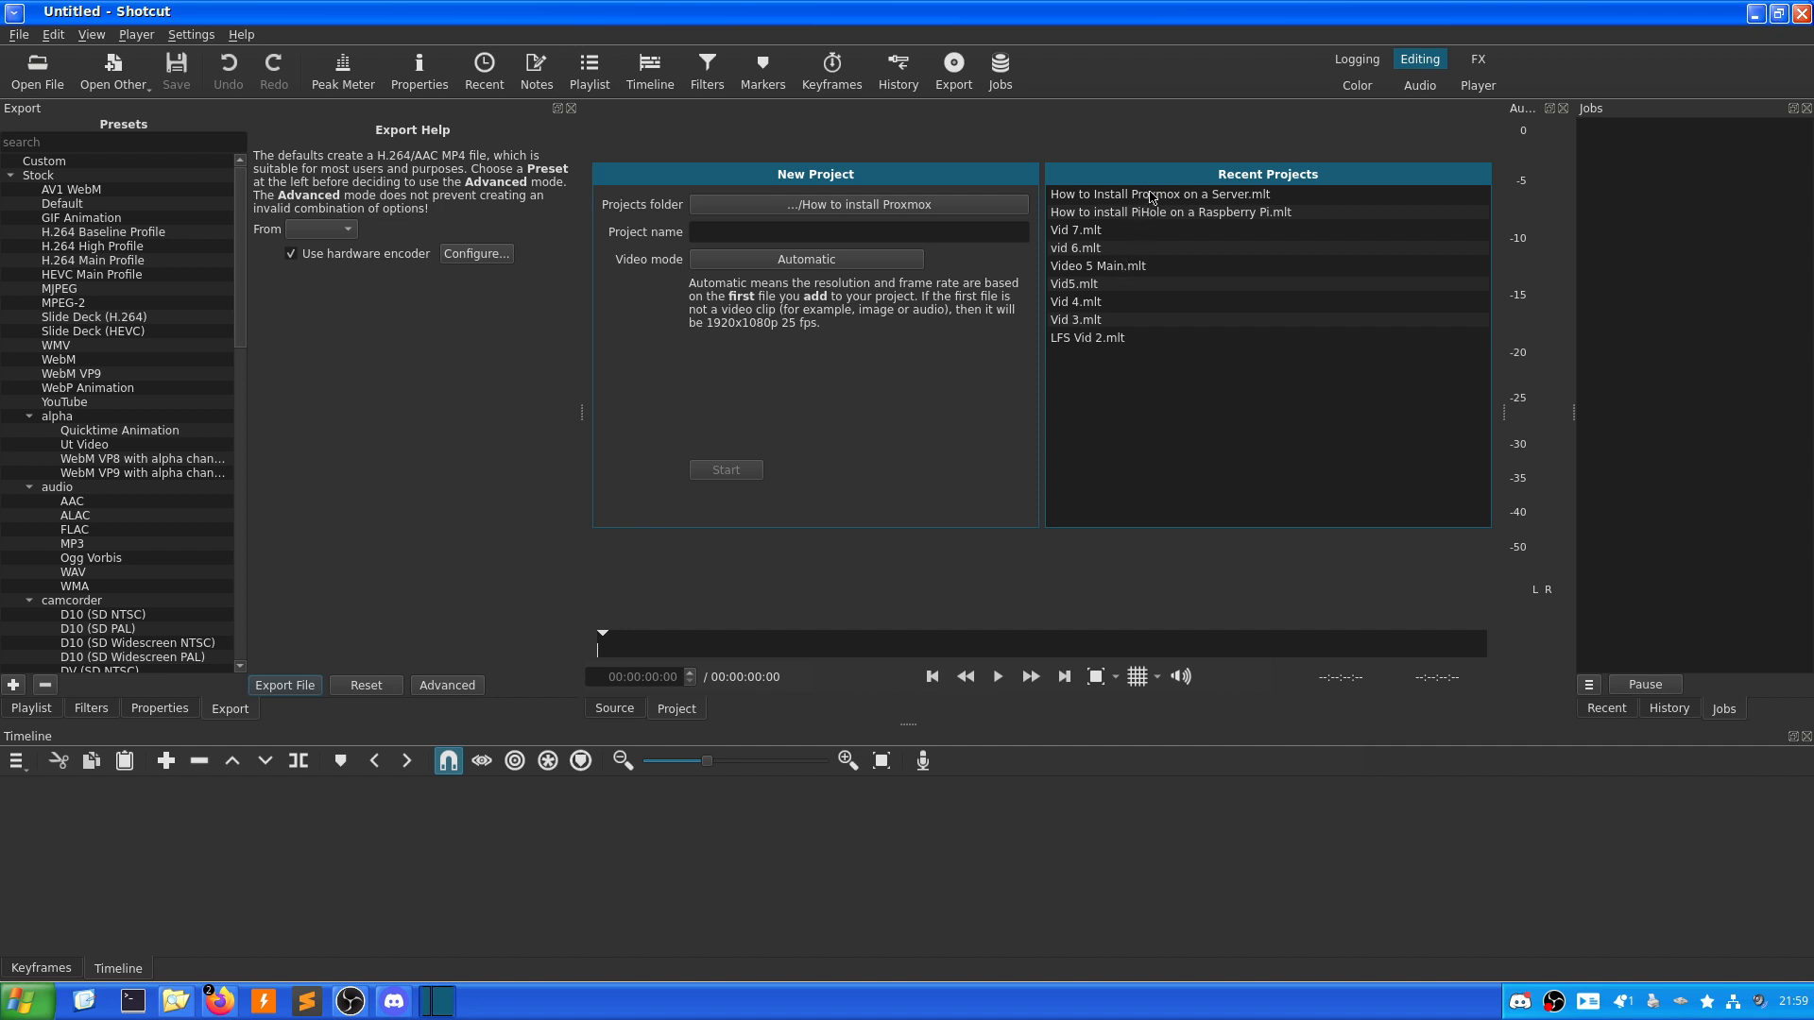
Open 'How to Install Proxmox on a Server.mlt' from Recent Projects, accepting auto-save recovery.
double_click(1160, 193)
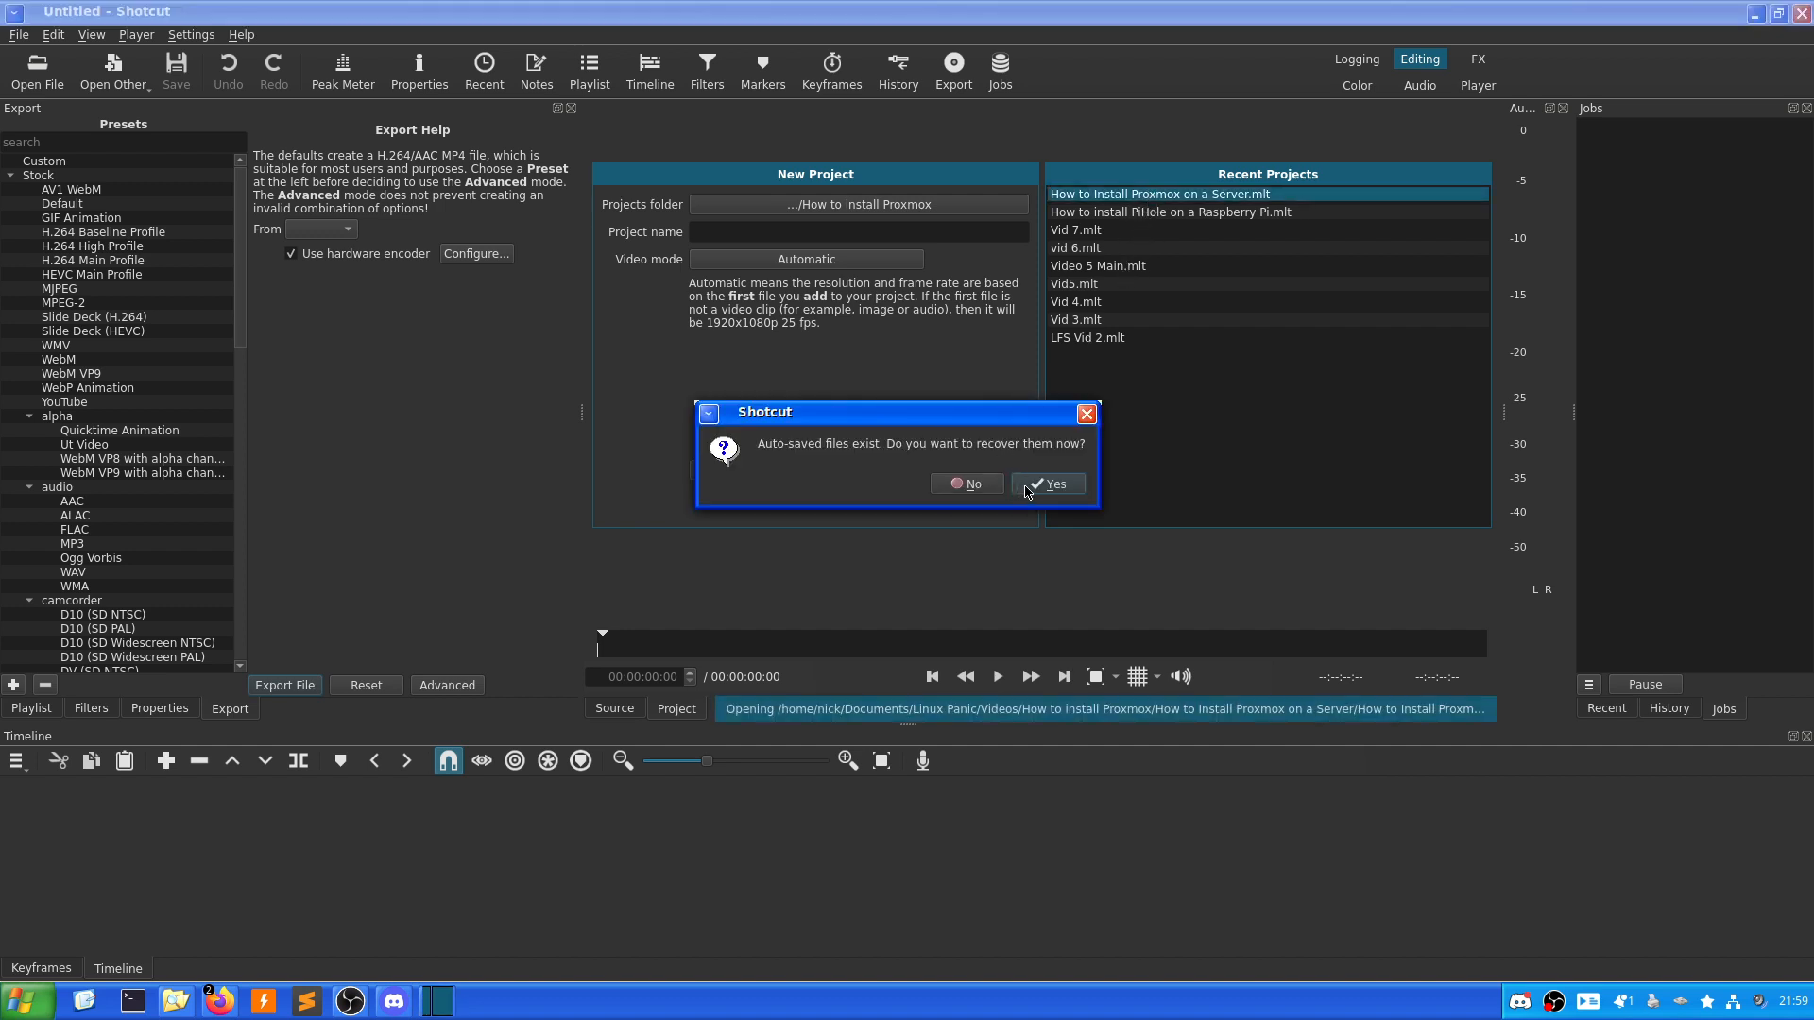
click(1048, 484)
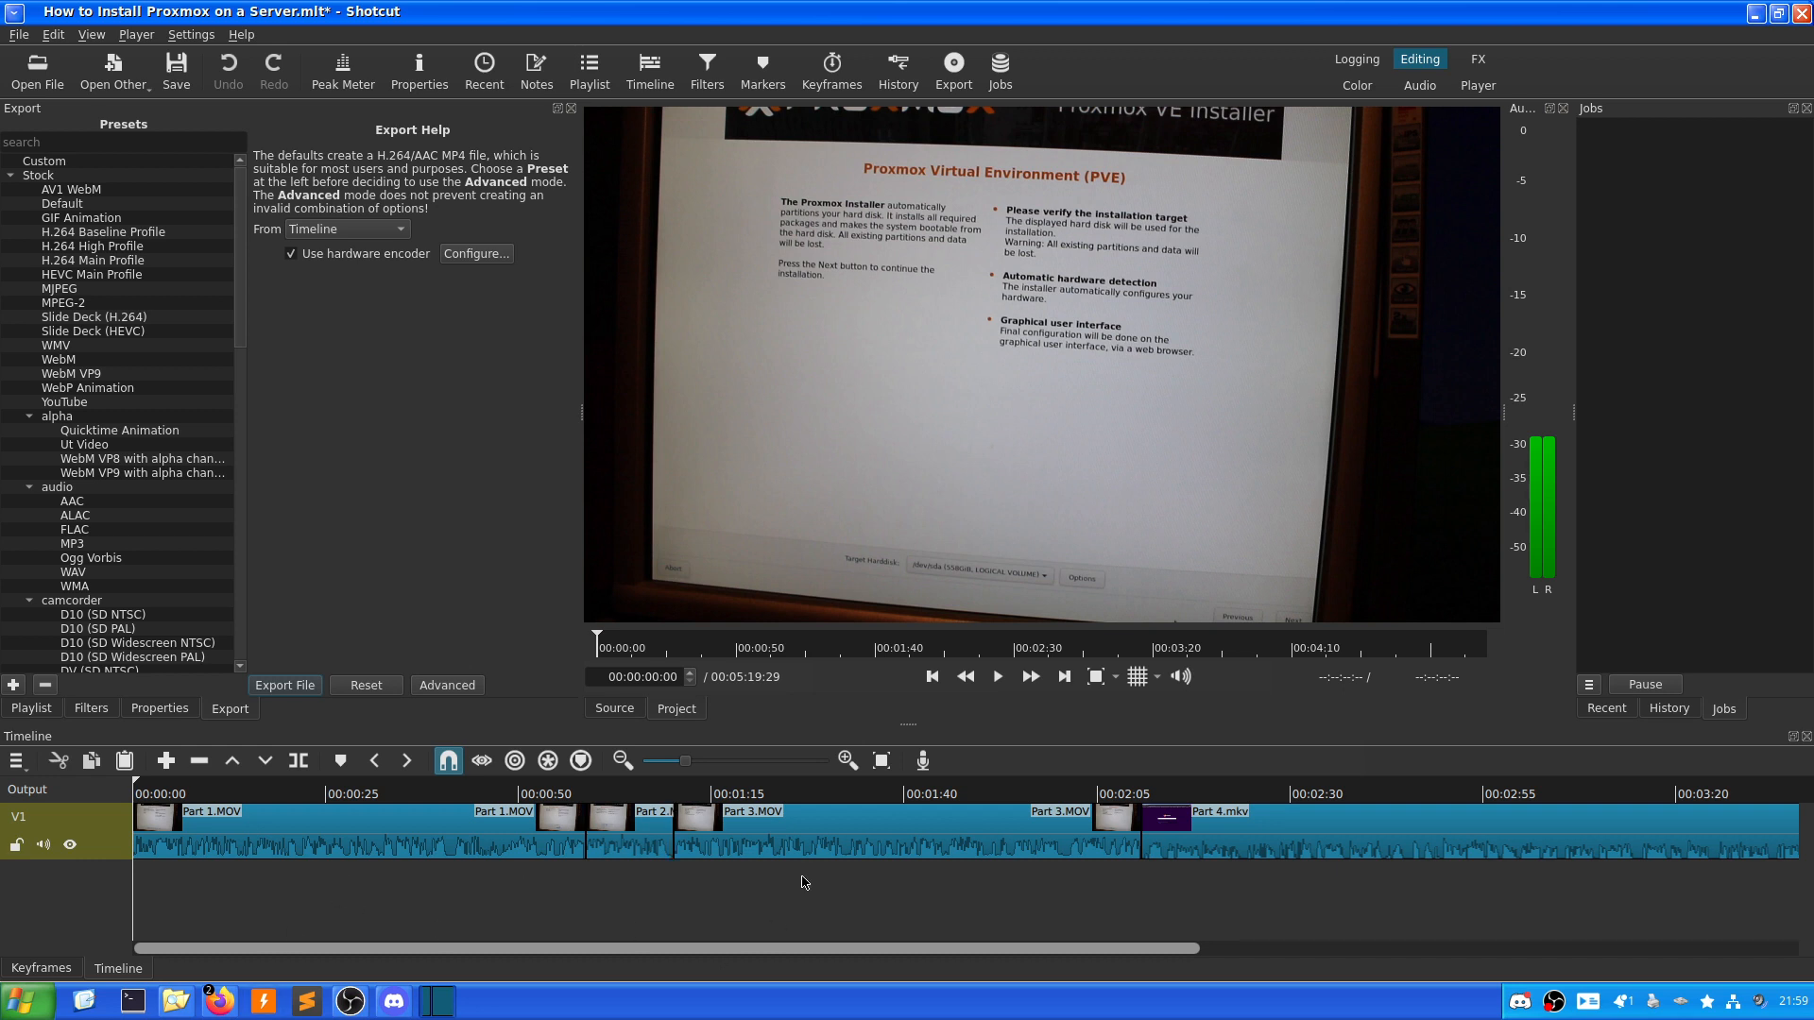
Scroll the Proxmox timeline right to the long Part 4.mkv clip ending near 5:19.
scroll(right, 3)
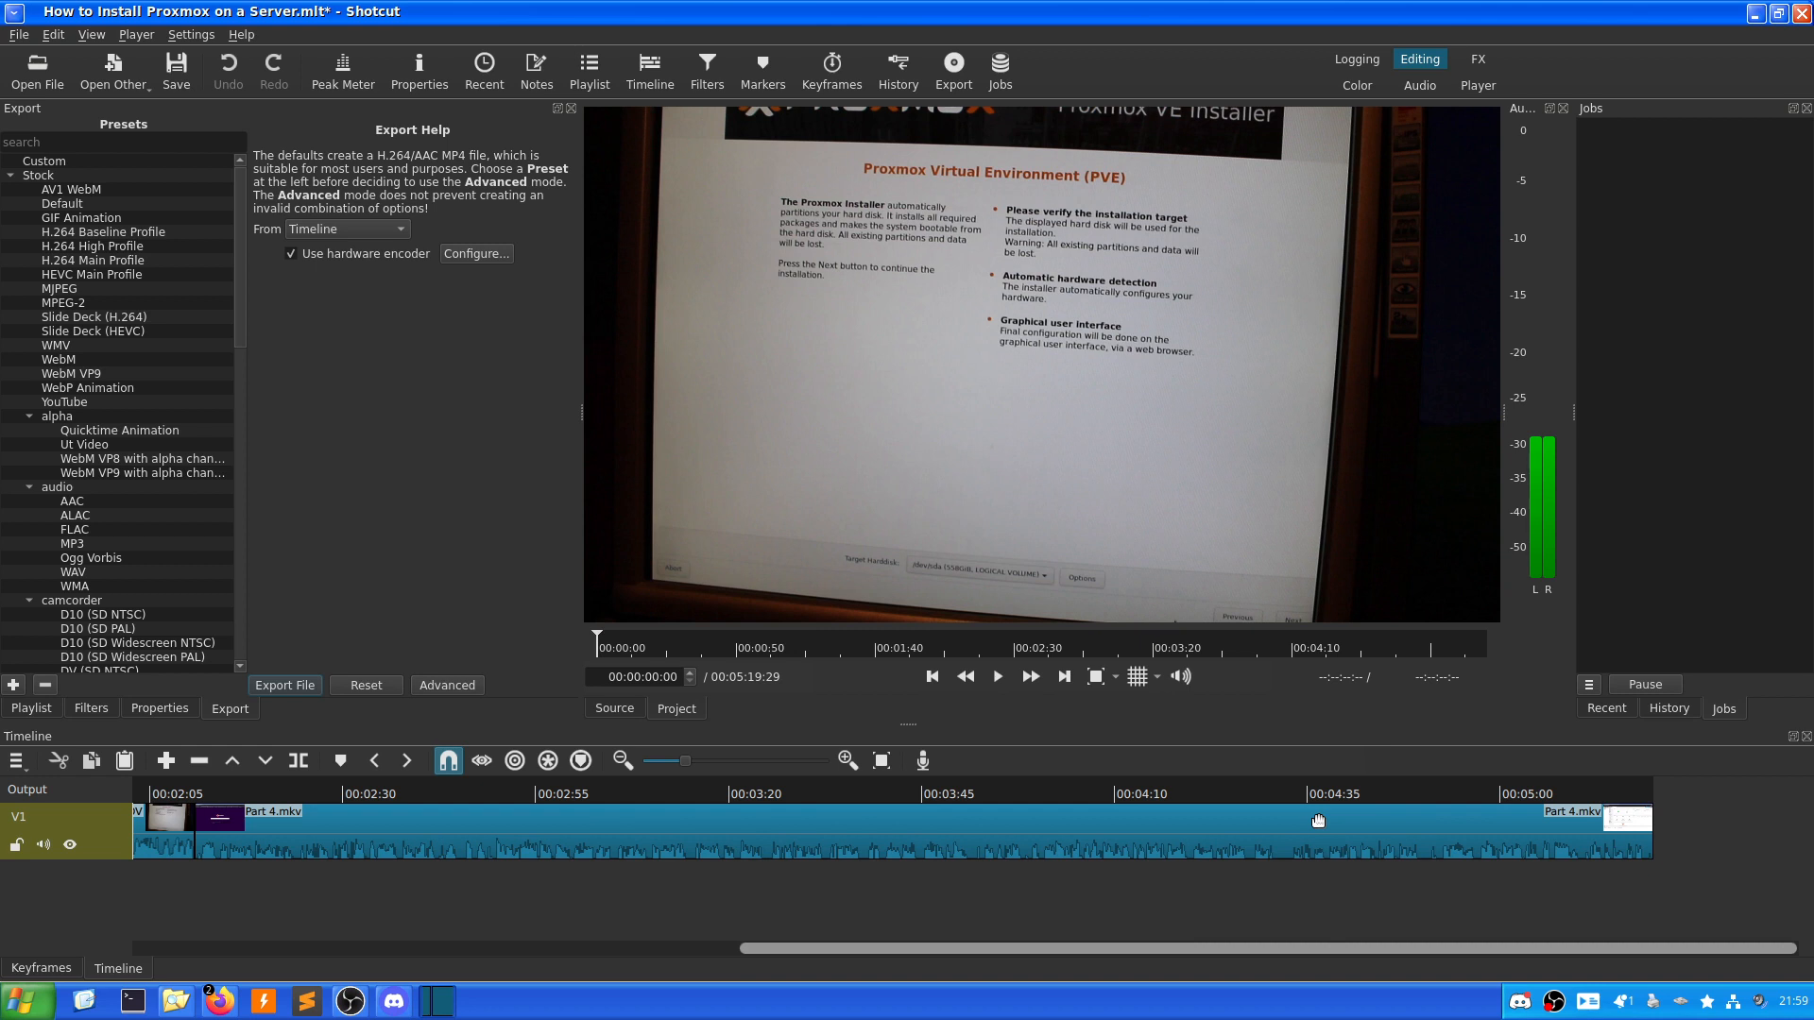
mouse_move(1318, 821)
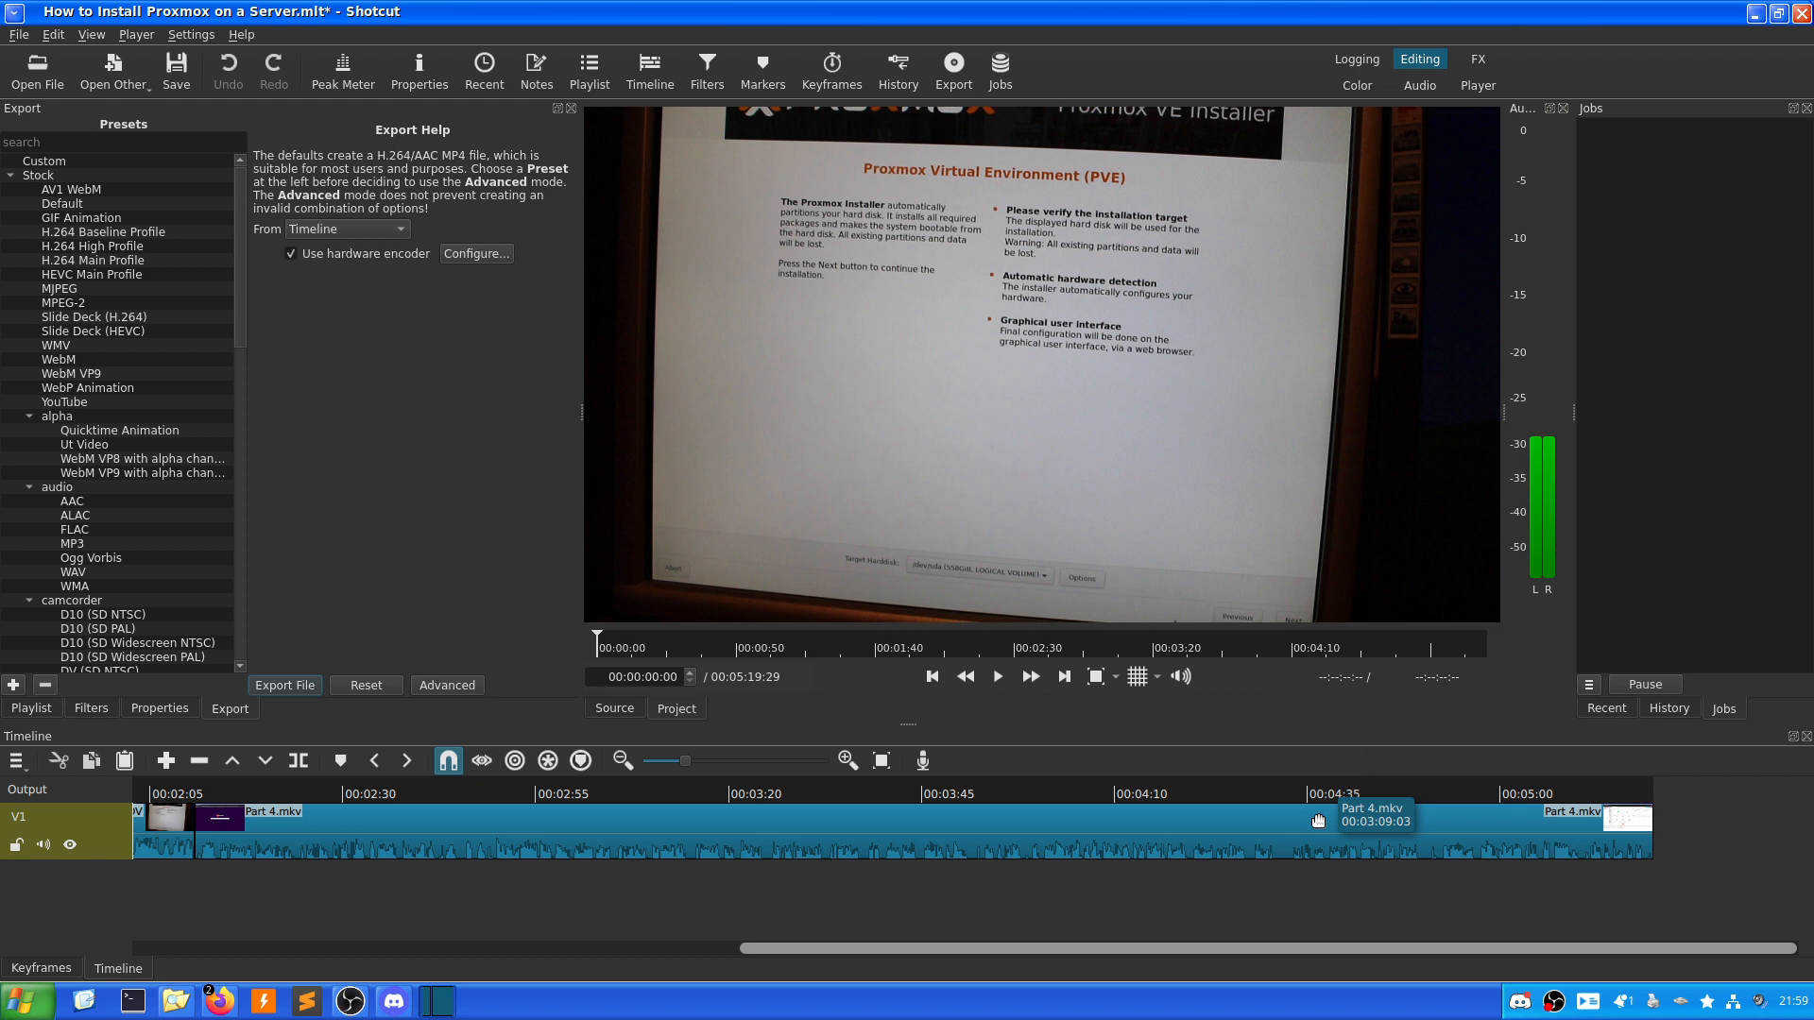
mouse_move(1236, 352)
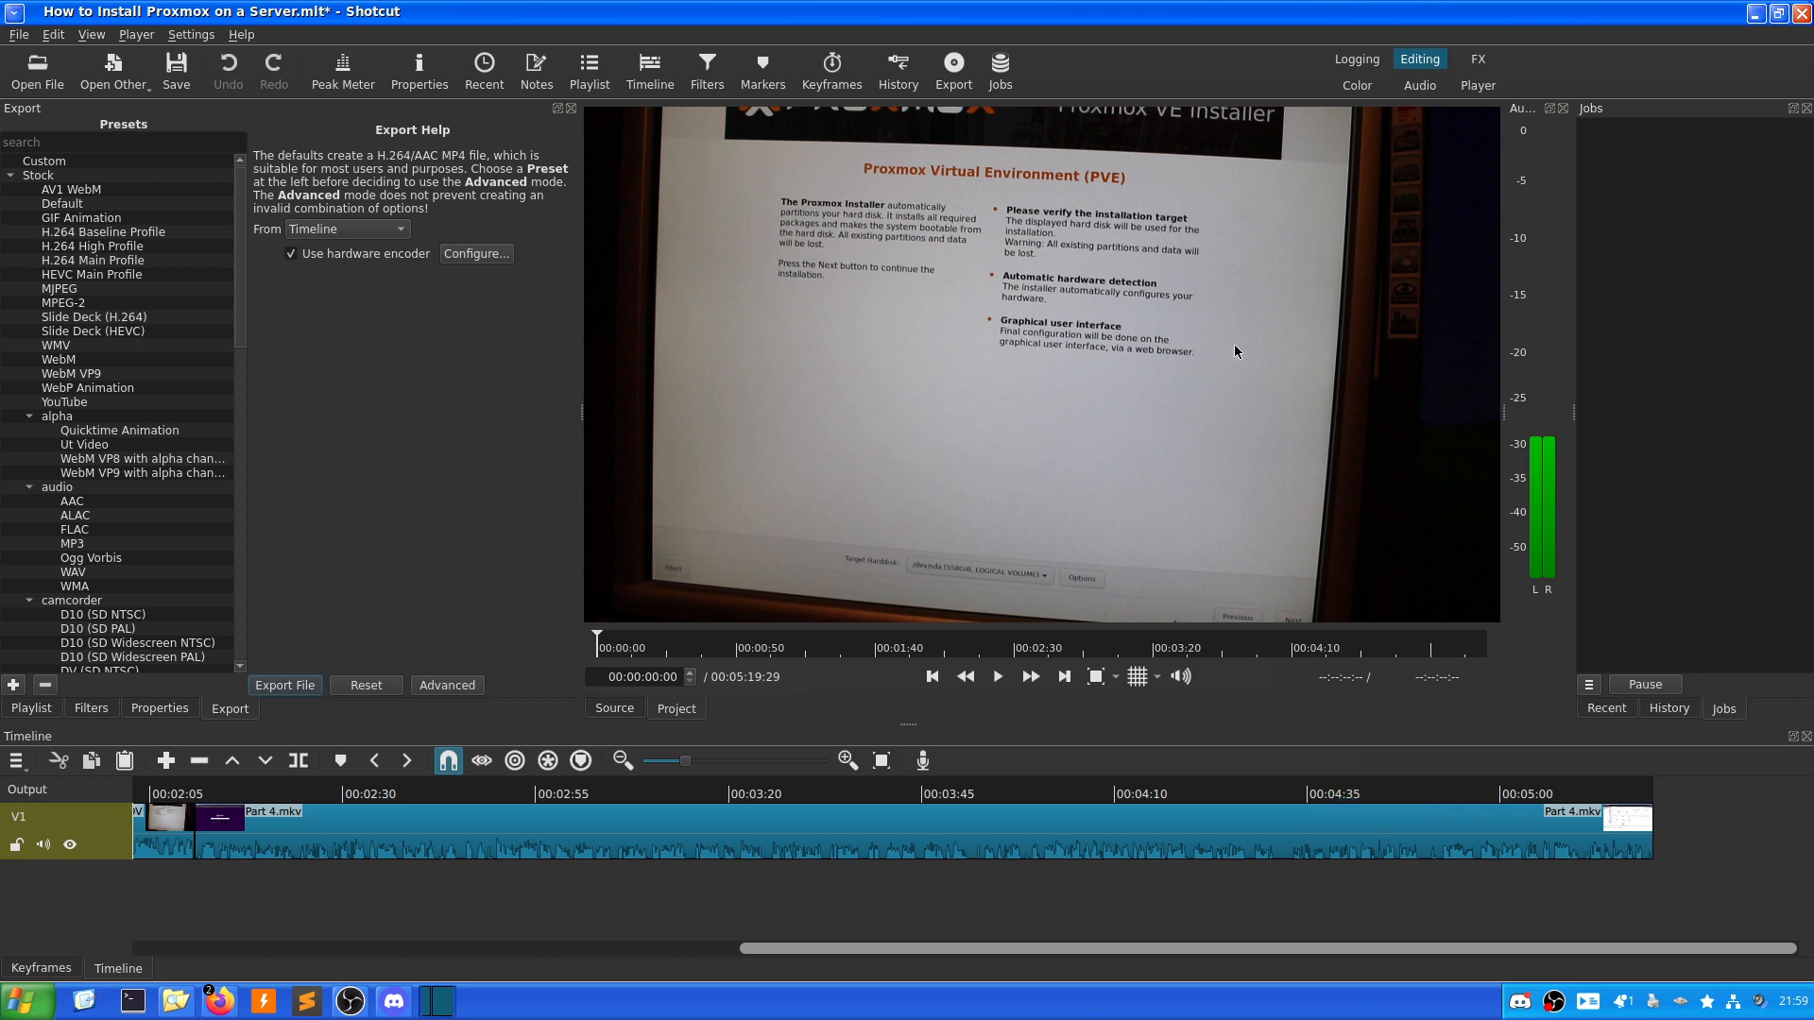
mouse_move(1253, 326)
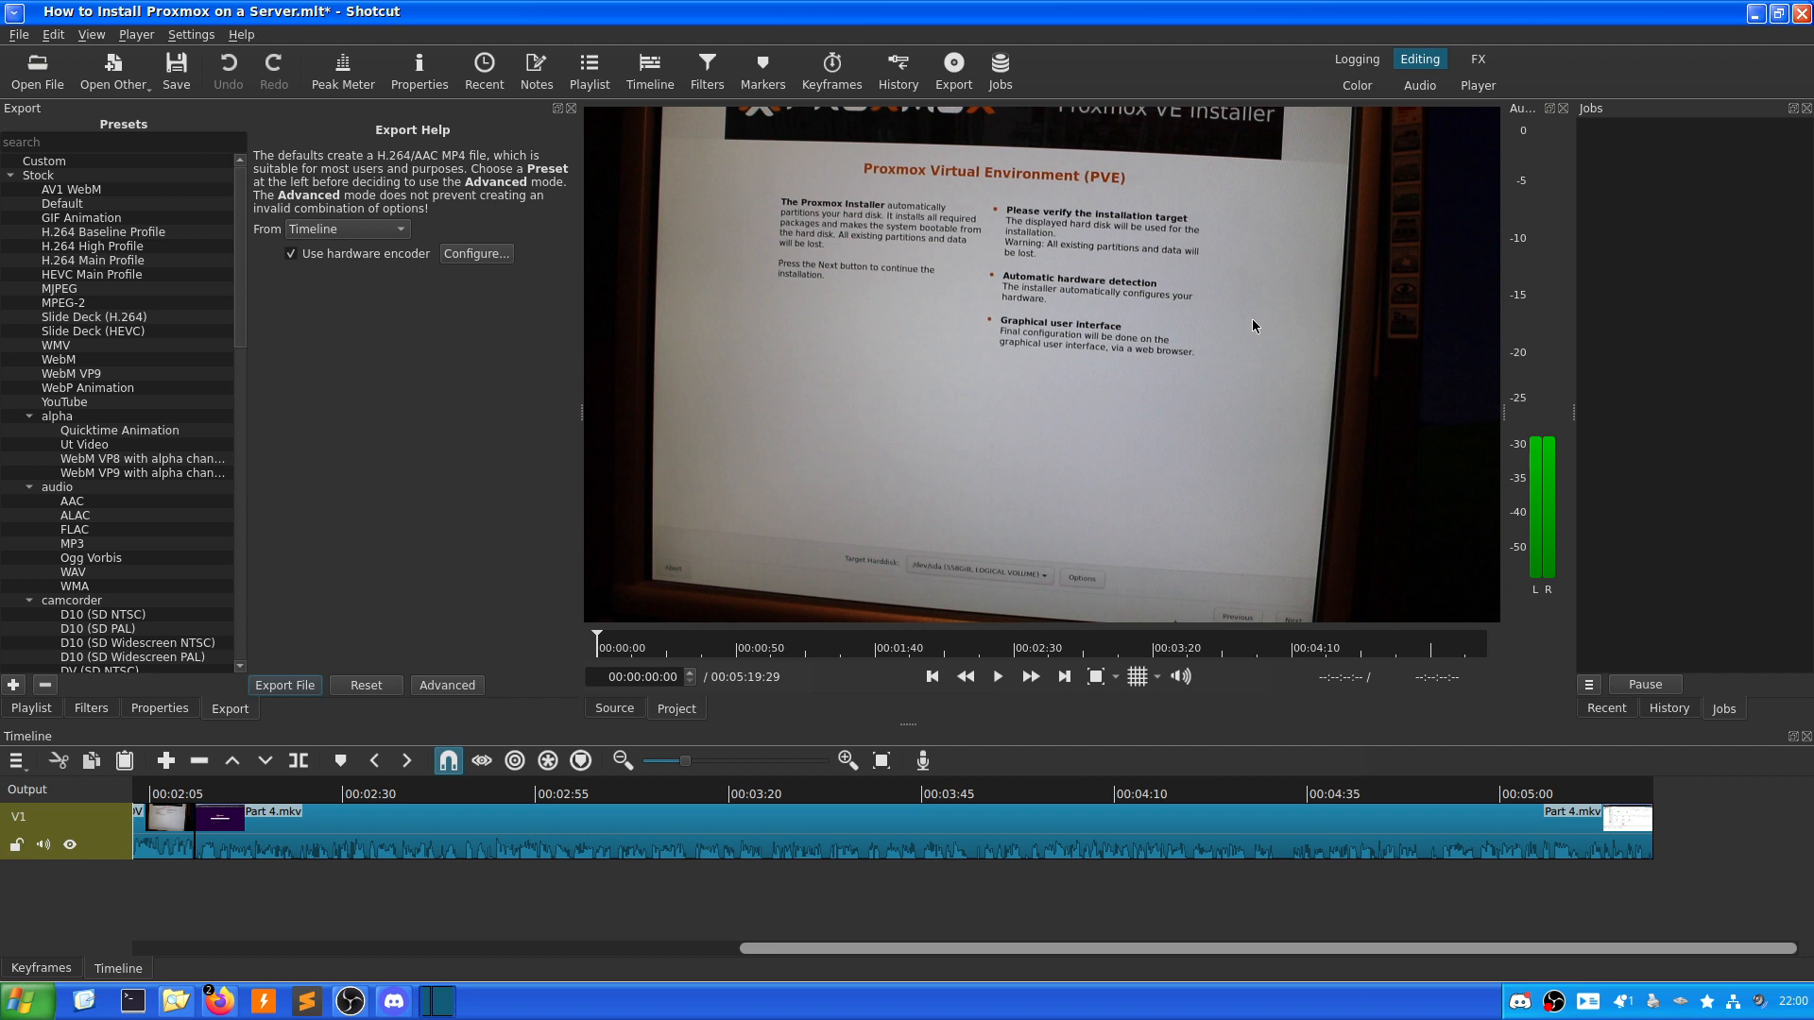
mouse_move(1277, 337)
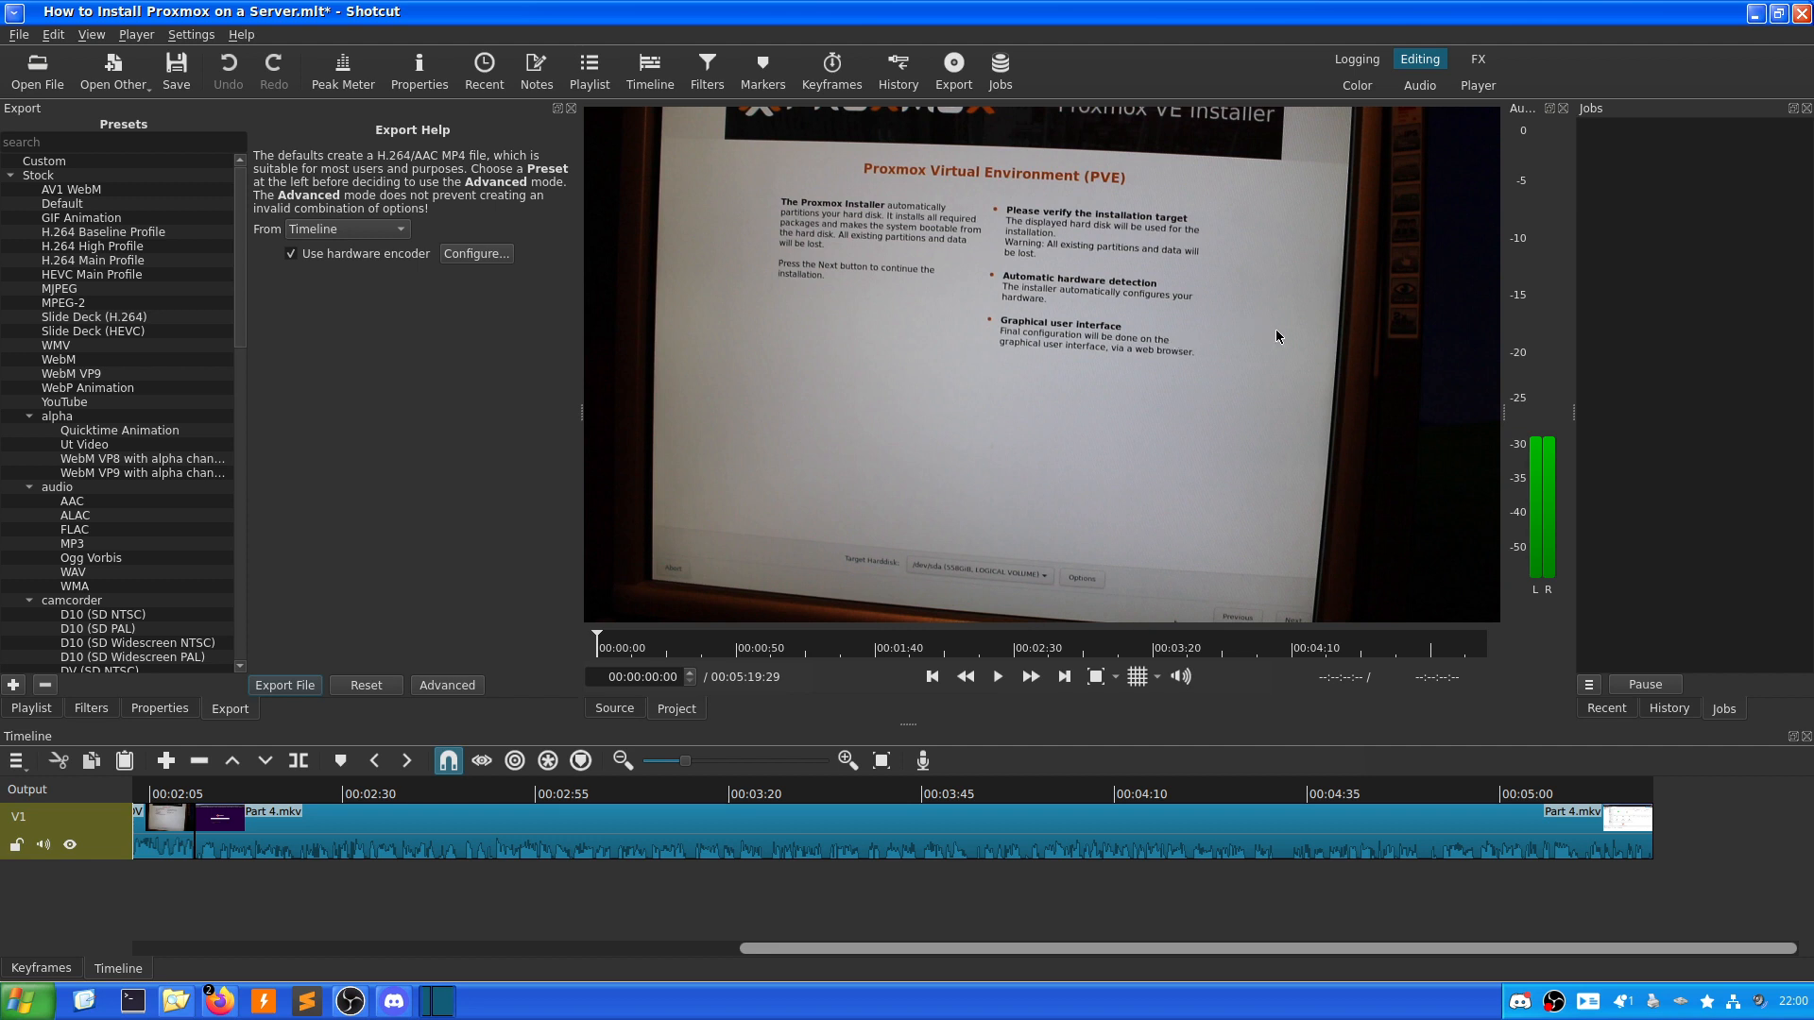
mouse_move(1419, 526)
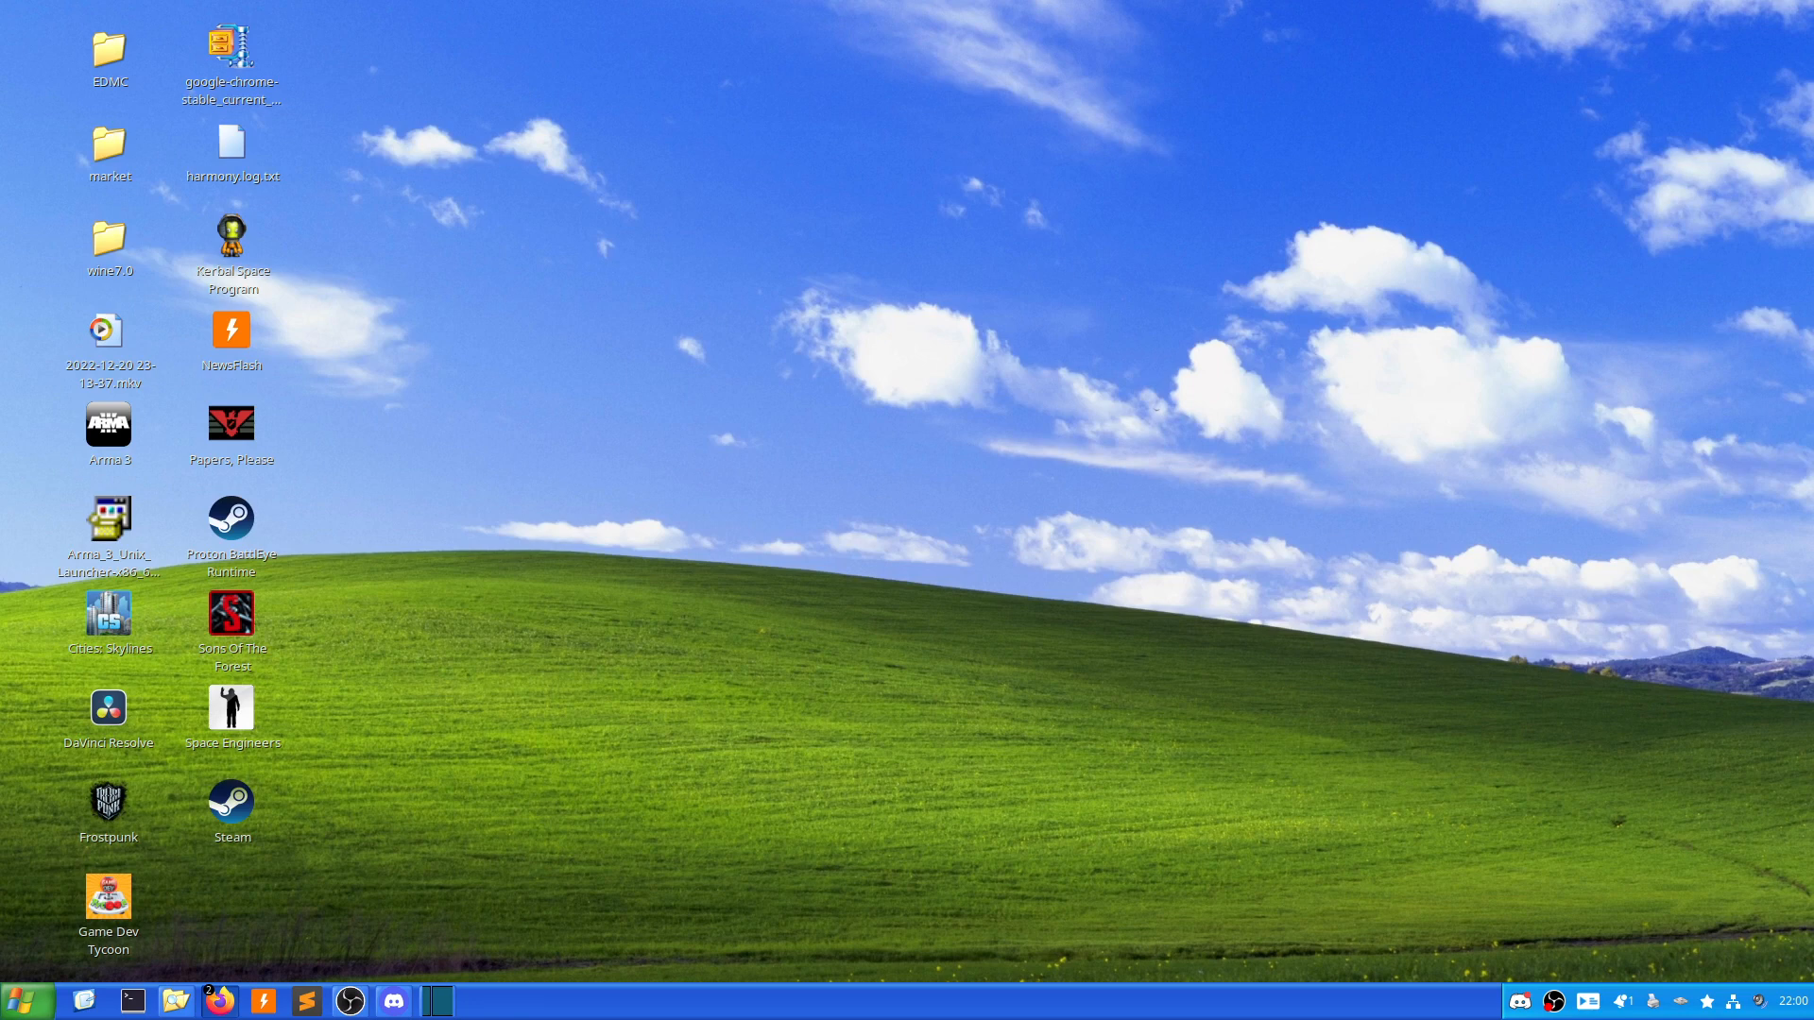
Maximize YouTube Studio's Channel analytics and scroll the overview (14,127 views, 55 new subscribers).
click(220, 1002)
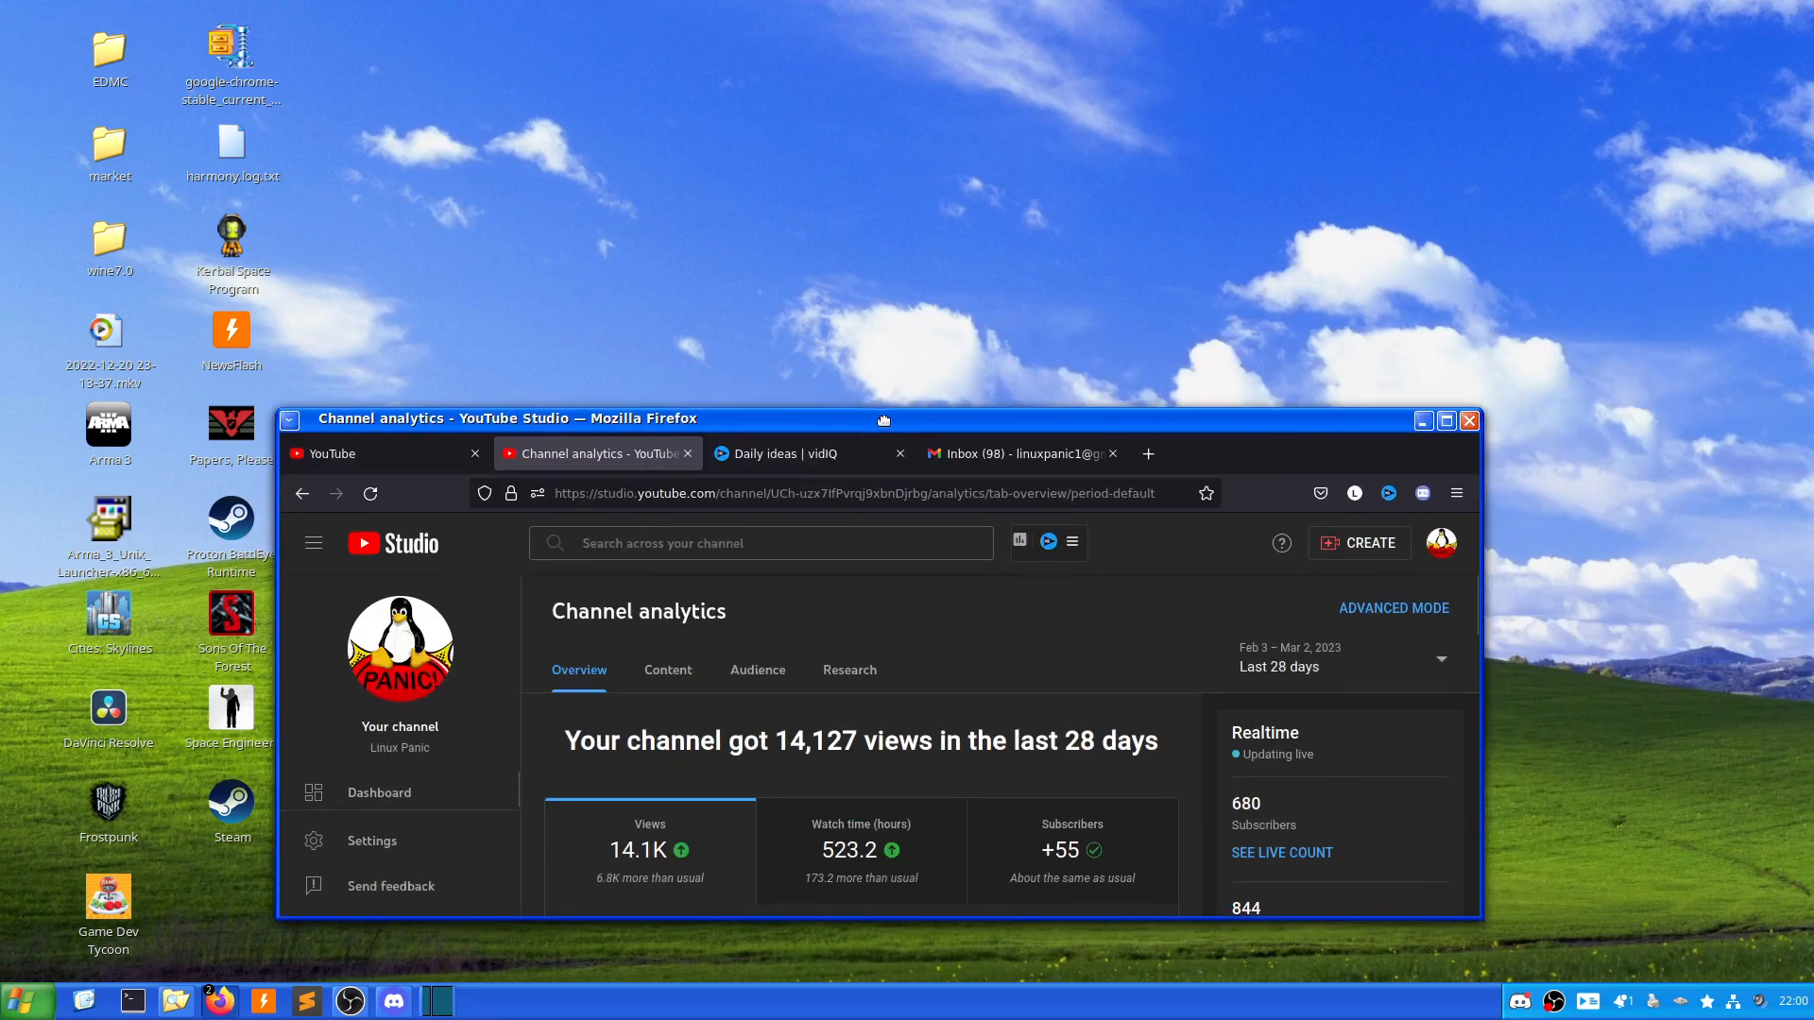
click(1446, 421)
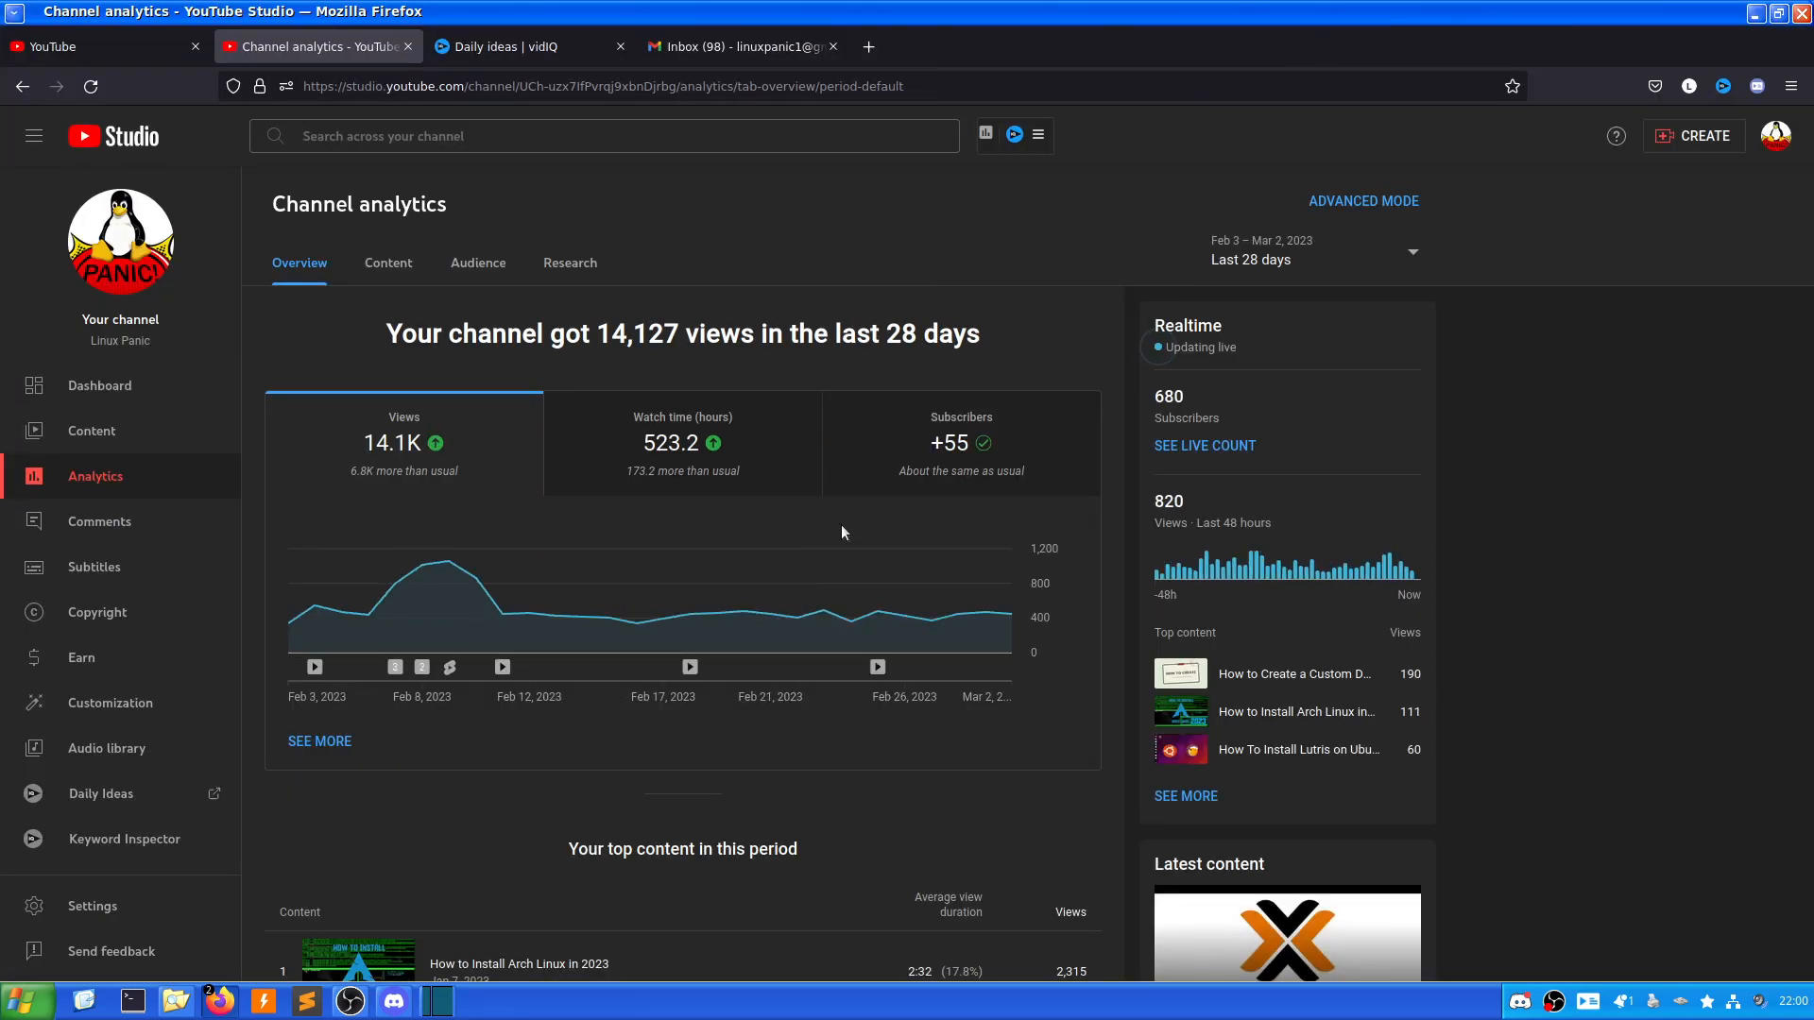
scroll(down, 3)
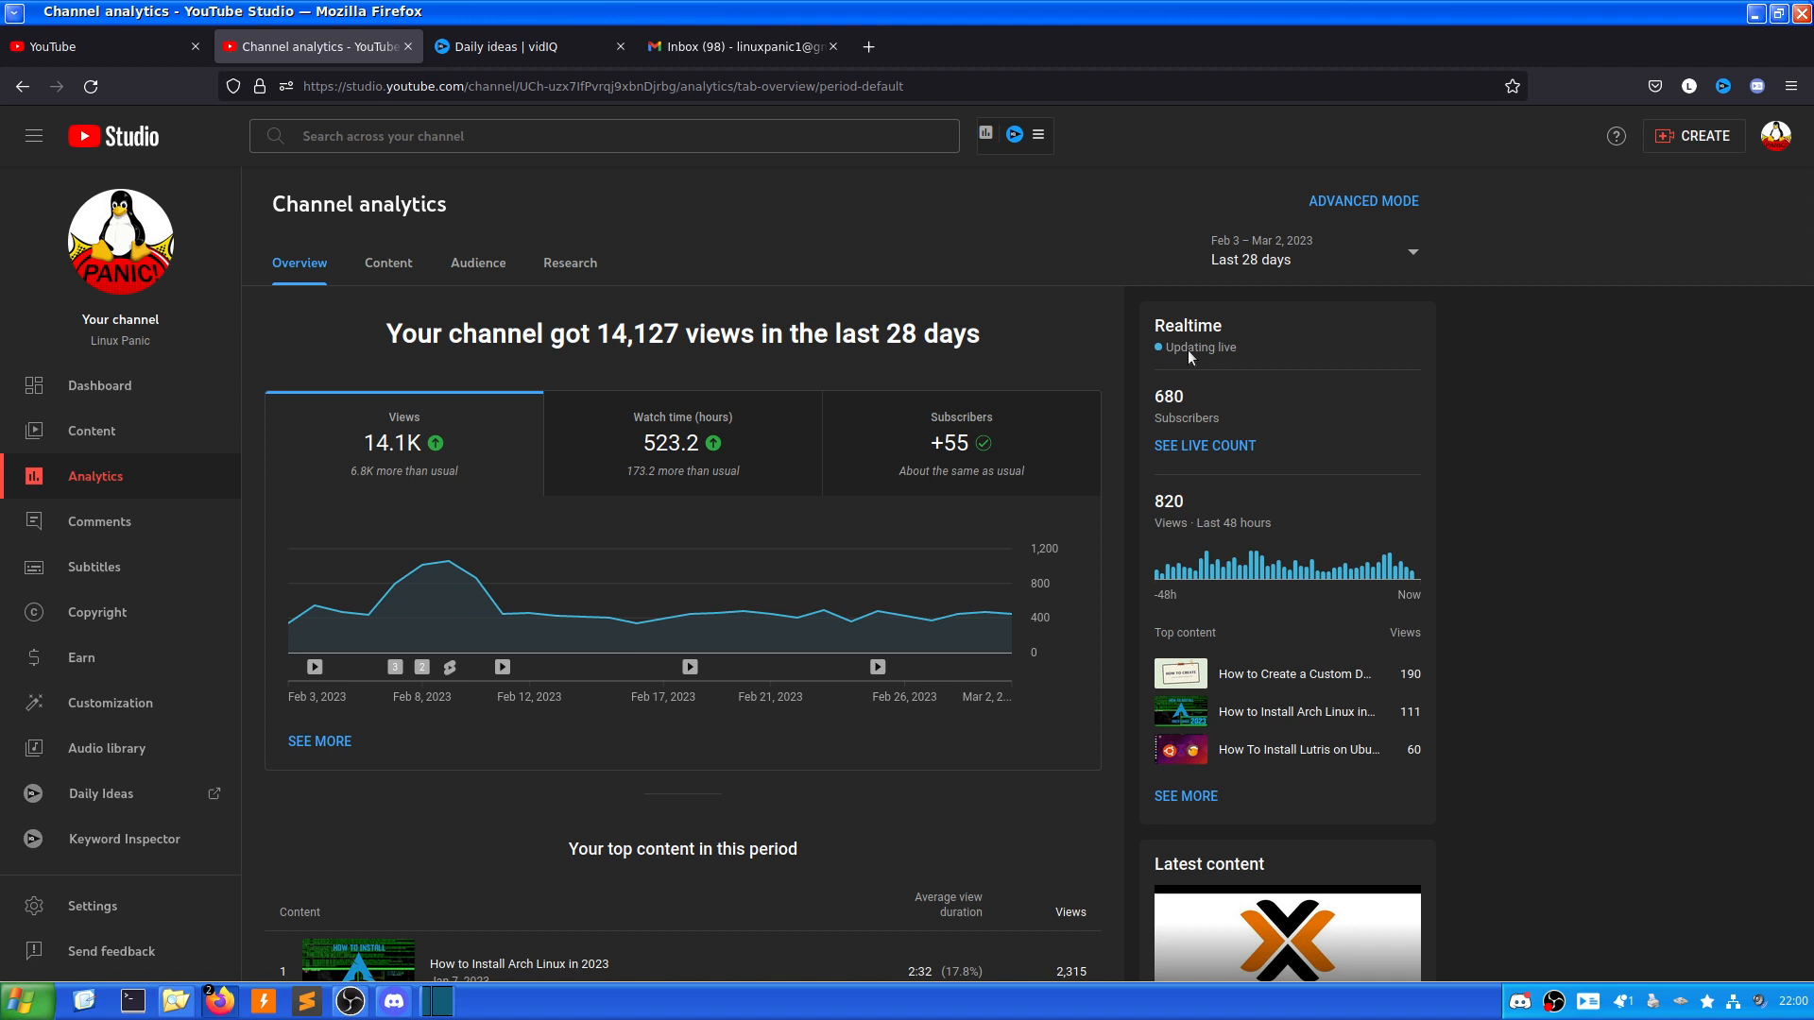
mouse_move(1265, 729)
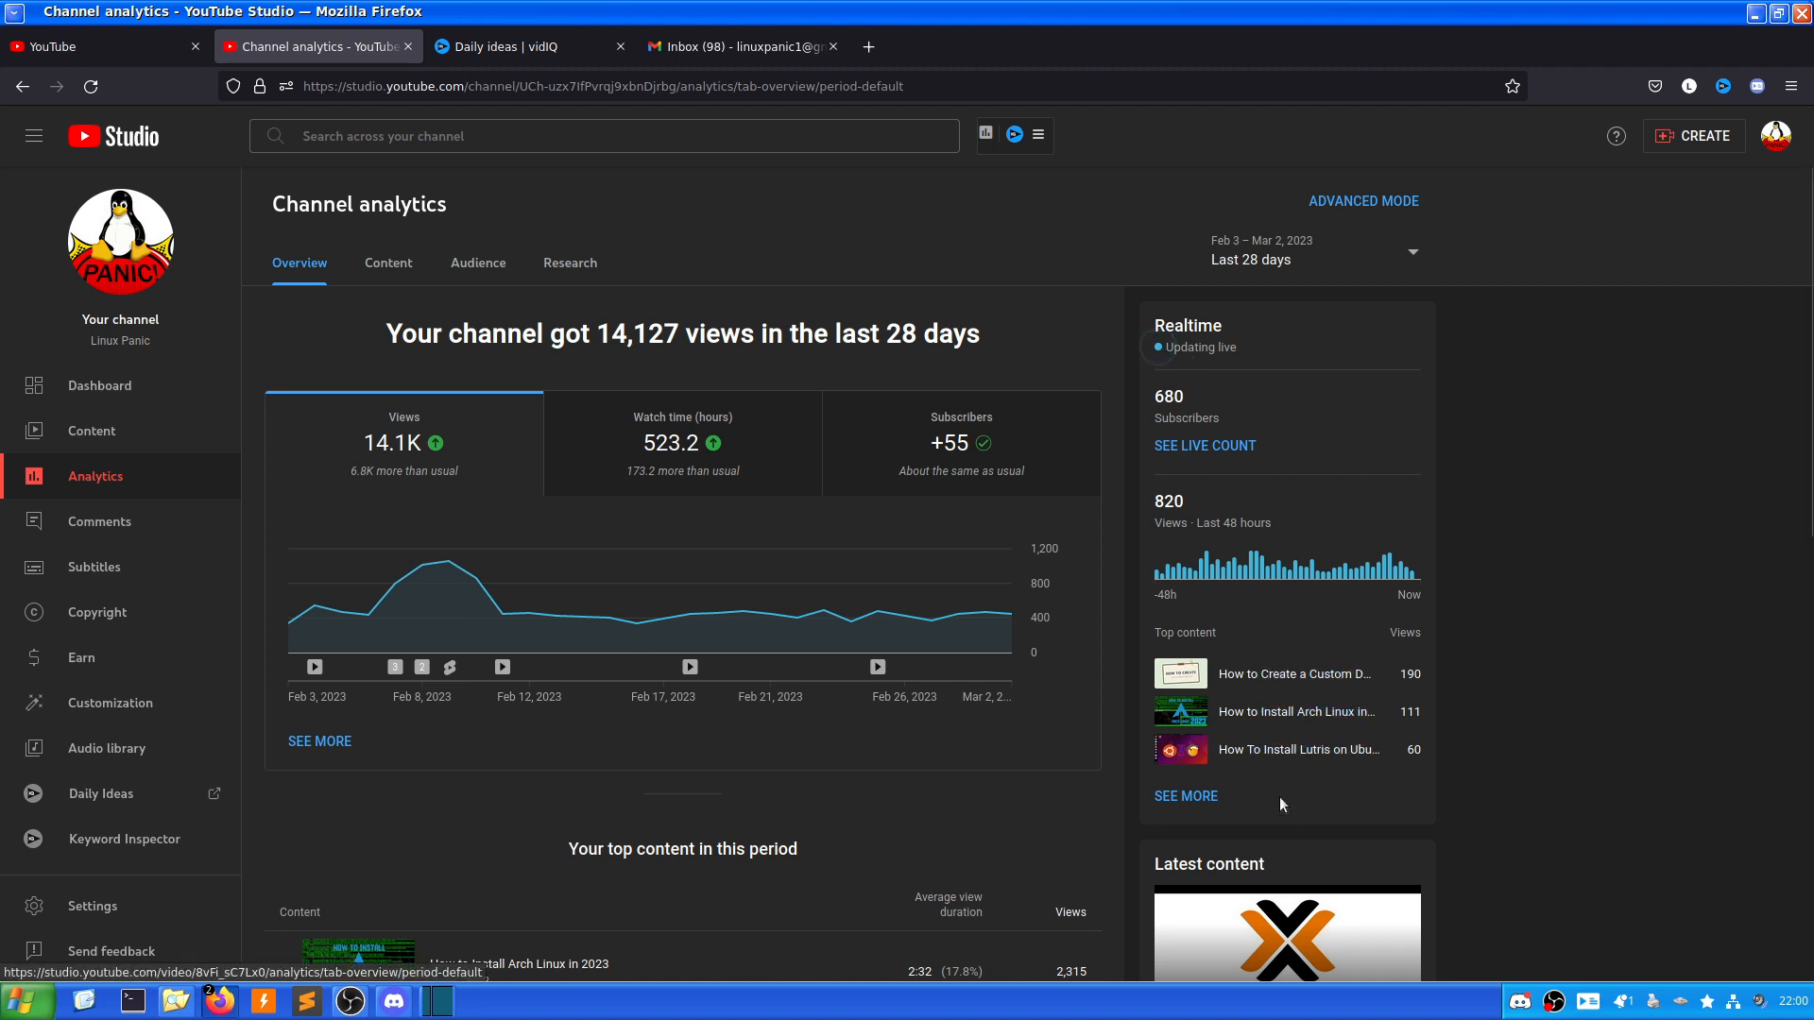
mouse_move(1318, 719)
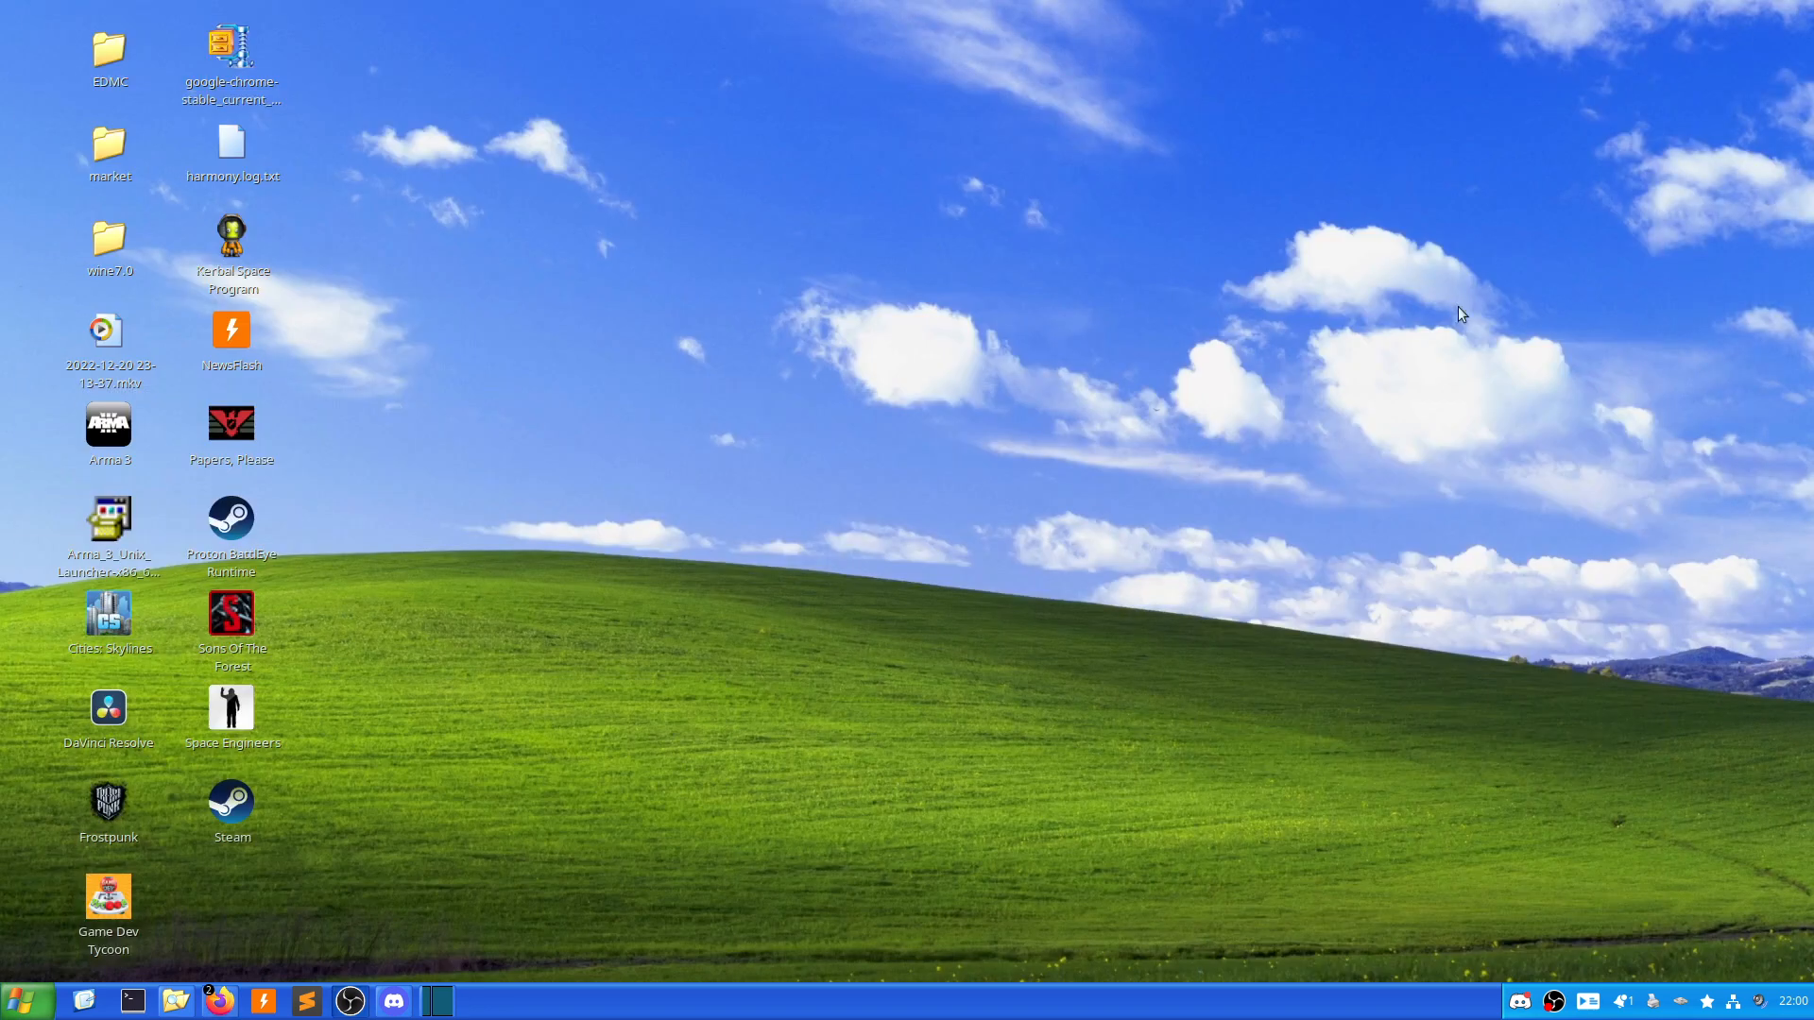
mouse_move(1290, 457)
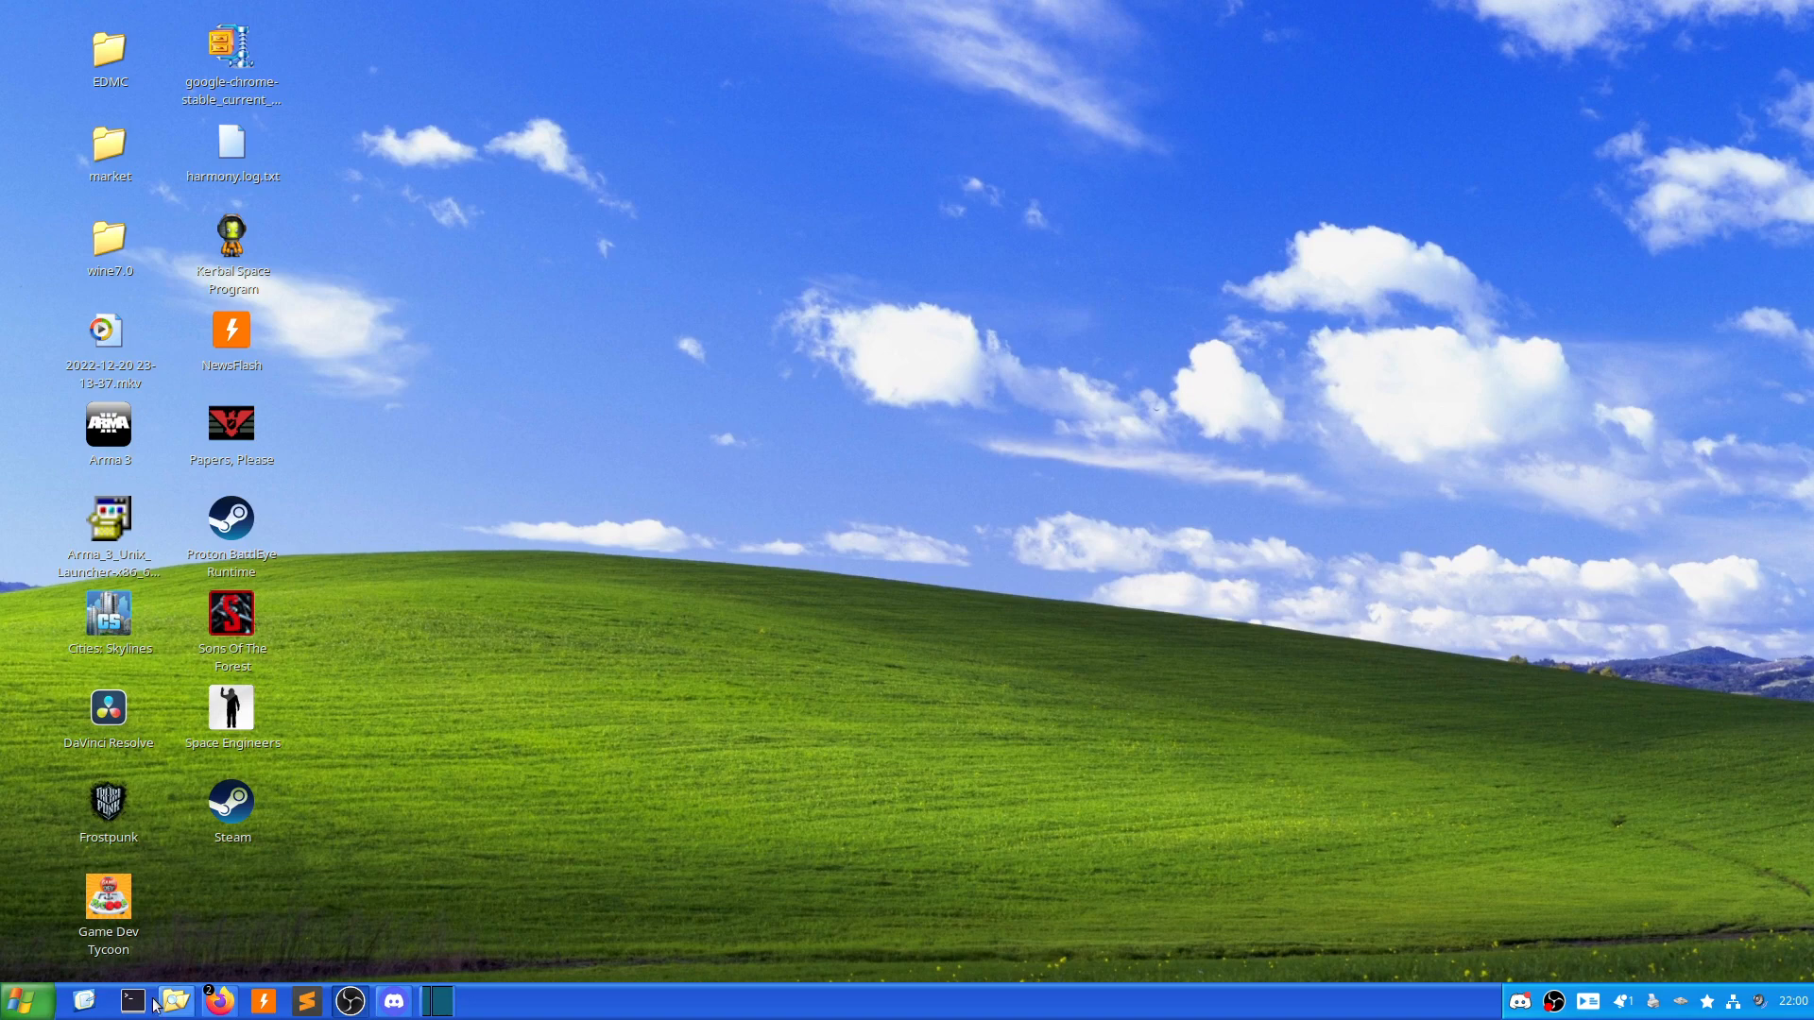
Restore Firefox and load github.com in place of the analytics page.
click(221, 1001)
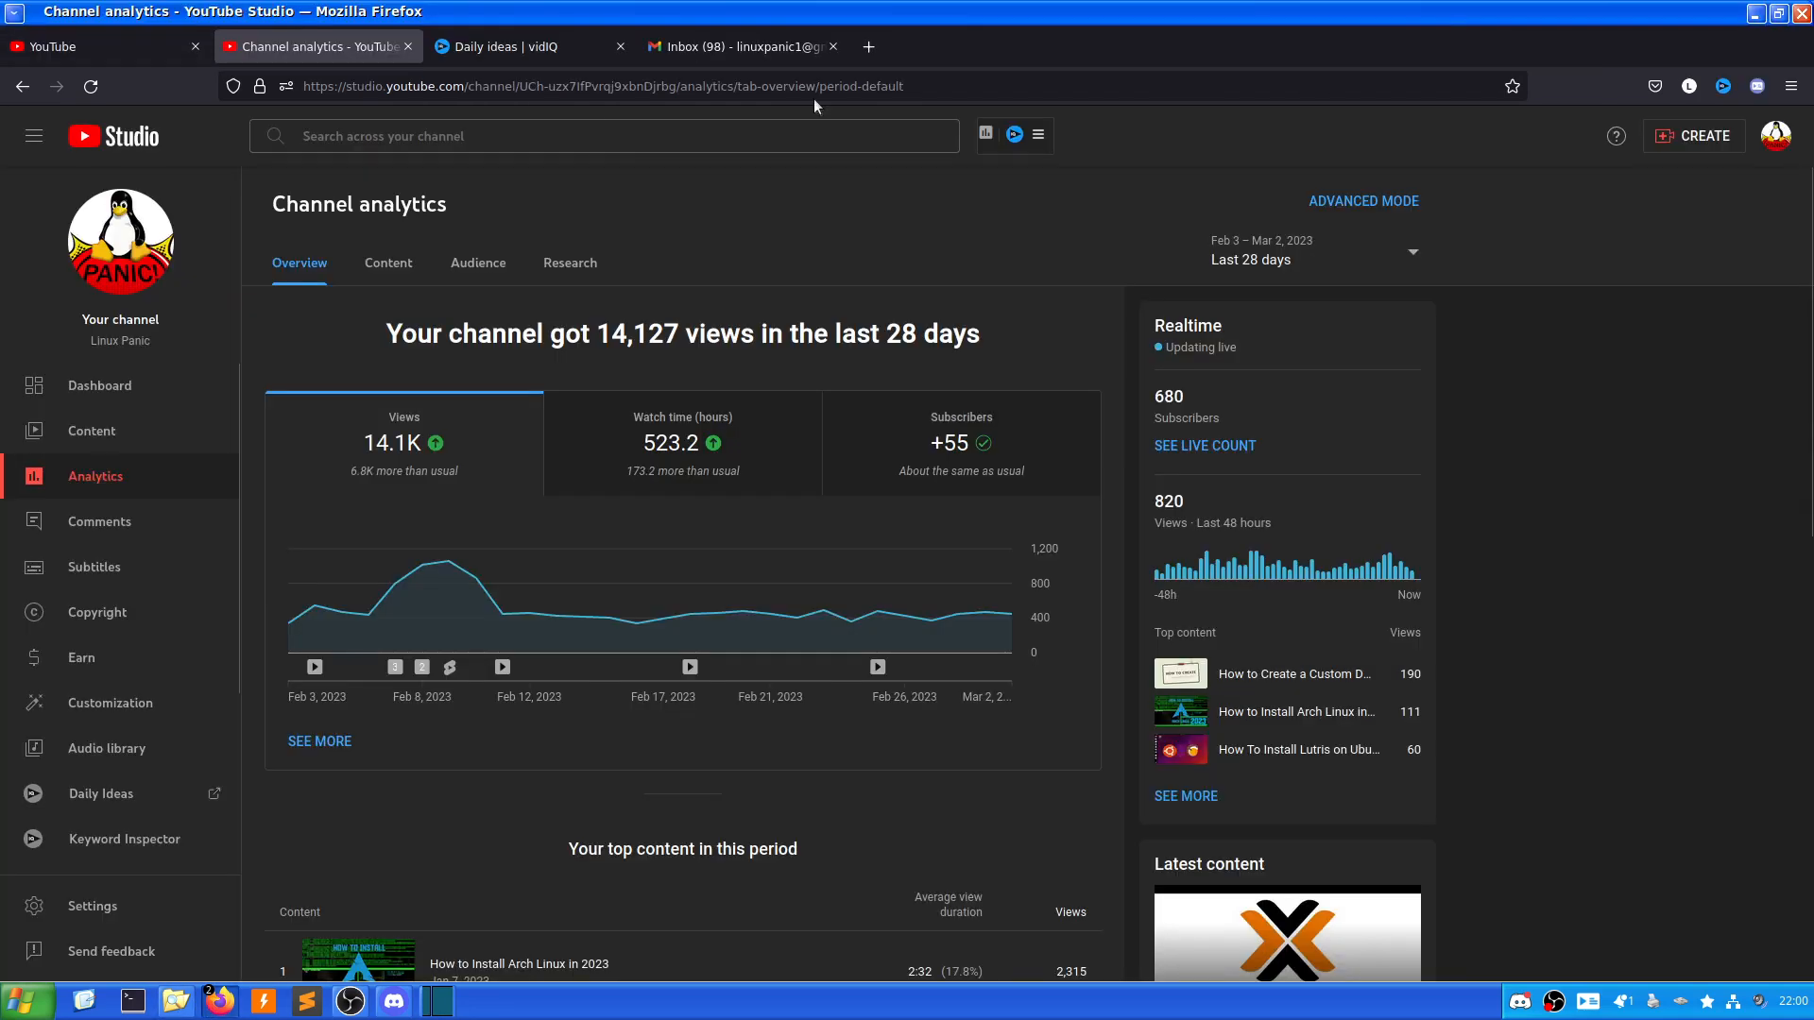
text(github.com/)
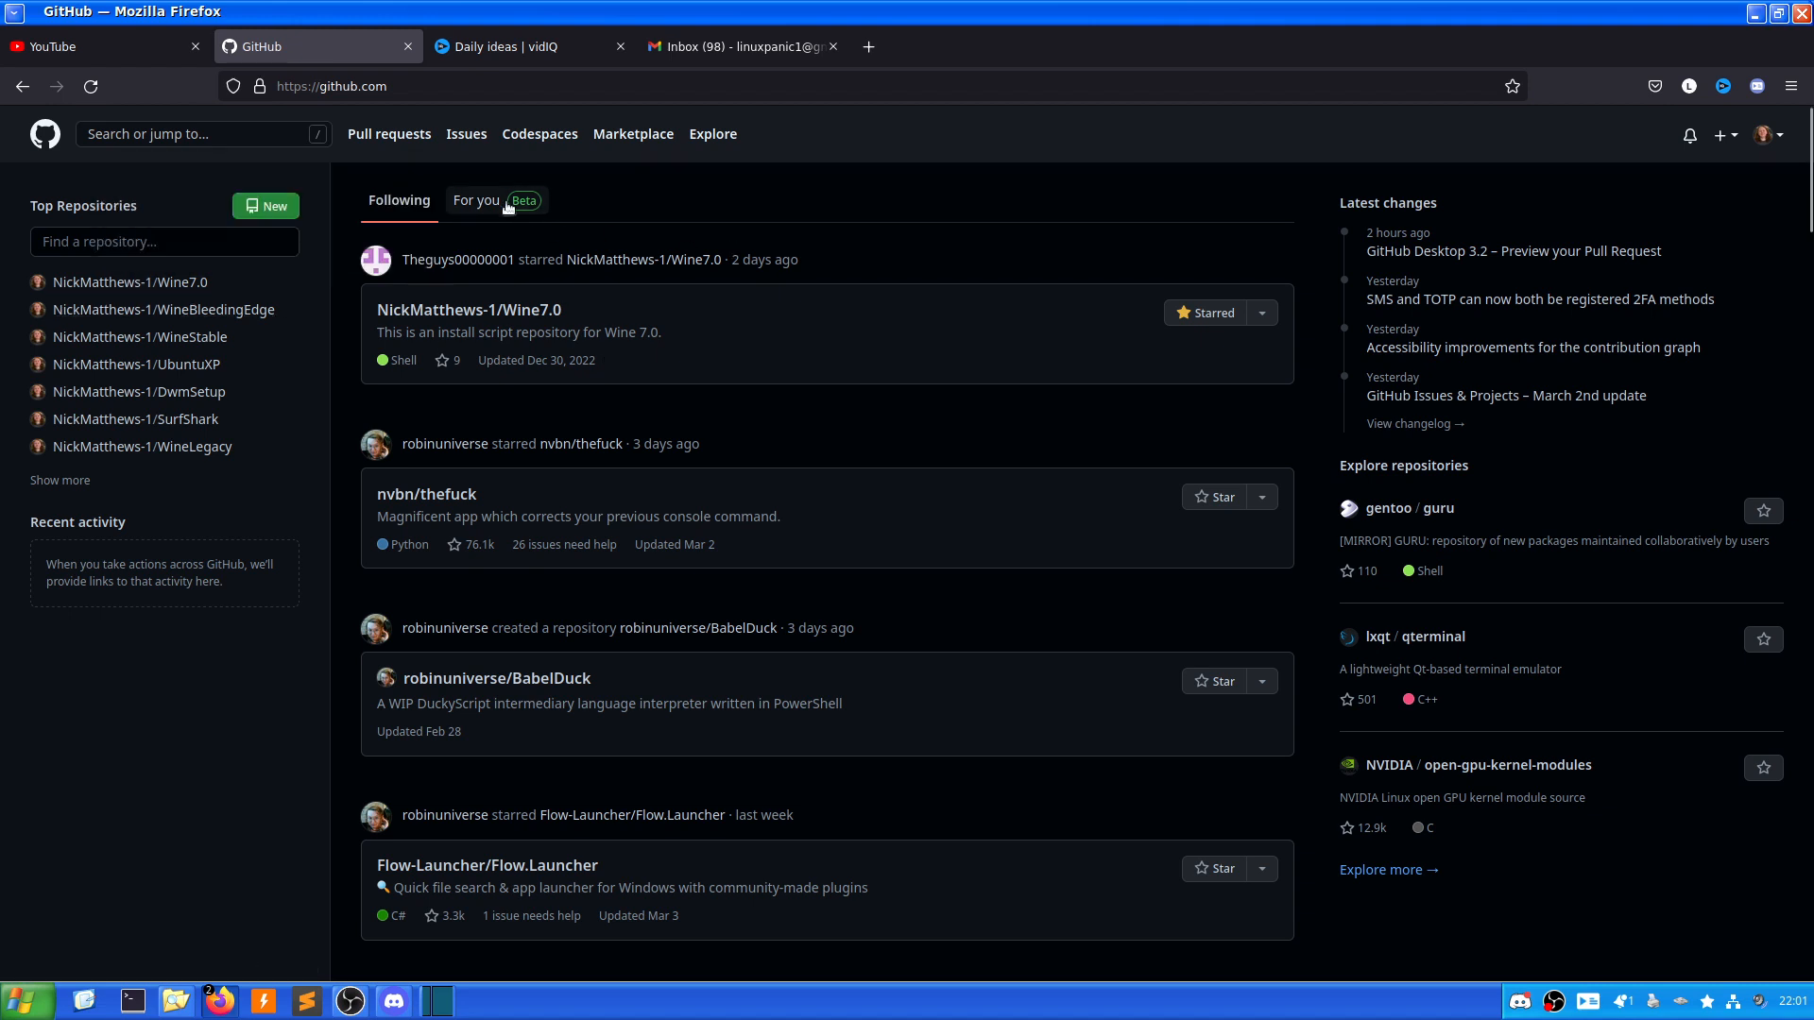
Show GitHub's For you feed and scroll to the System Monitoring Center v1.42.0 release.
click(474, 200)
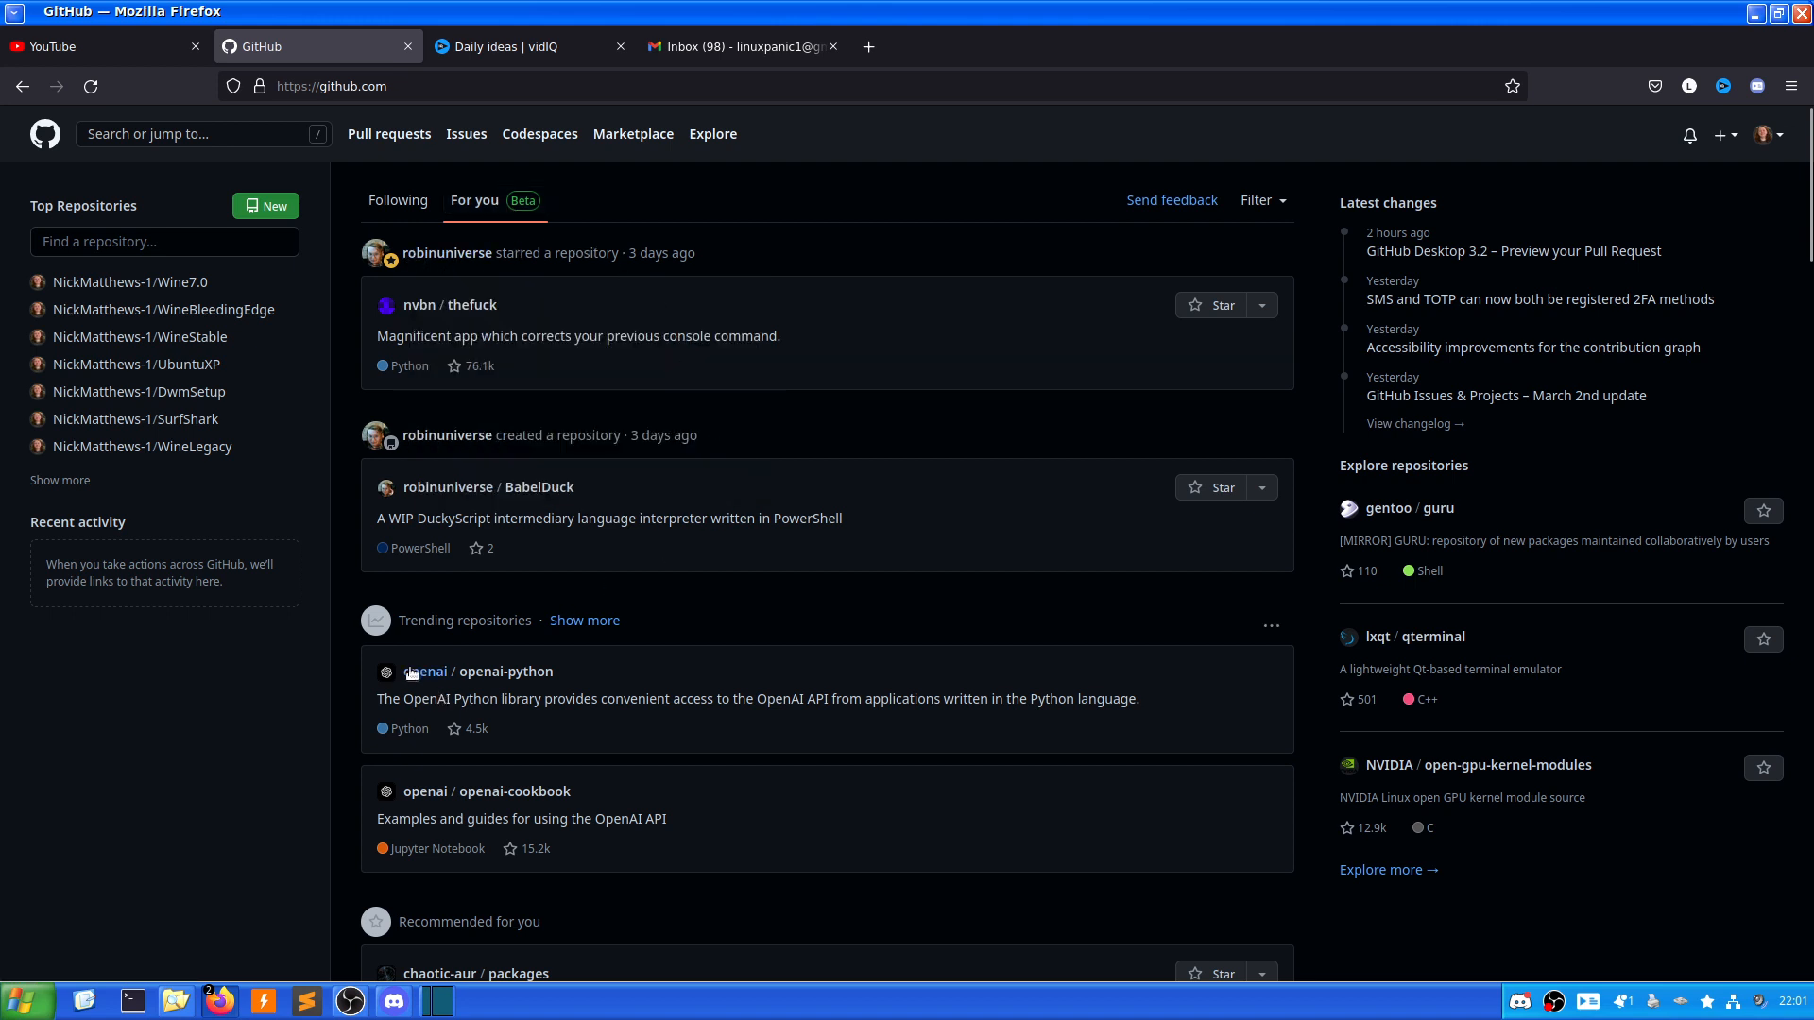
scroll(down, 3)
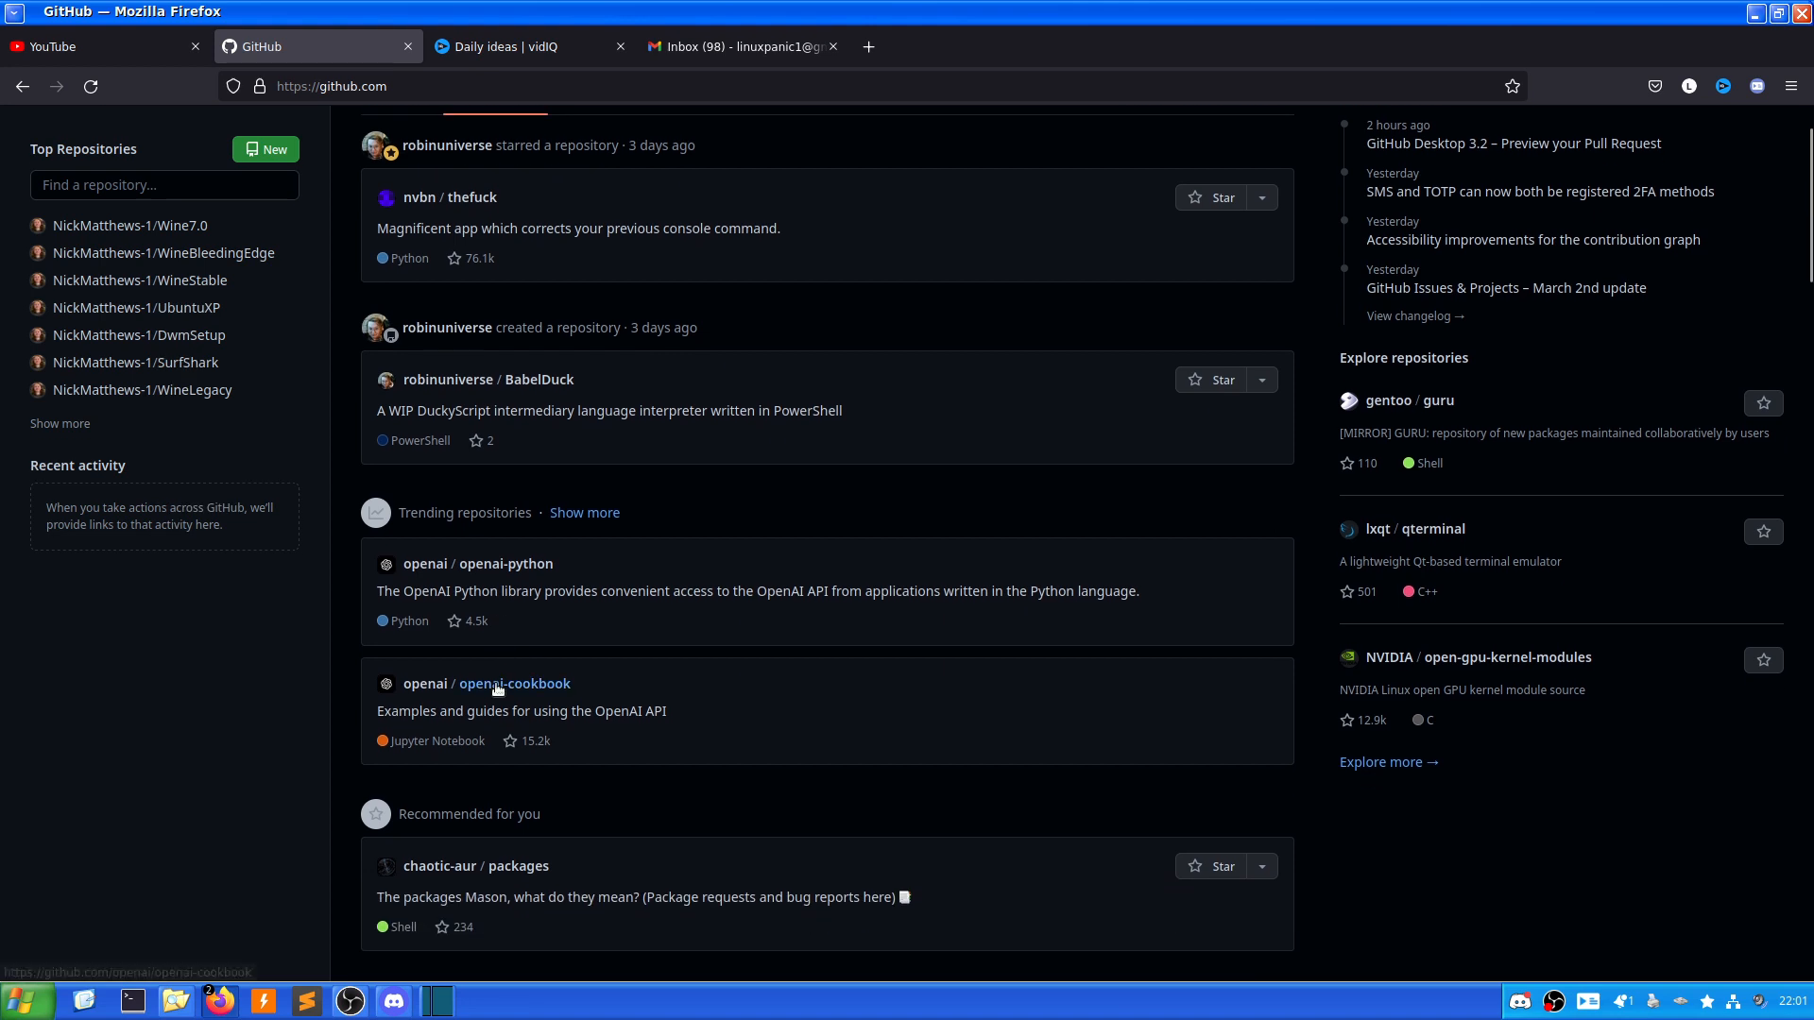
scroll(down, 3)
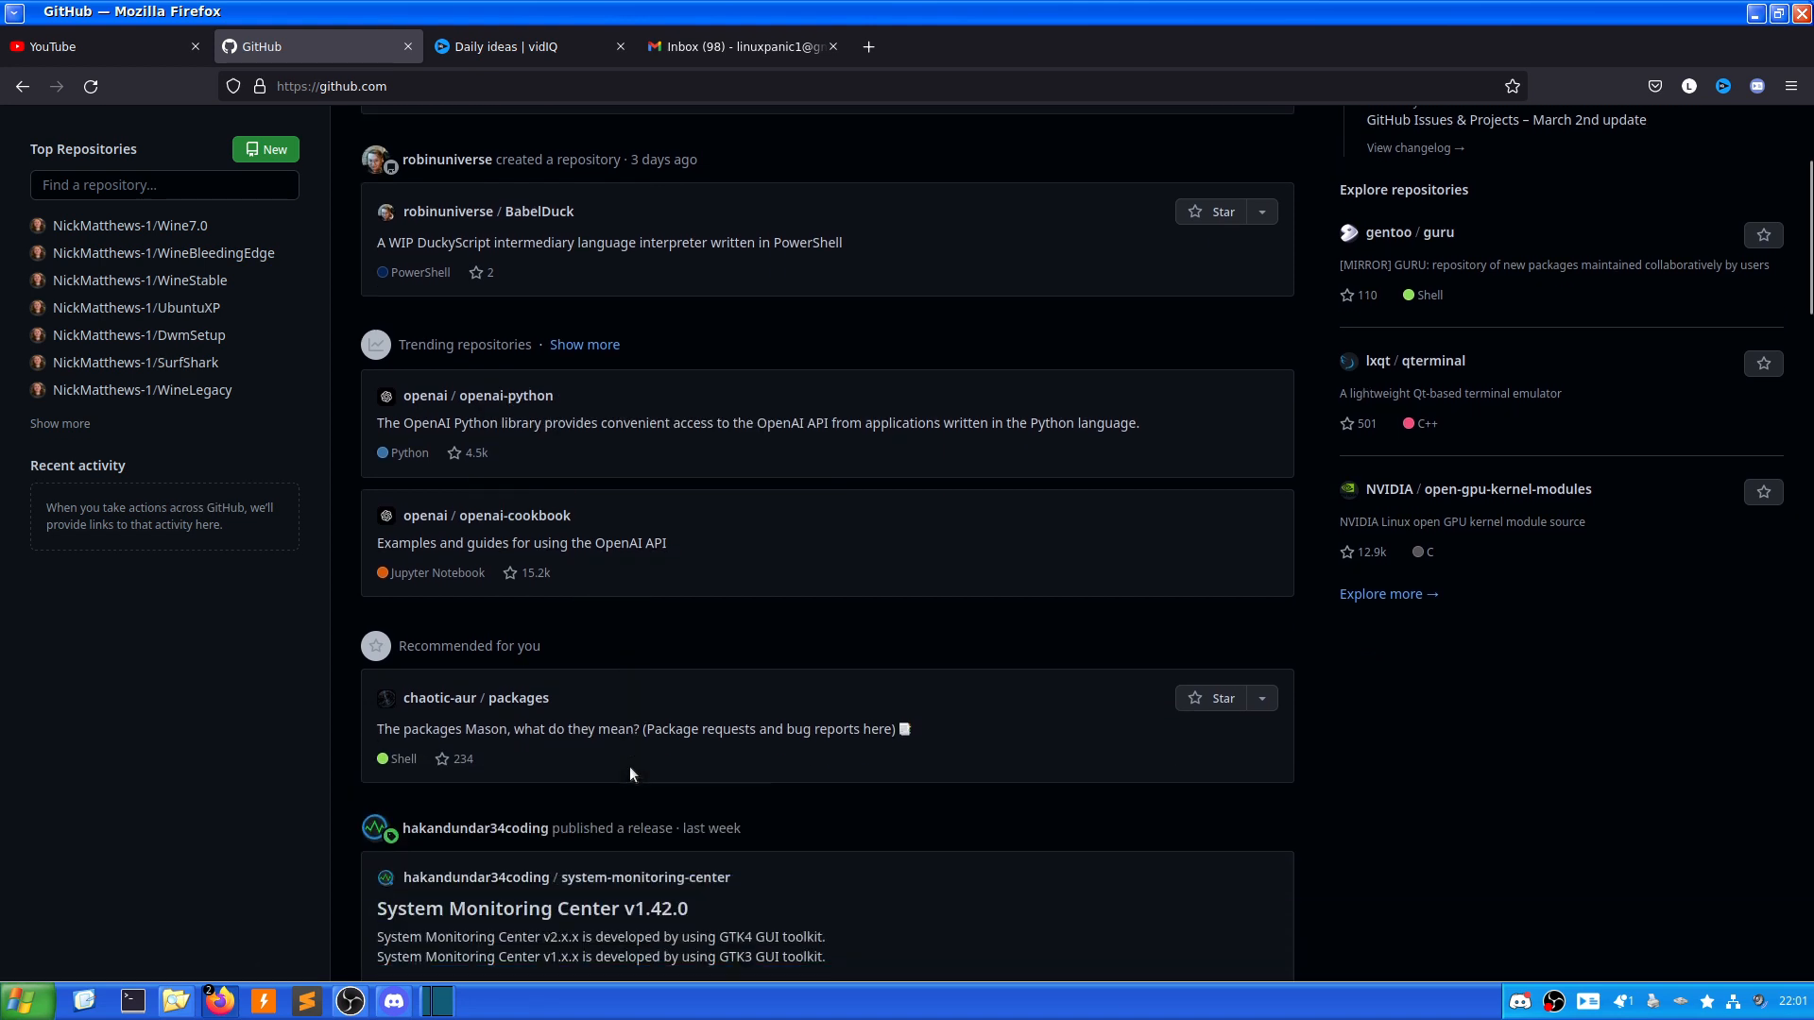
scroll(down, 3)
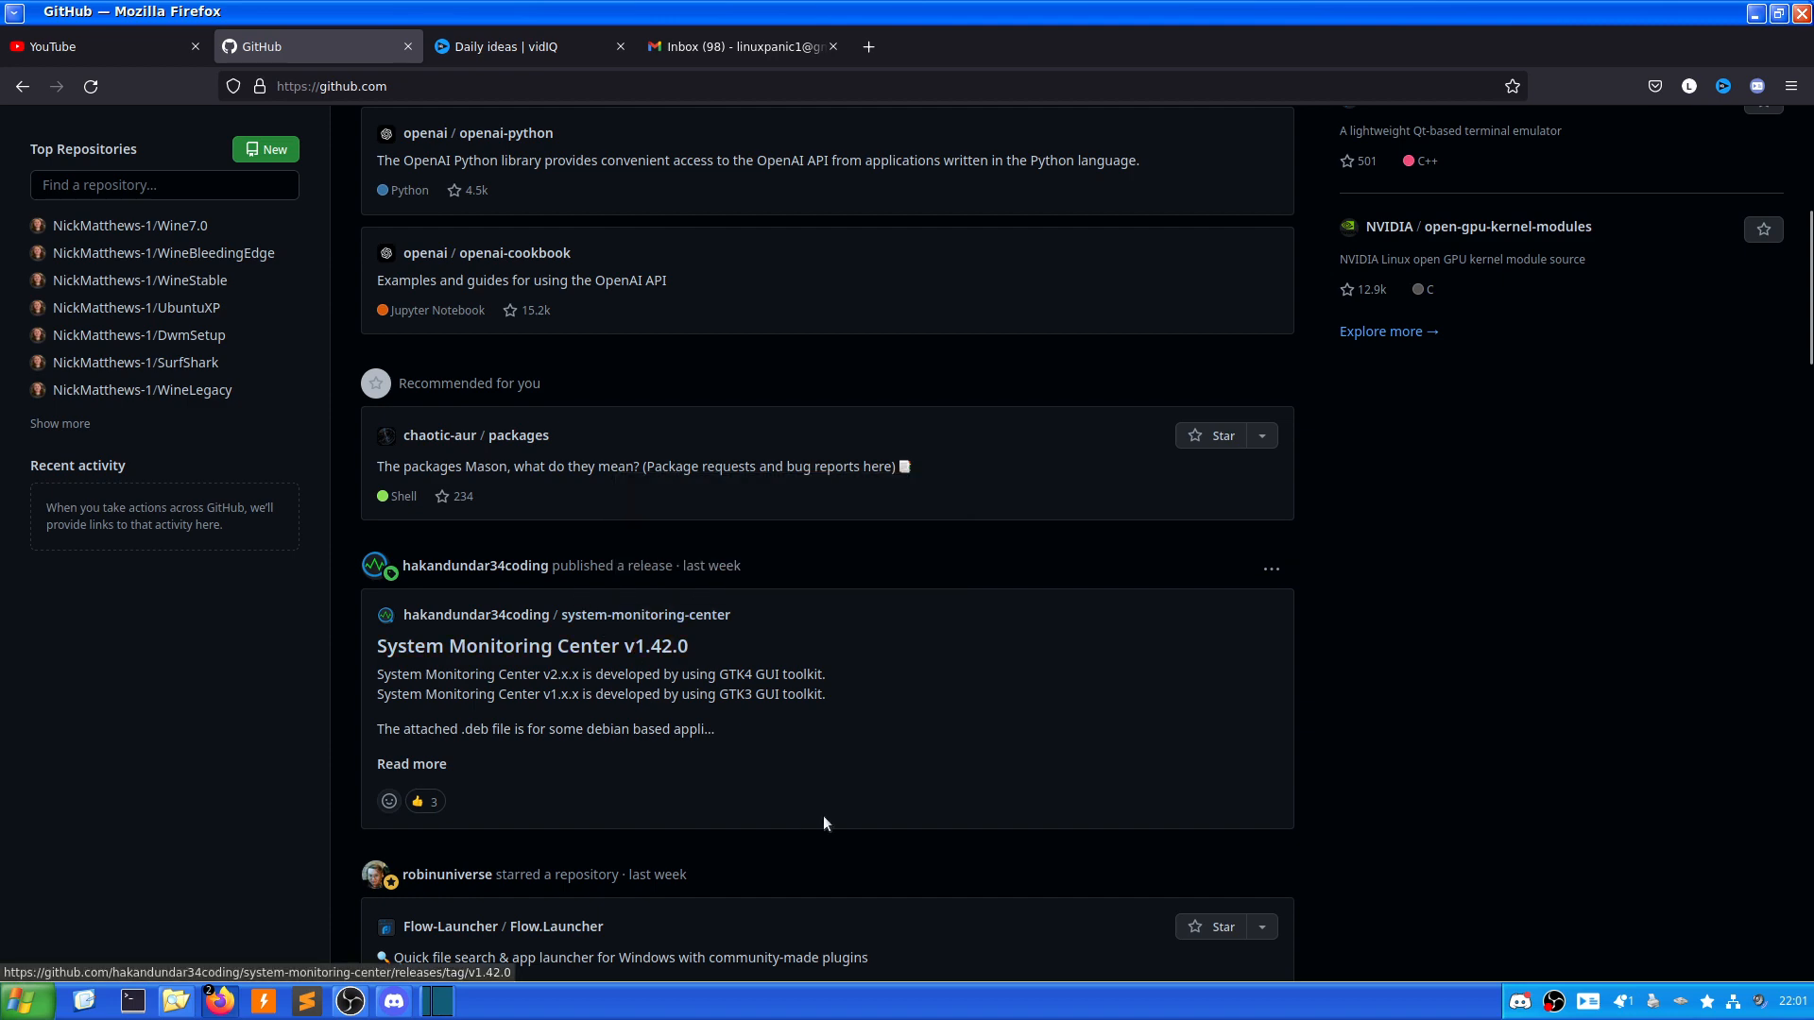
mouse_move(916, 574)
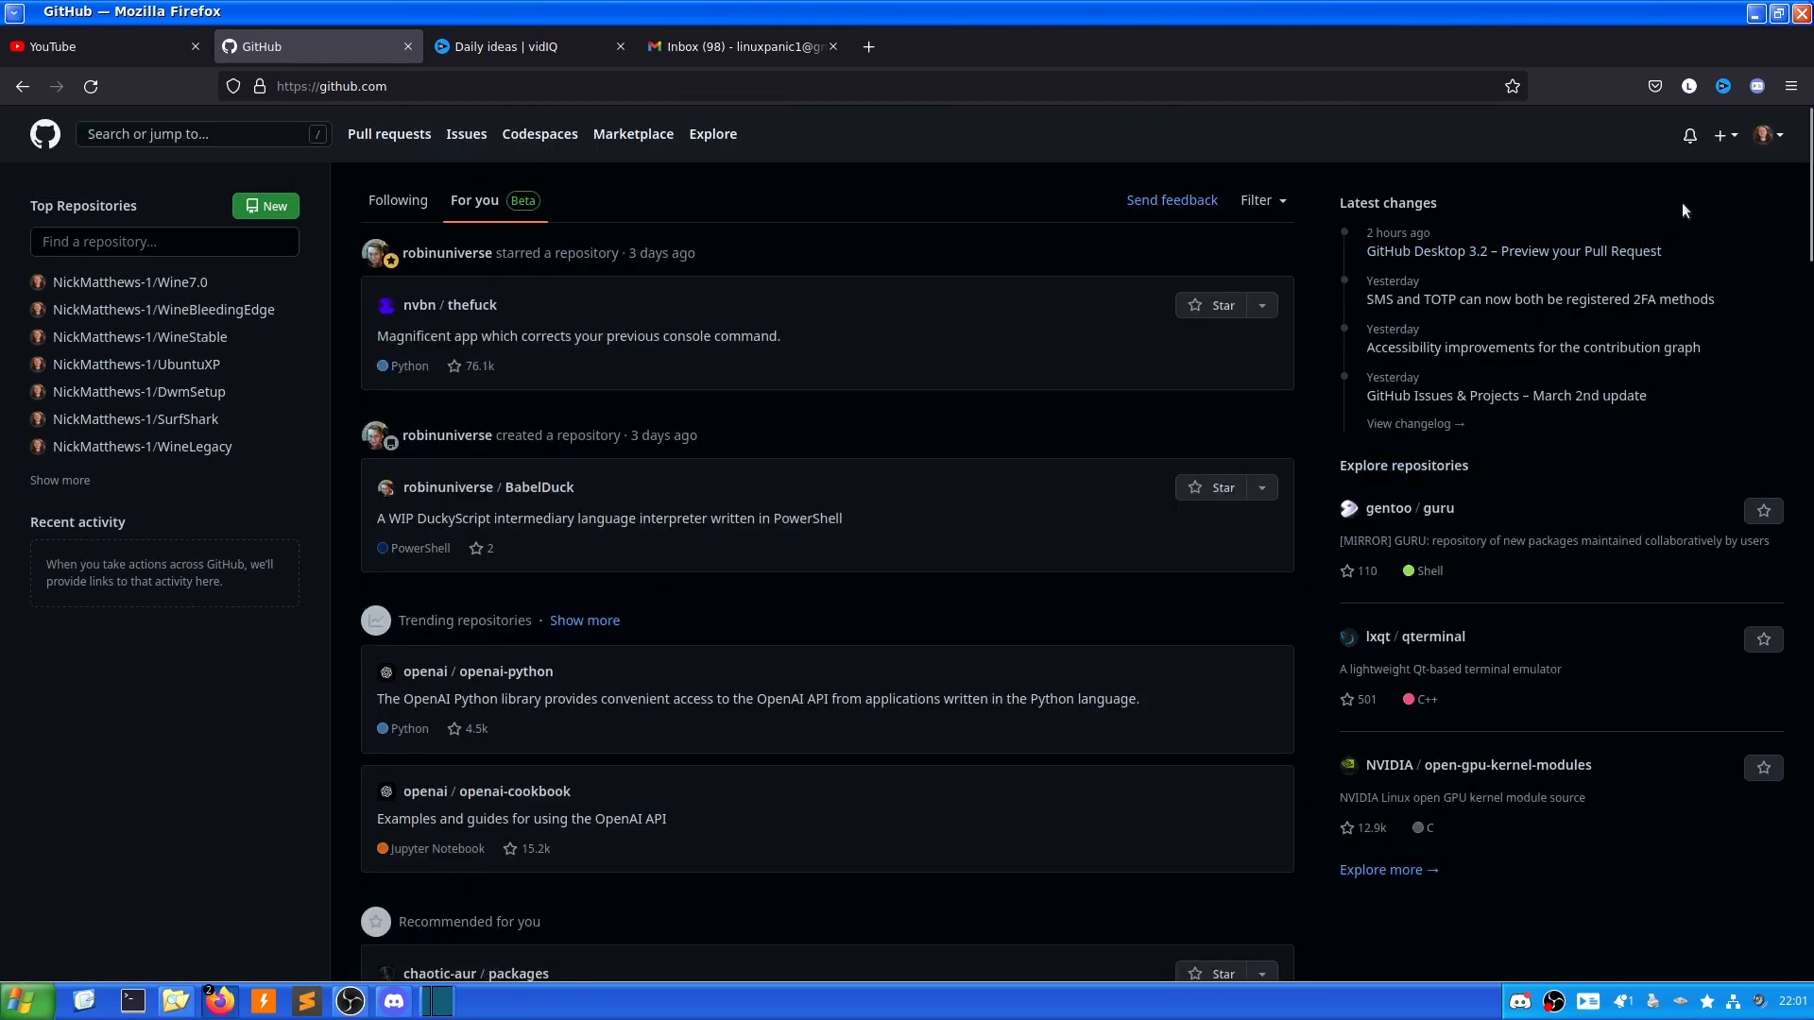
From your profile, open UbuntuXP's latest install.sh commit (3 additions, 4 deletions).
click(1763, 135)
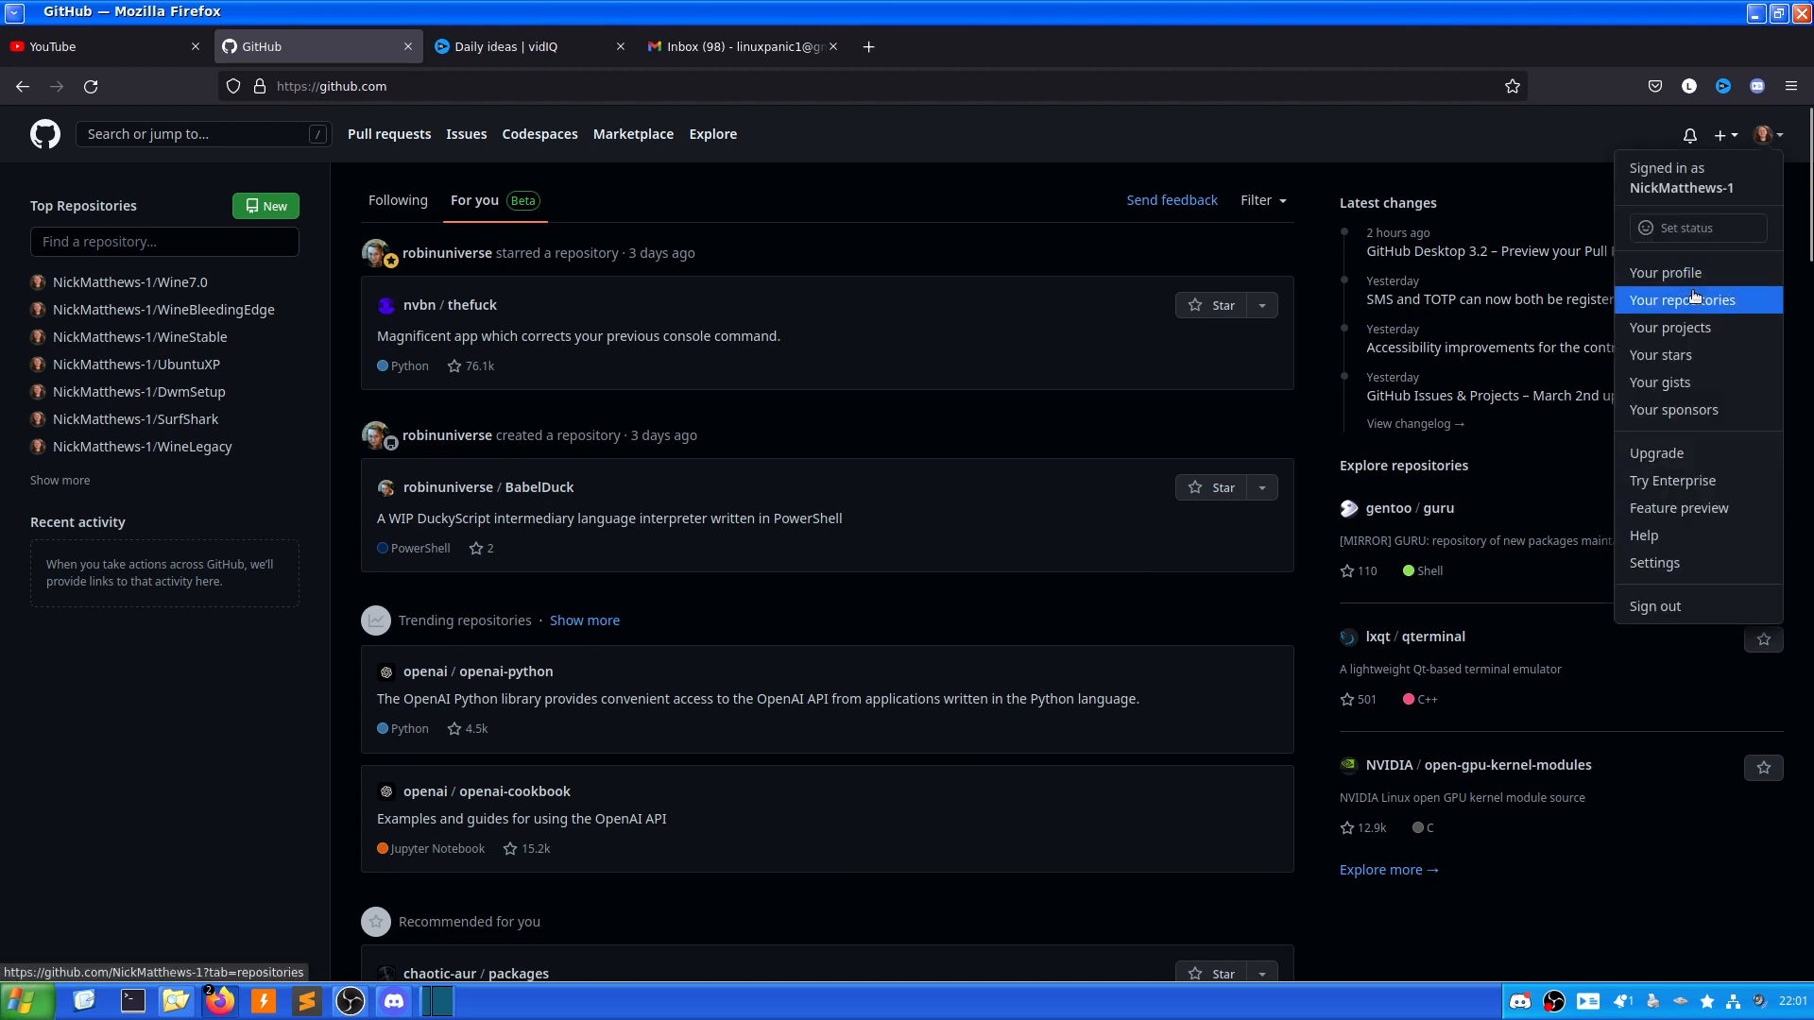
click(1666, 273)
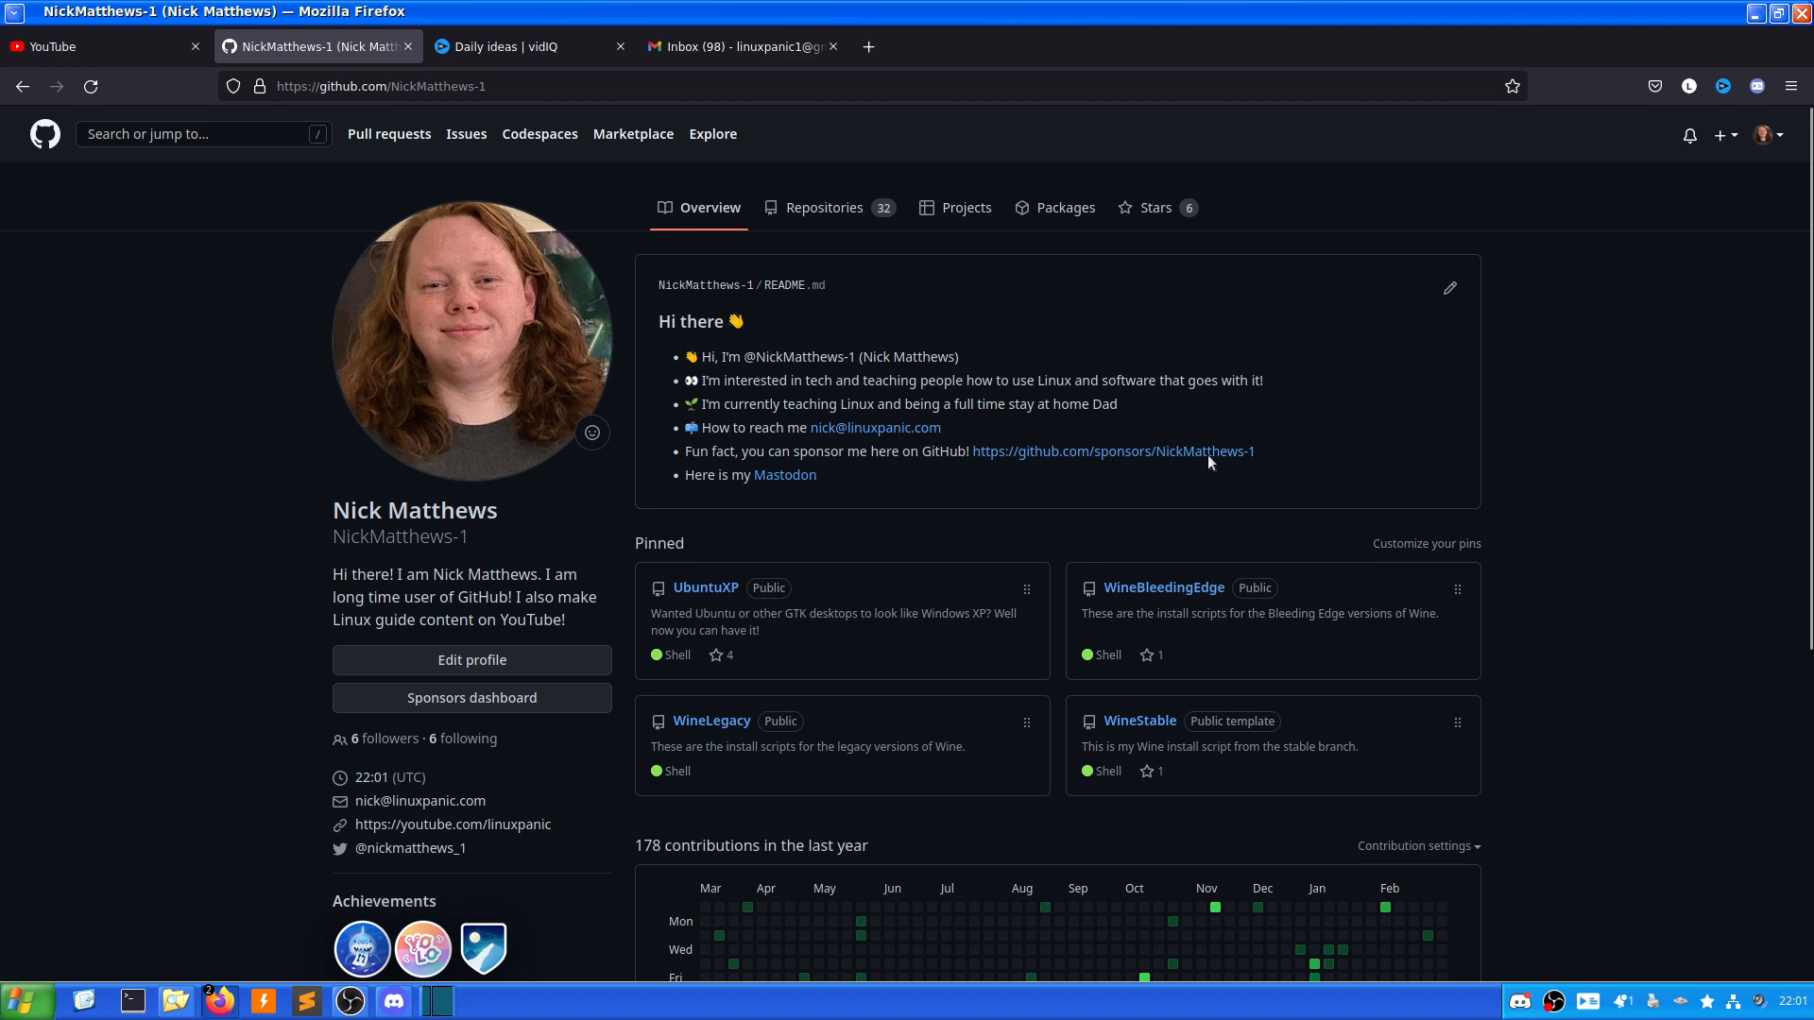
click(705, 588)
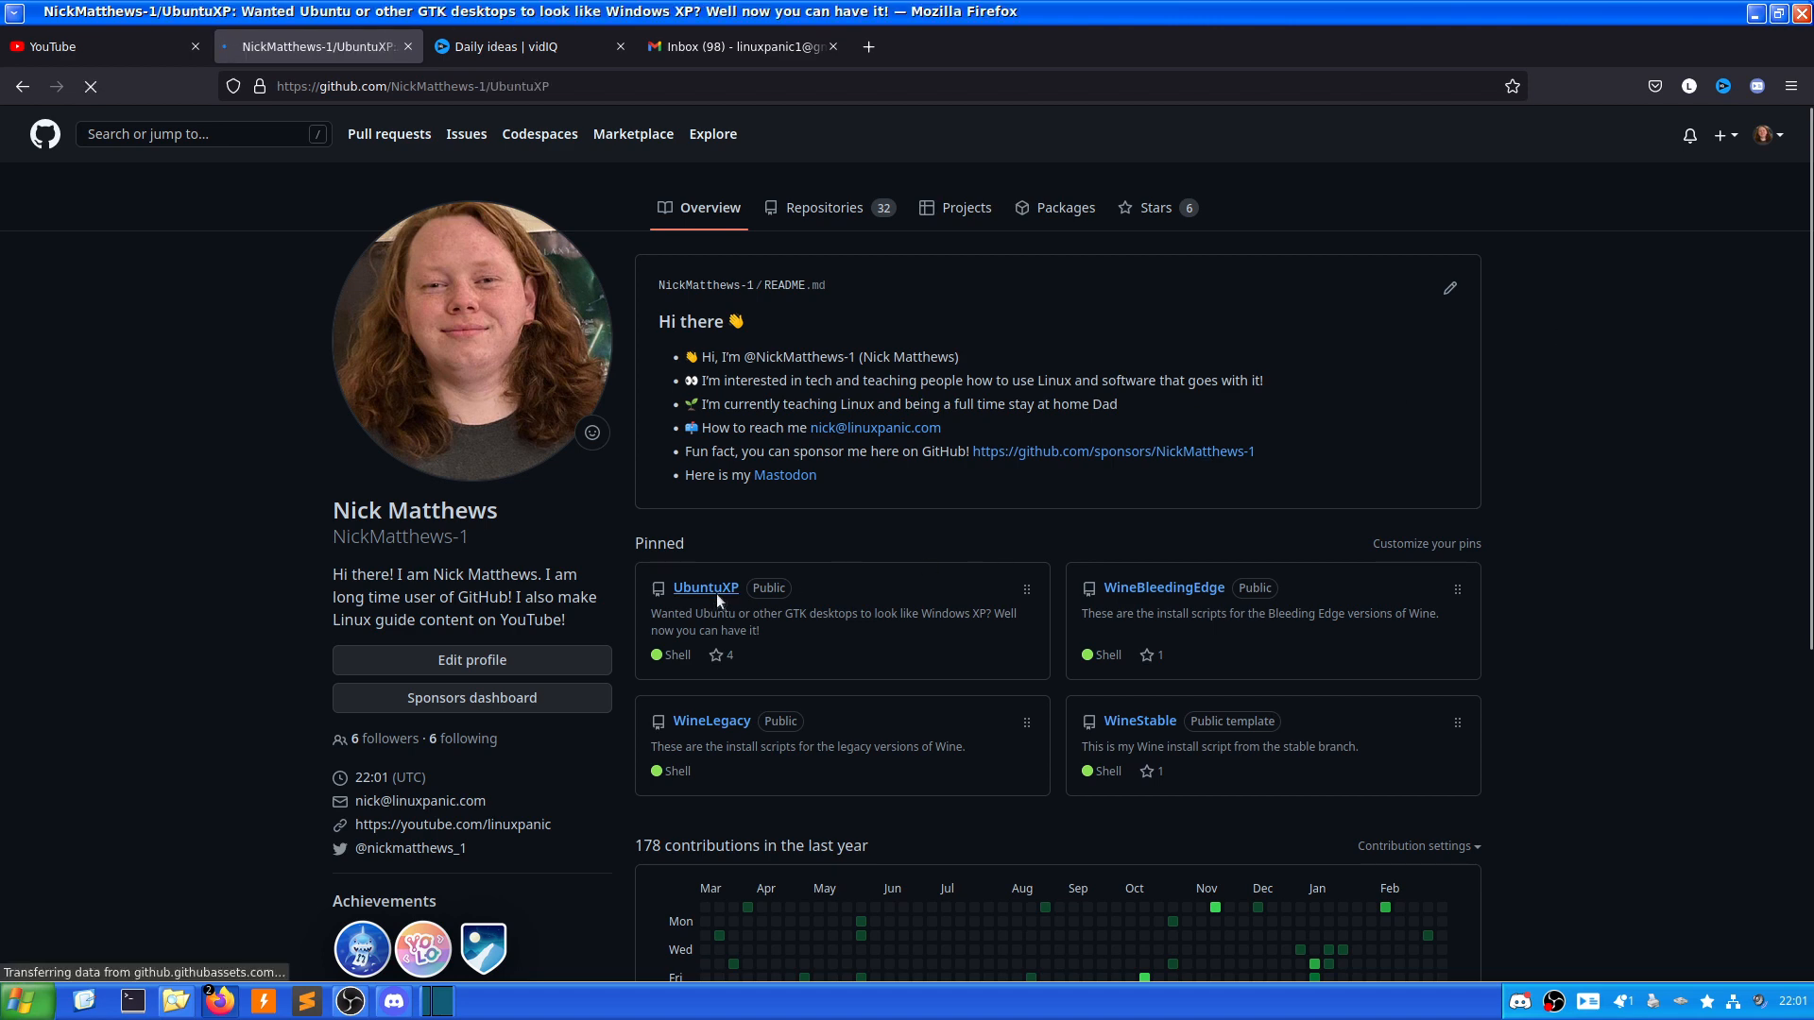
click(705, 588)
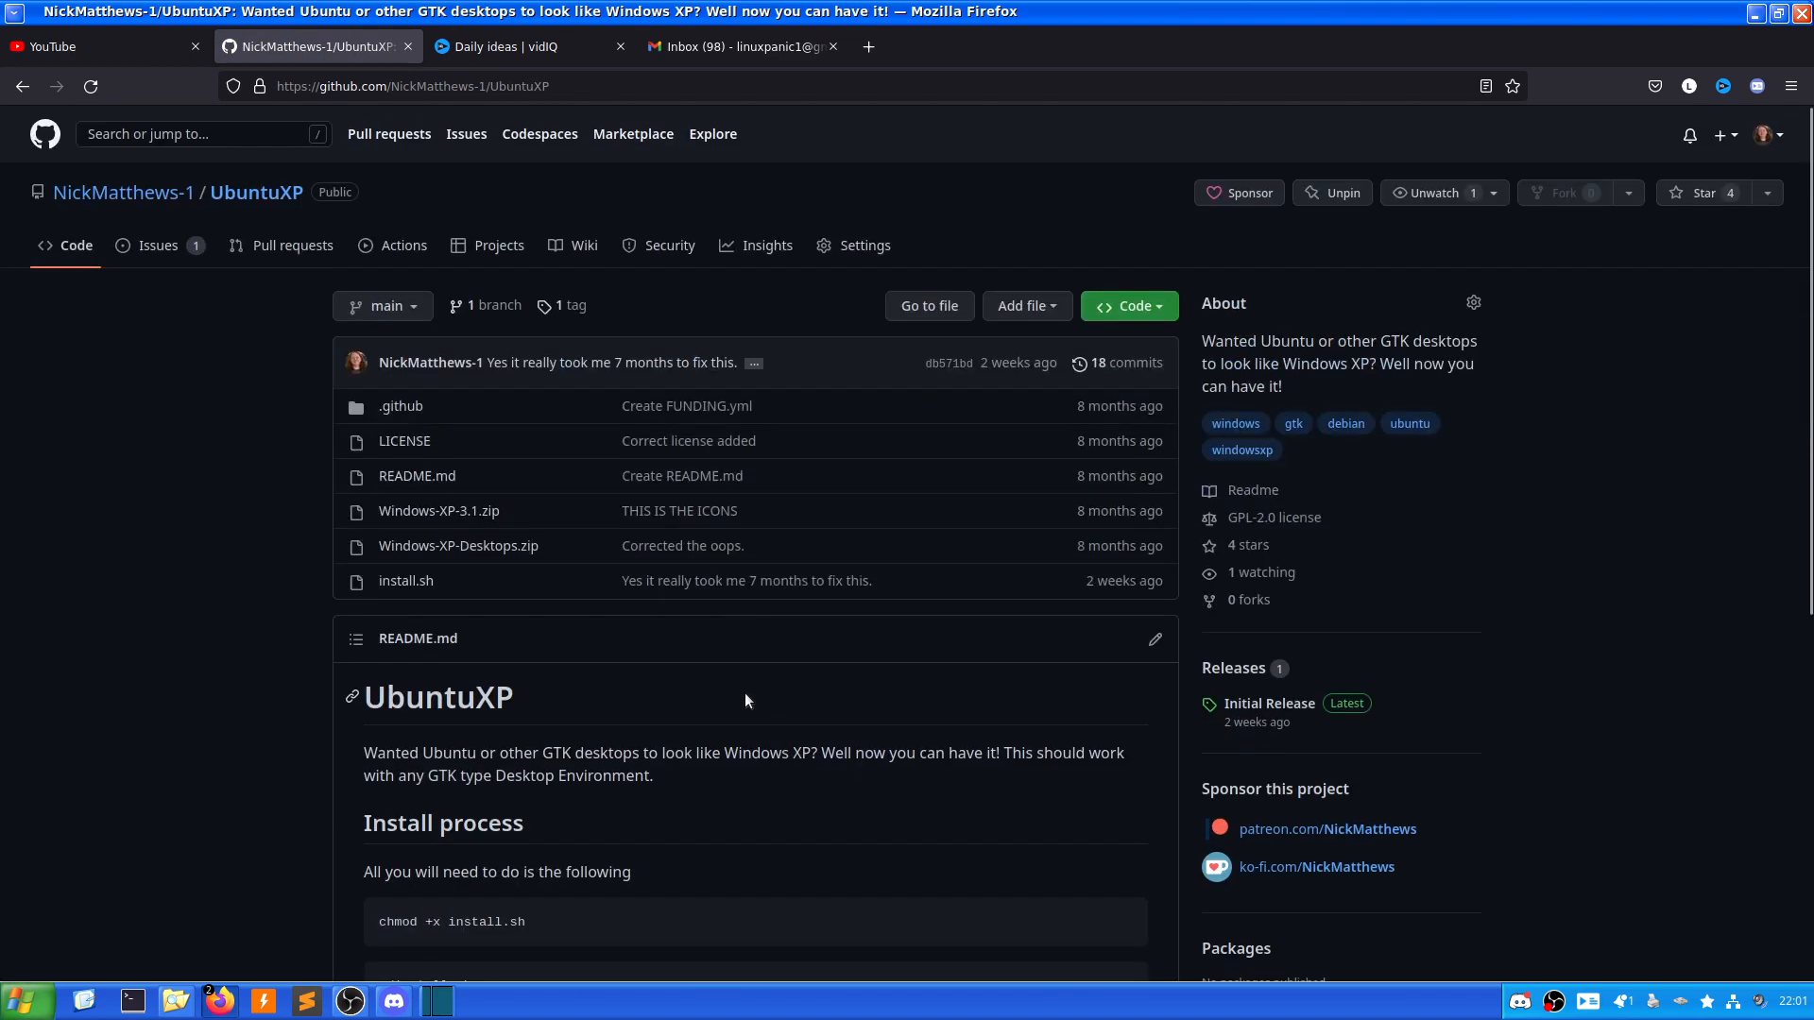
mouse_move(495, 585)
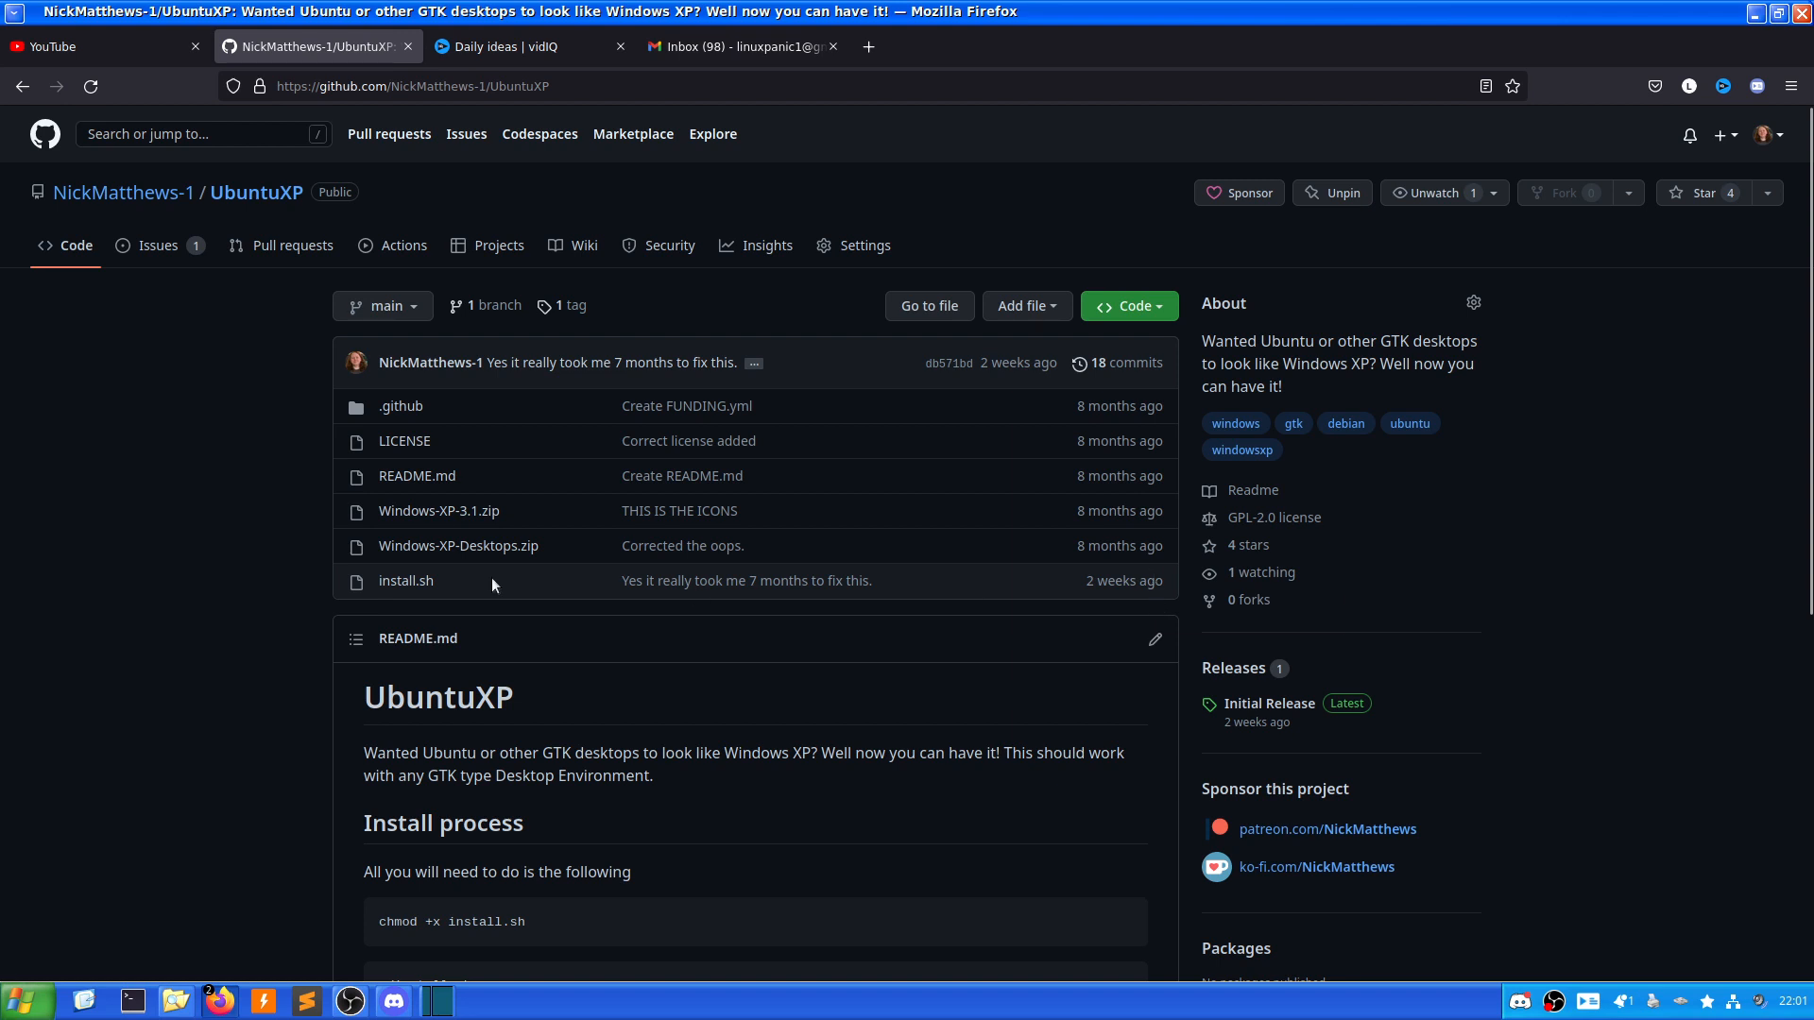
mouse_move(836, 587)
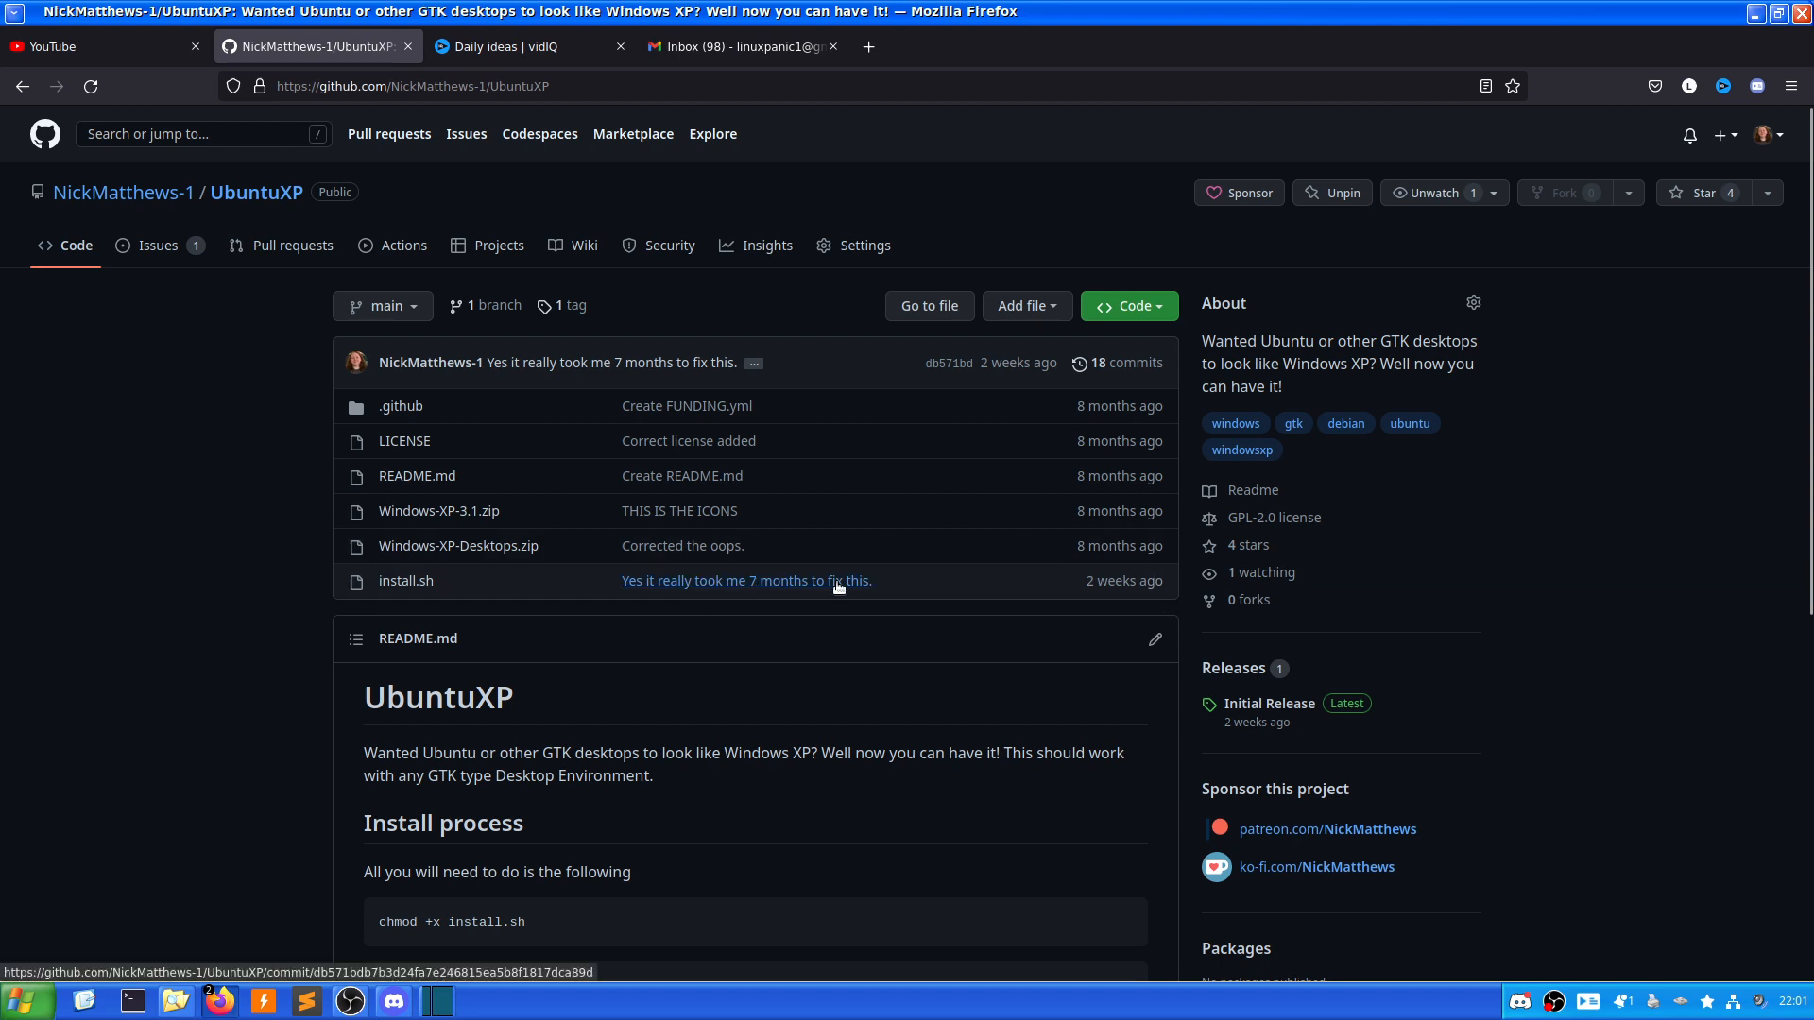
click(746, 580)
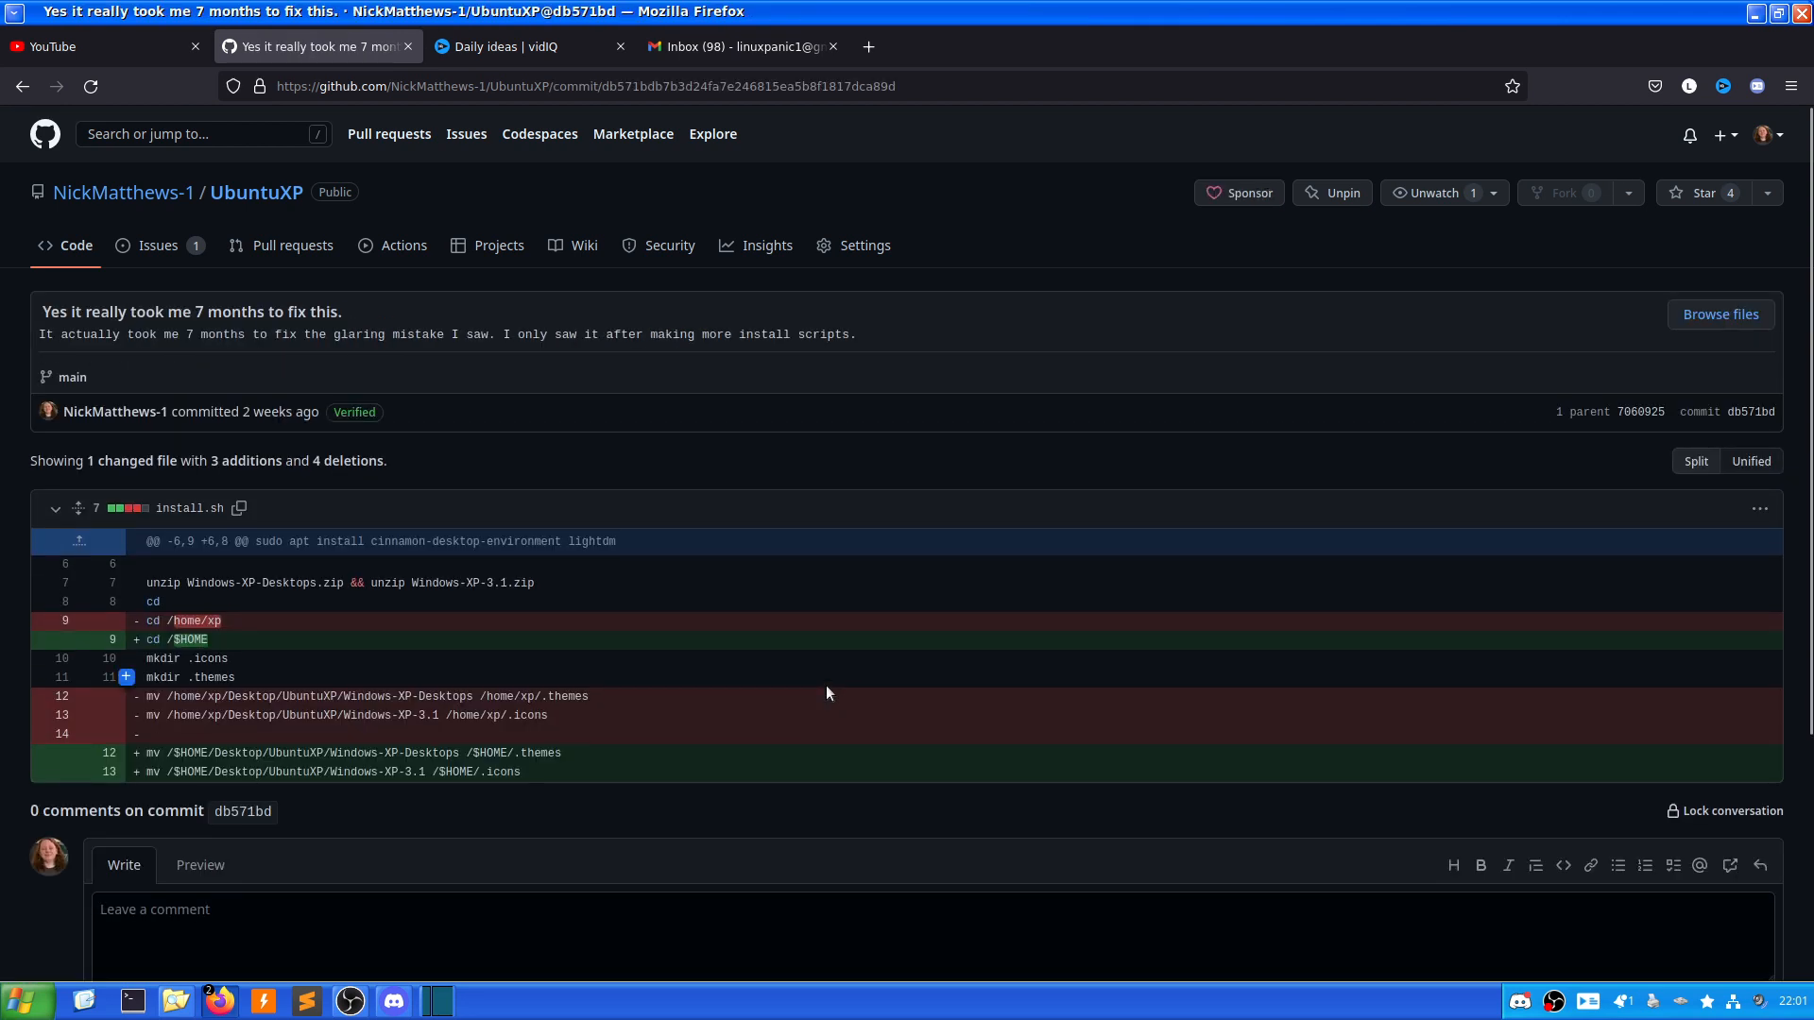
Scroll down the install.sh commit diff to the empty comment box for commit db571bd.
scroll(down, 3)
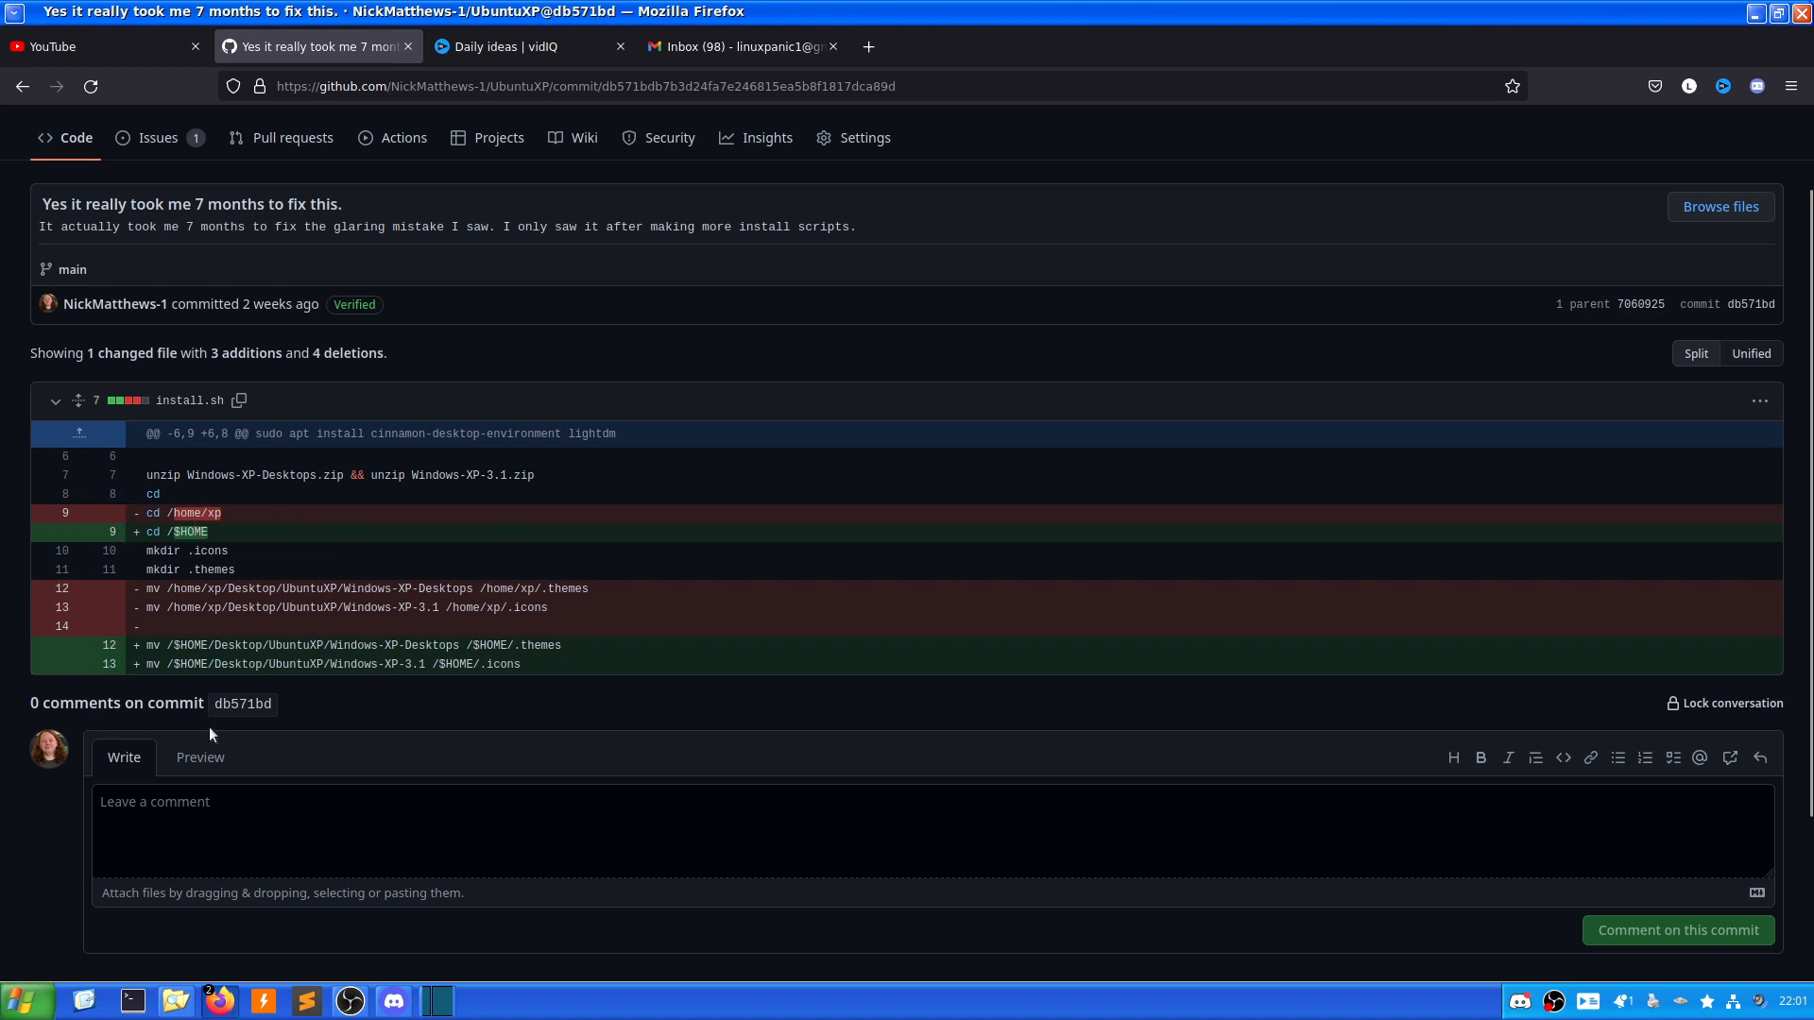
mouse_move(189, 733)
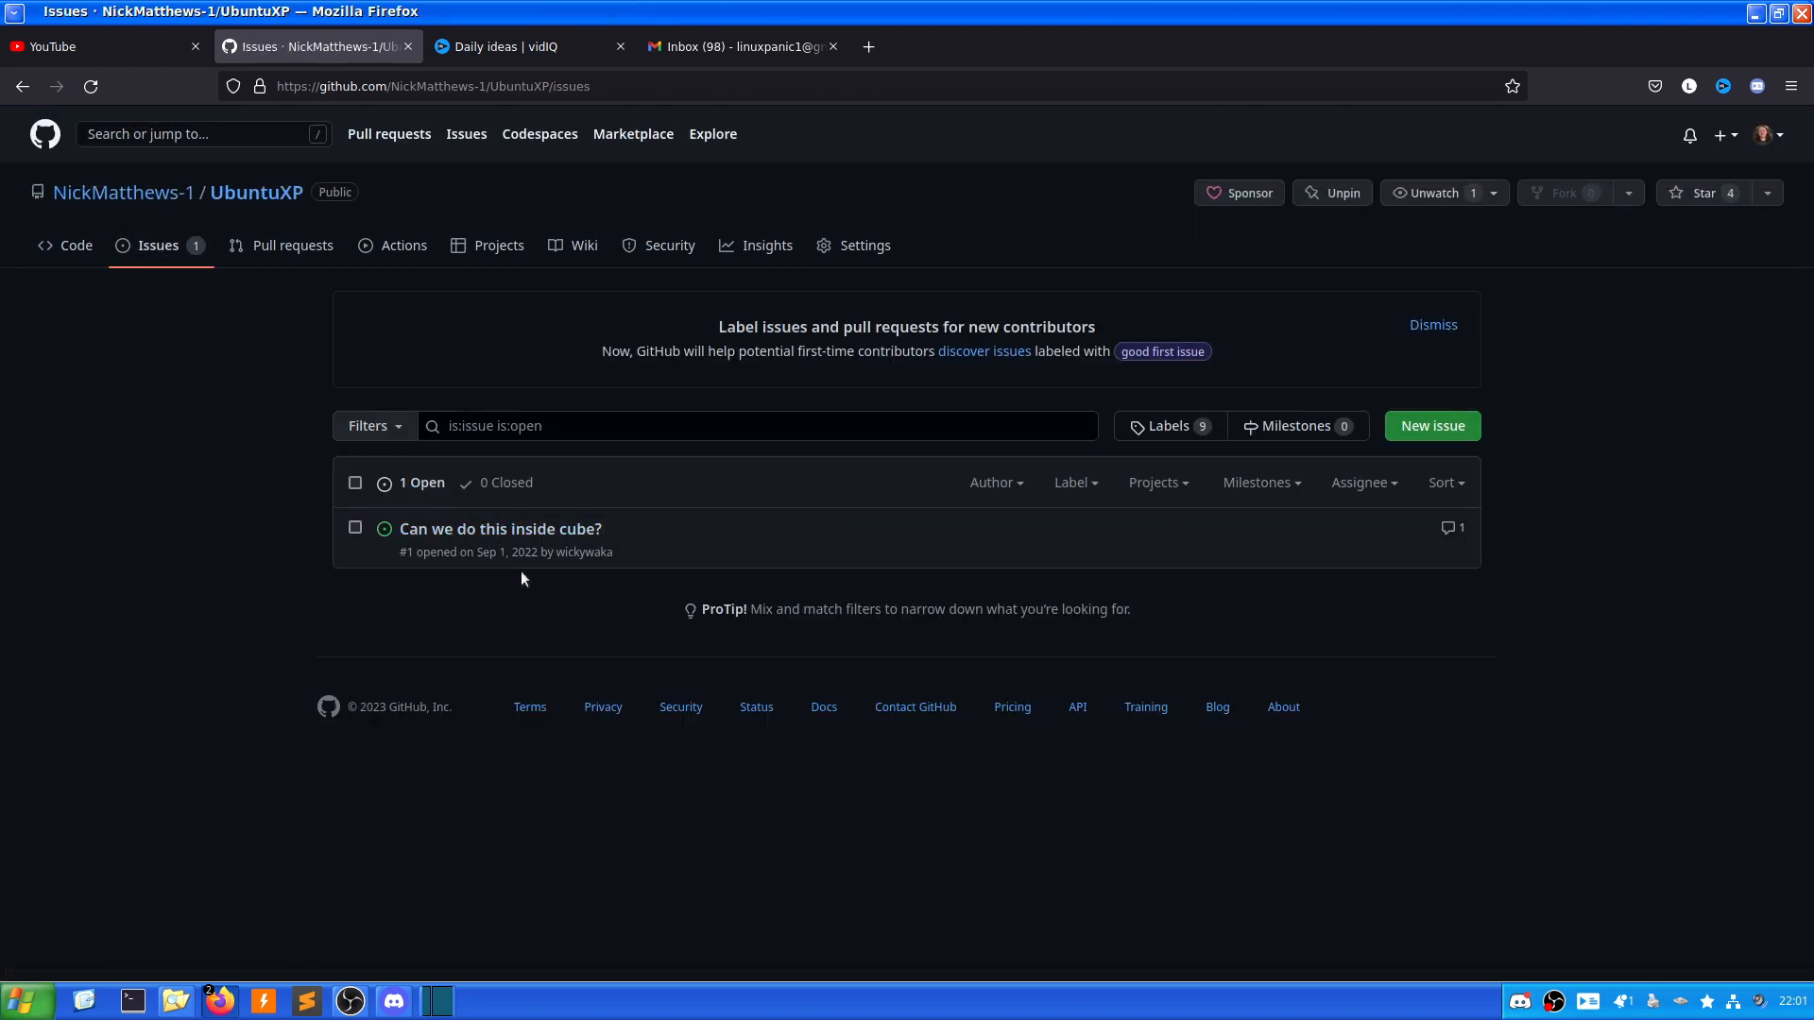
mouse_move(508, 552)
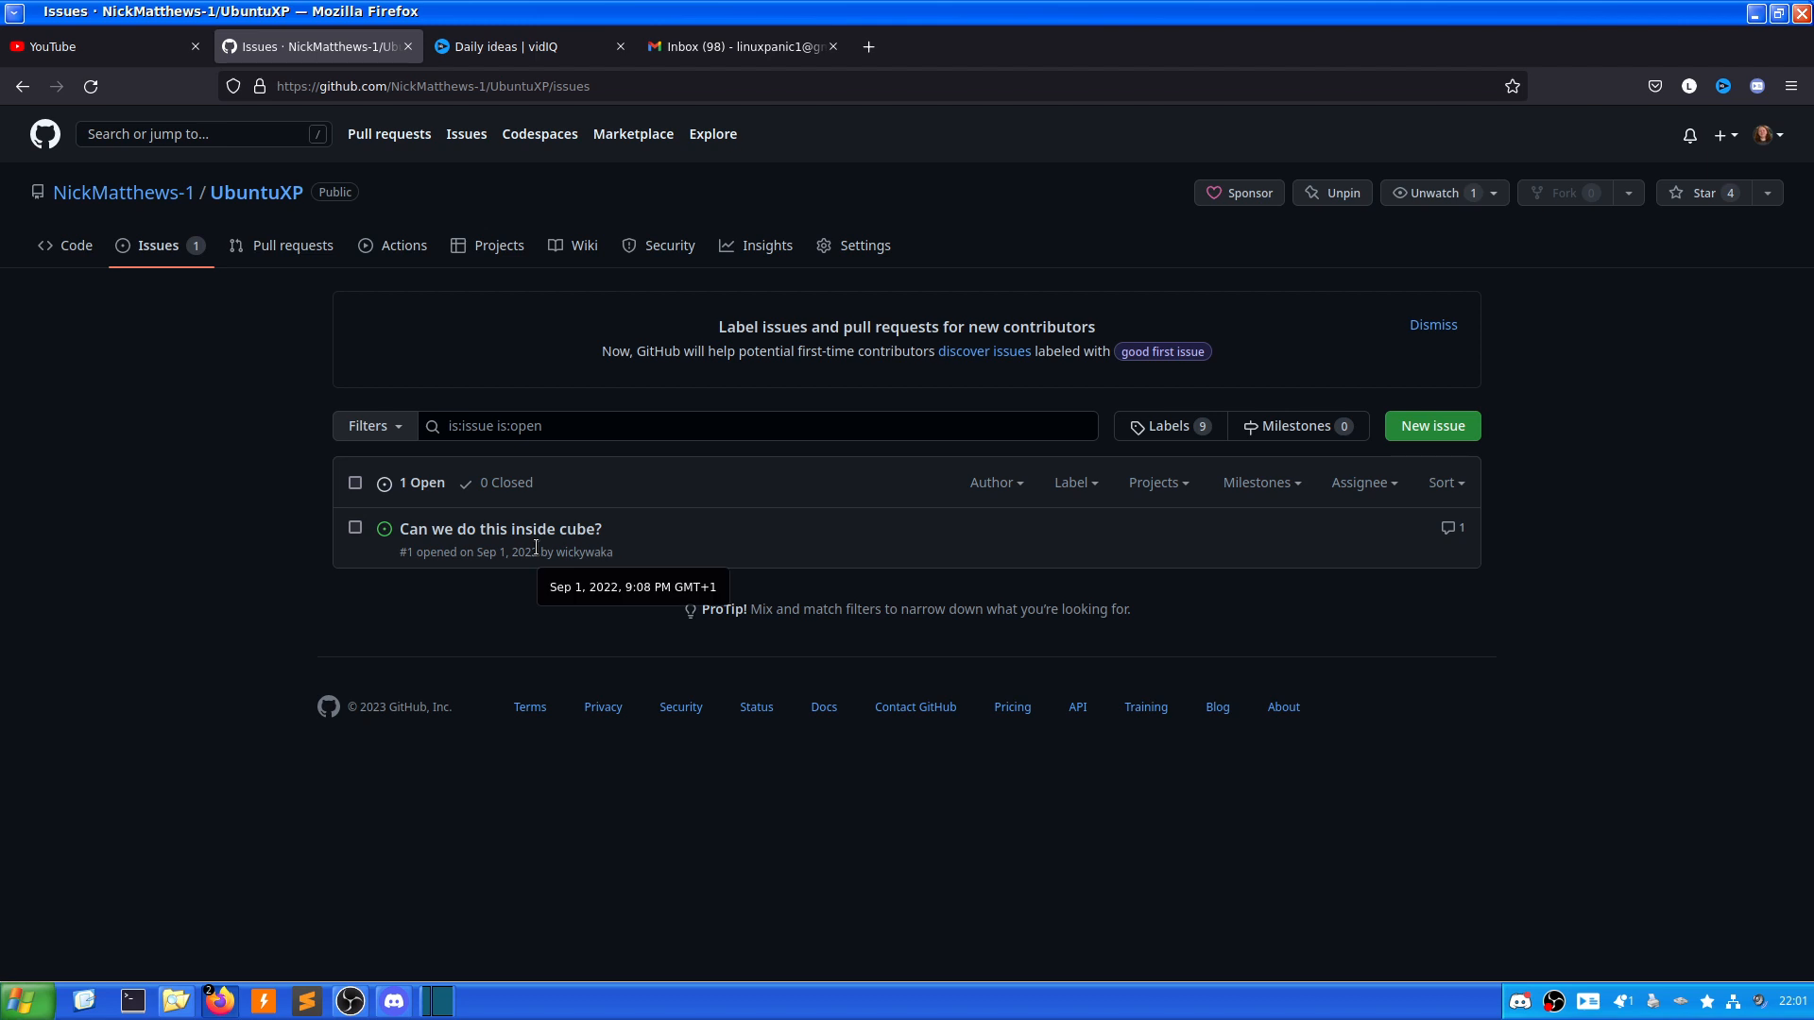
mouse_move(562, 736)
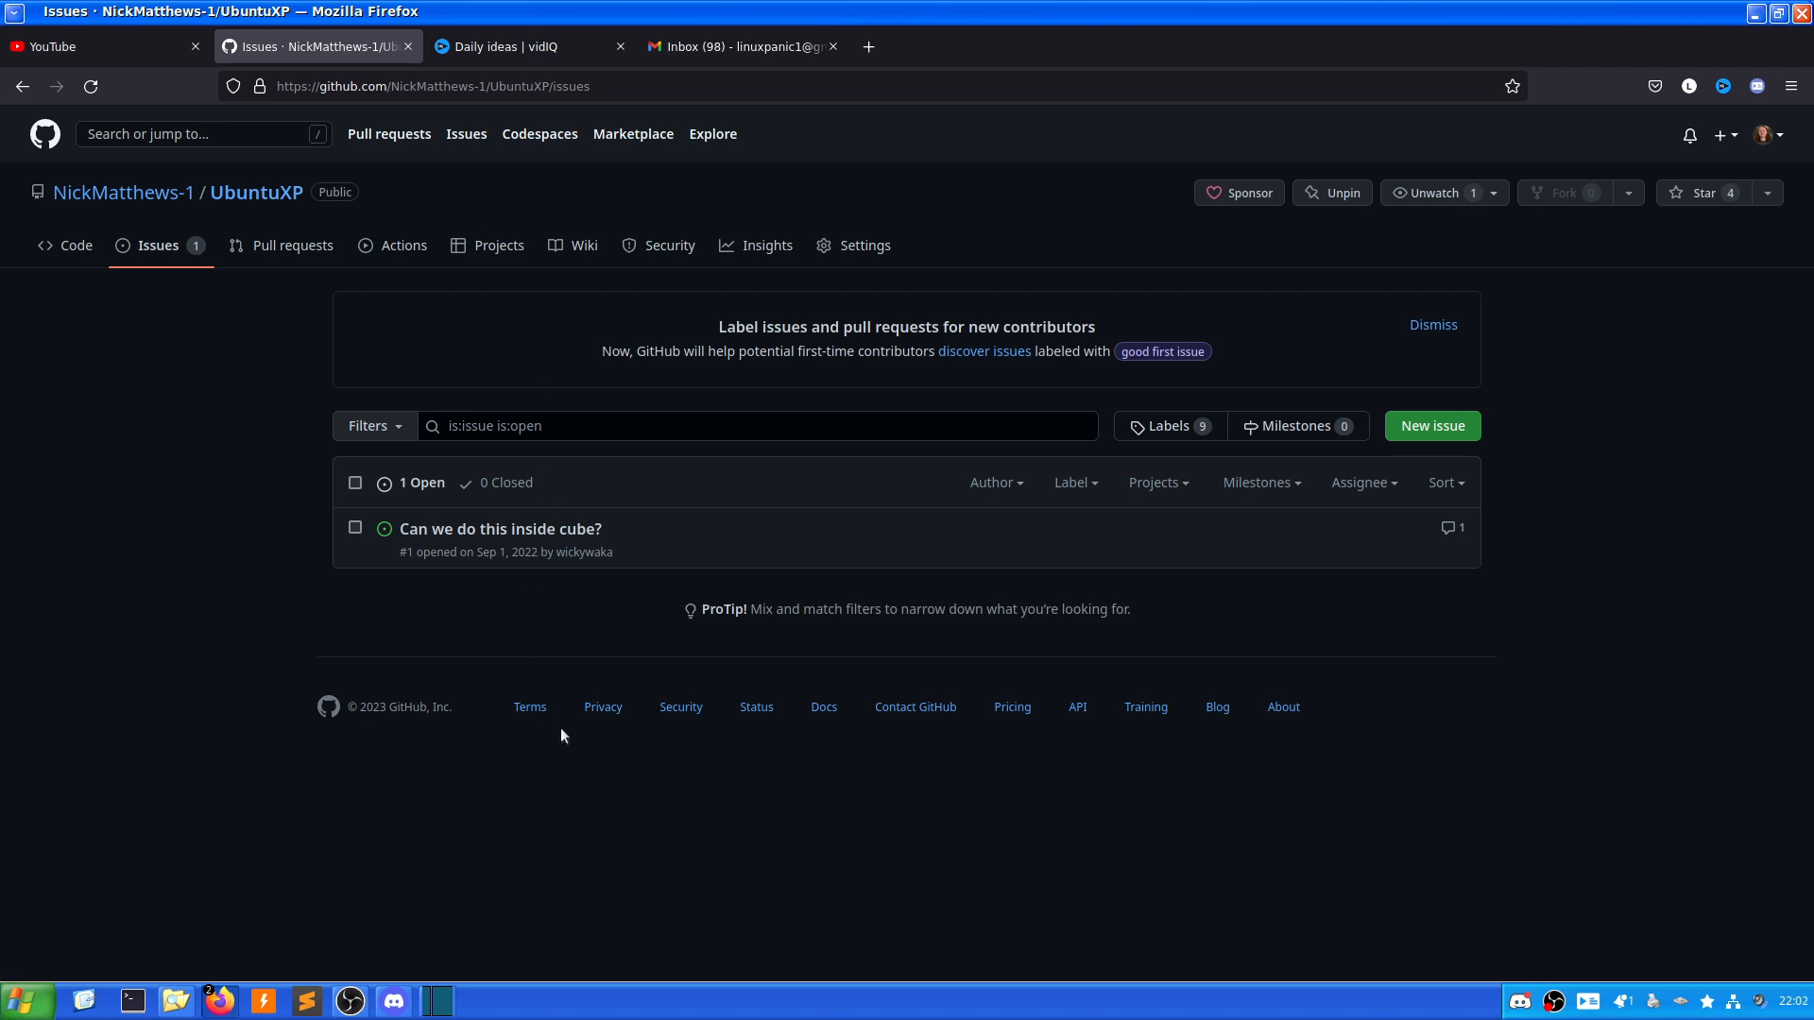